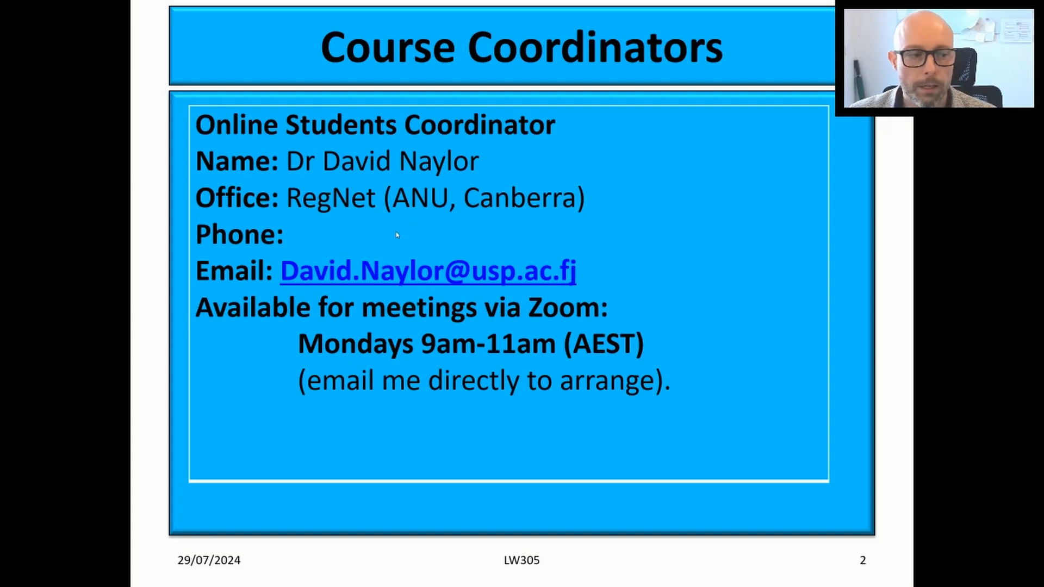
pyautogui.moveTo(660, 239)
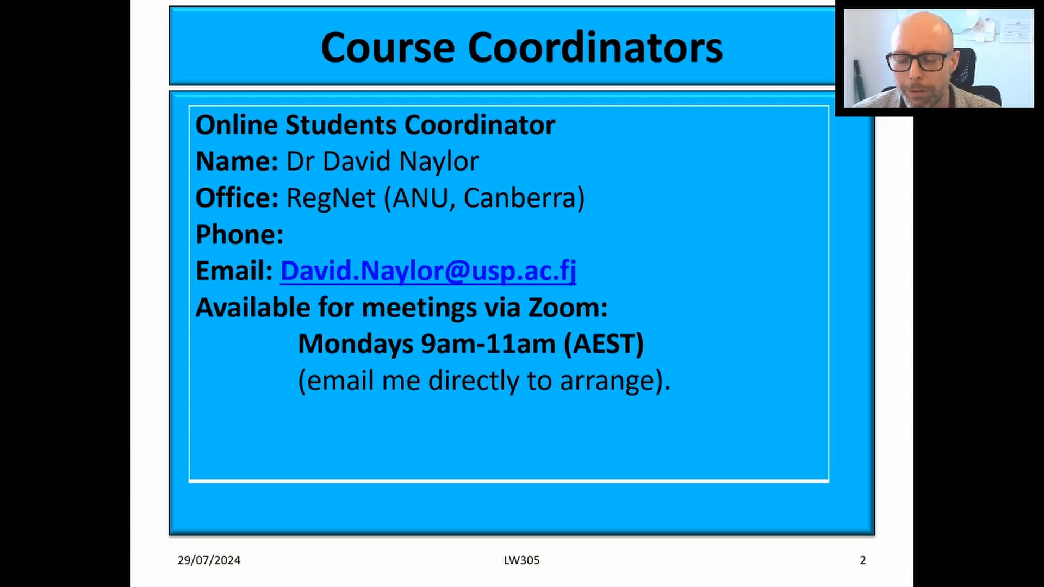
pyautogui.moveTo(48, 260)
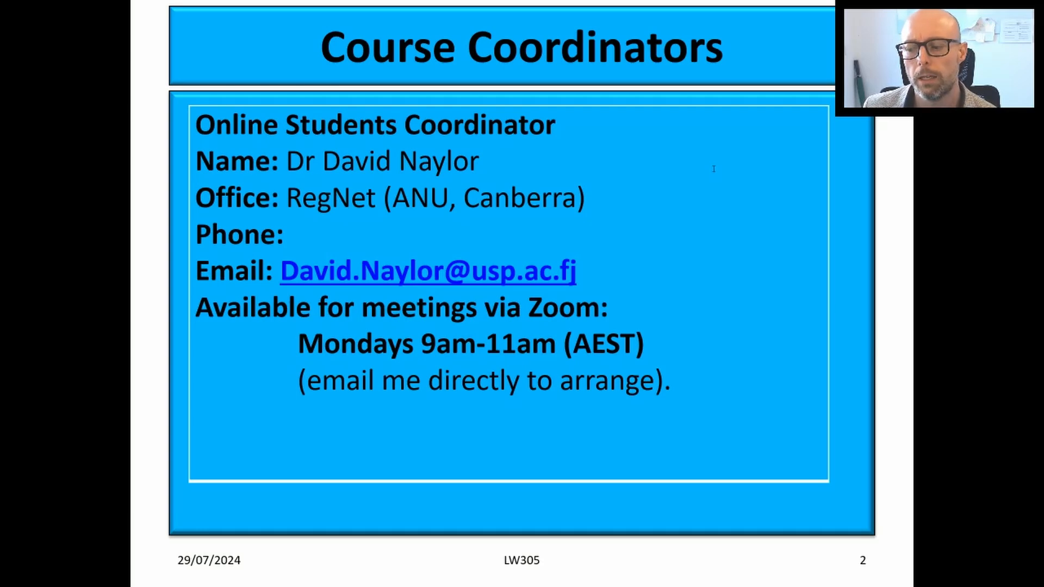
pyautogui.moveTo(756, 215)
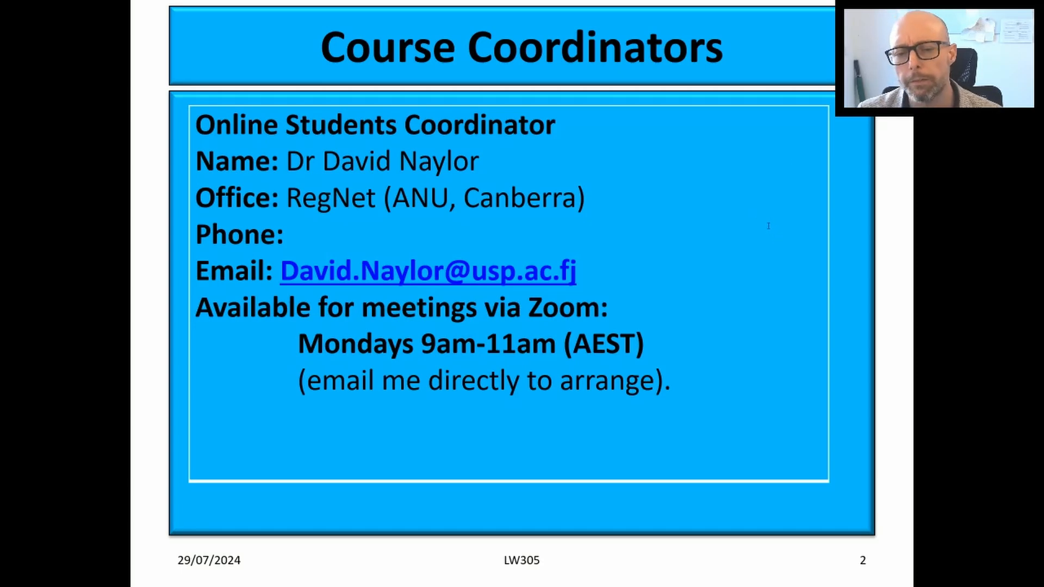
pyautogui.moveTo(736, 269)
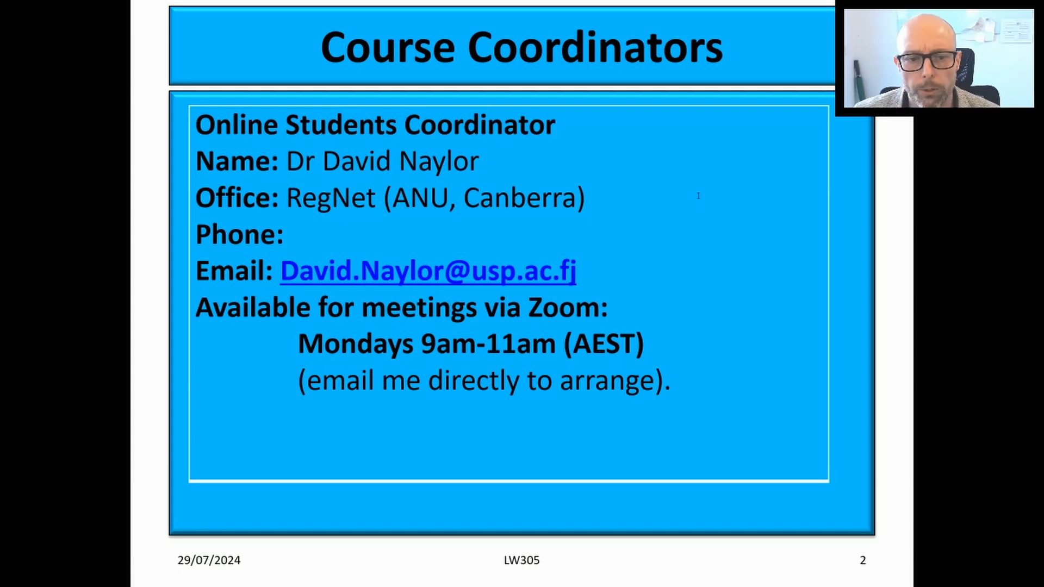
pyautogui.moveTo(593, 41)
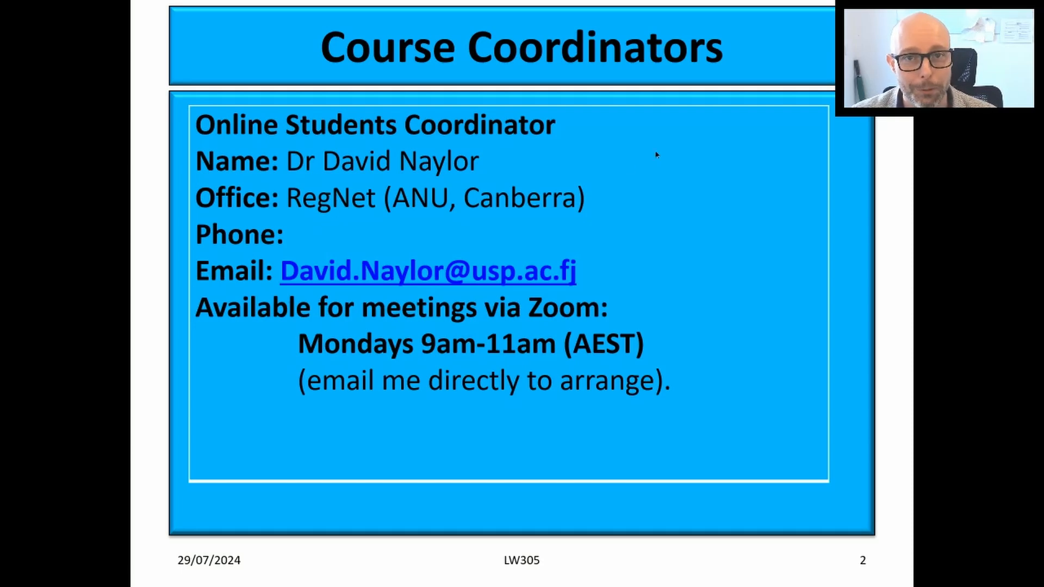
pyautogui.moveTo(701, 186)
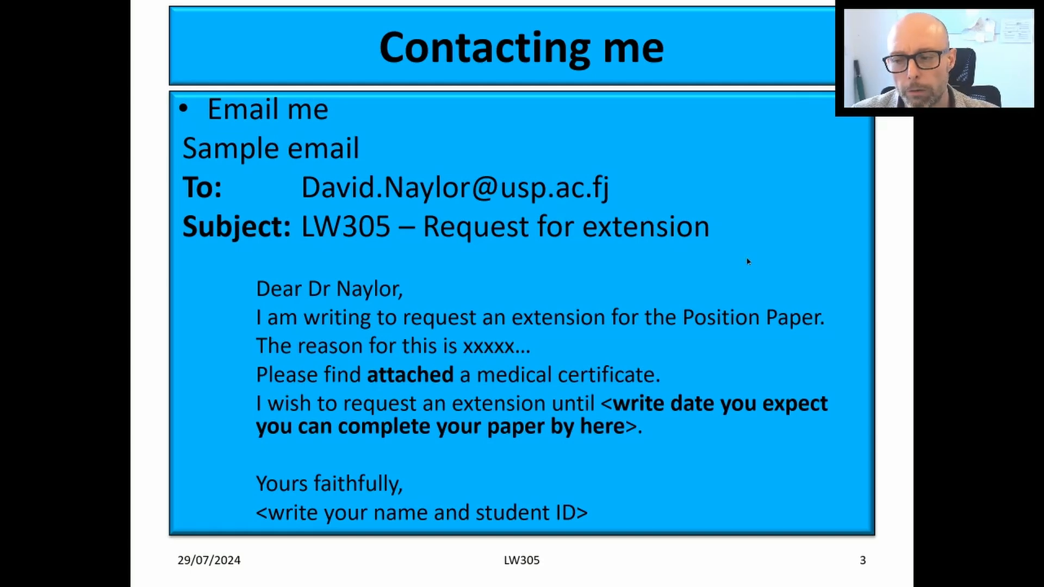
pyautogui.moveTo(773, 197)
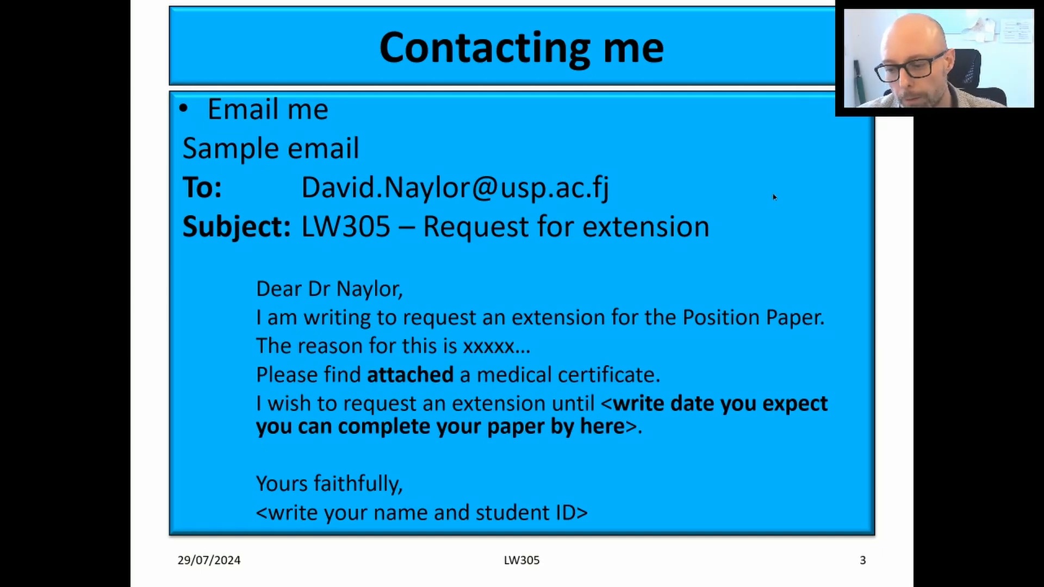
pyautogui.moveTo(799, 228)
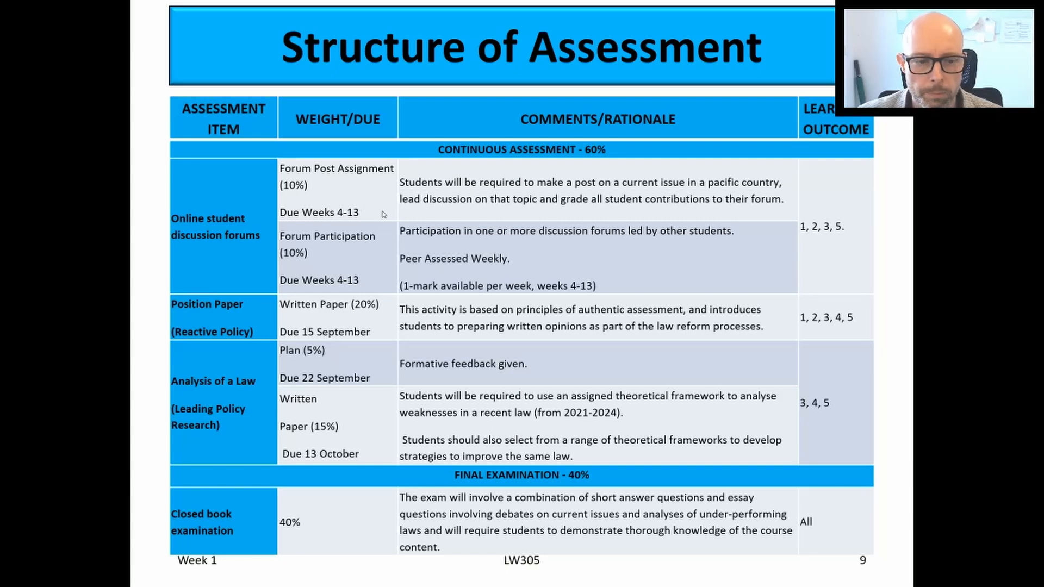
pyautogui.moveTo(29, 23)
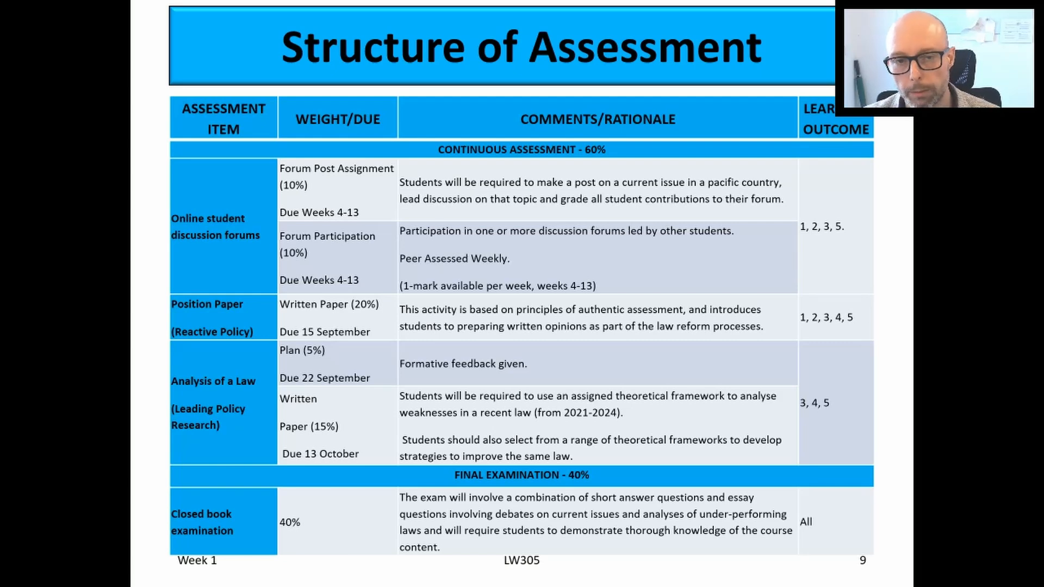
pyautogui.moveTo(260, 299)
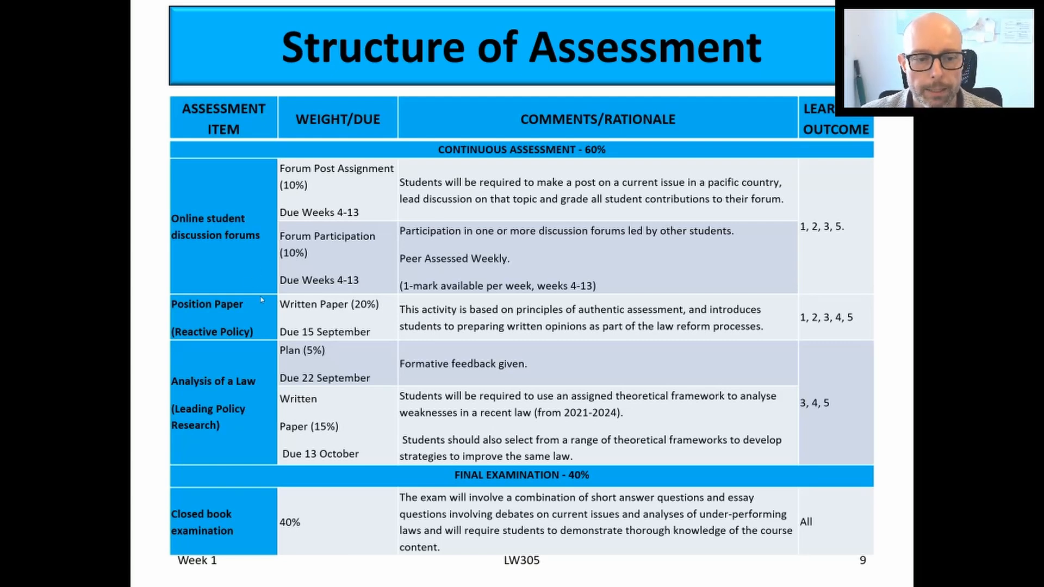
pyautogui.moveTo(526, 316)
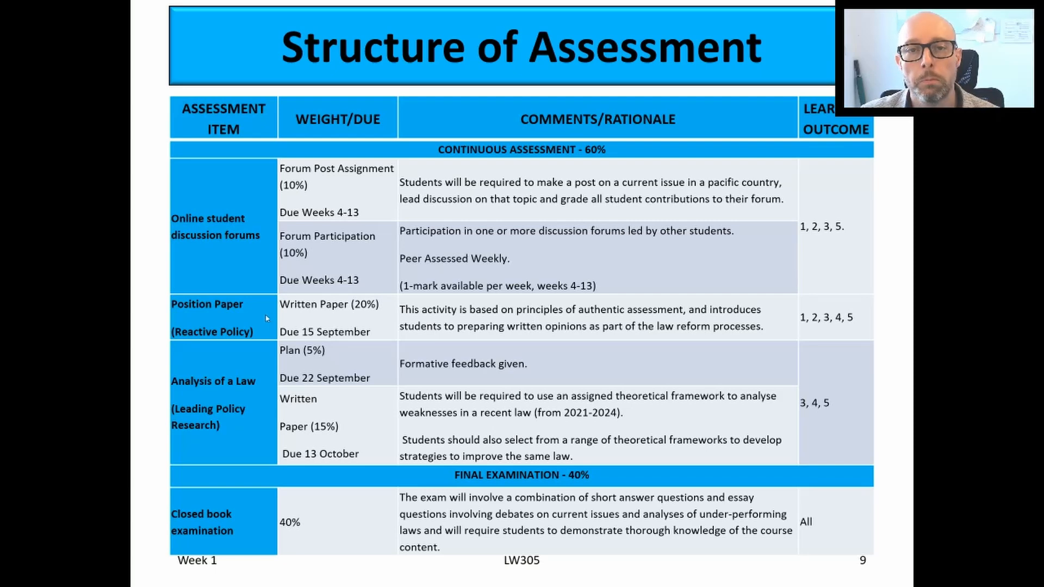
pyautogui.moveTo(318, 395)
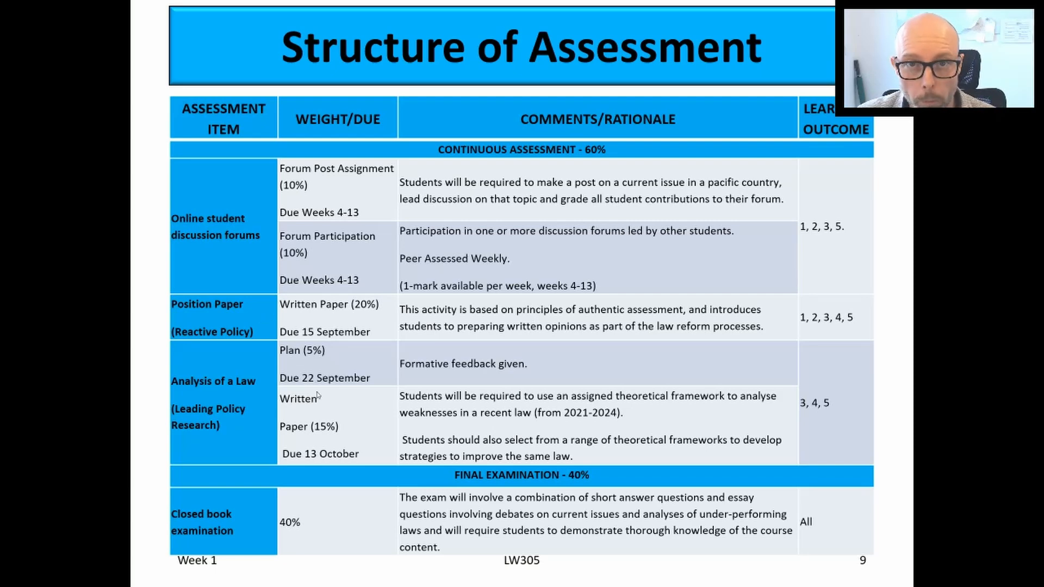
pyautogui.moveTo(336, 393)
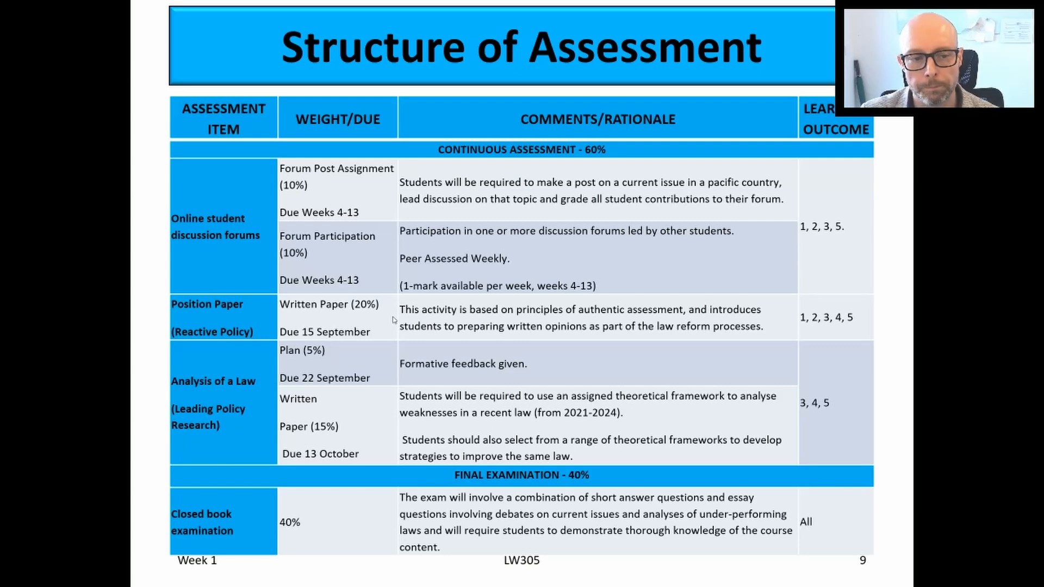
pyautogui.moveTo(475, 311)
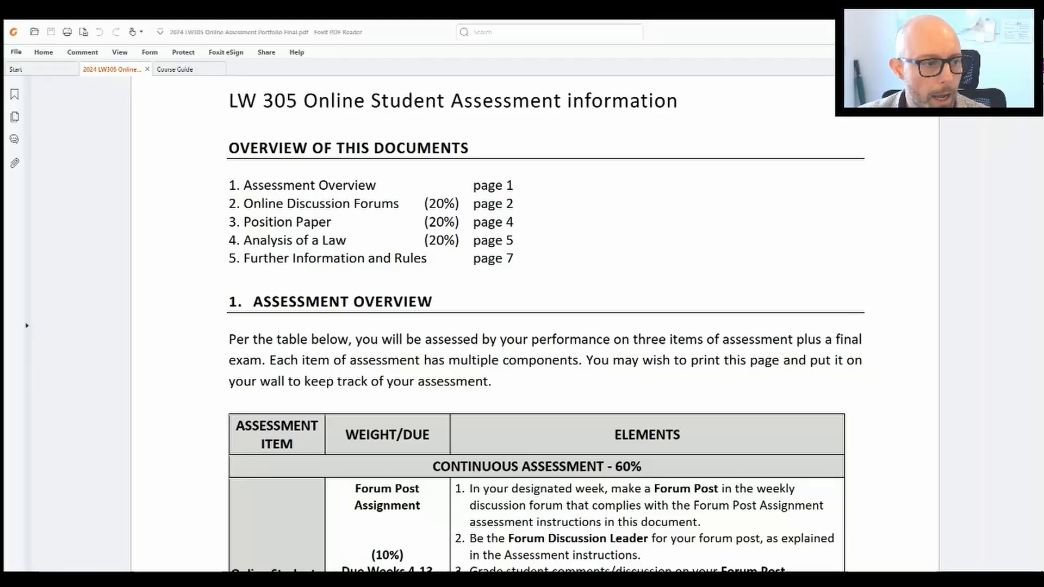
pyautogui.moveTo(102, 195)
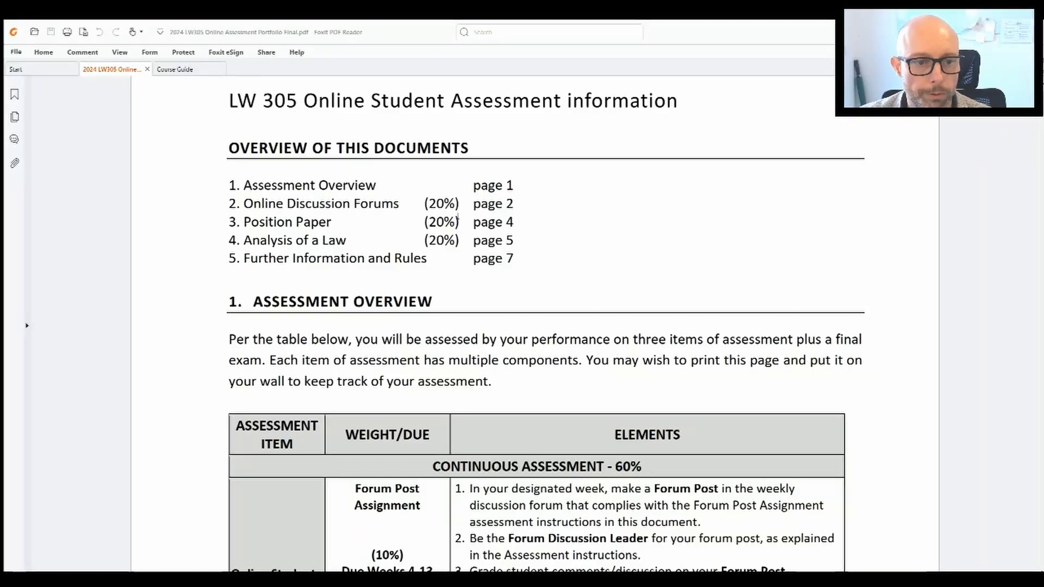
pyautogui.moveTo(640, 255)
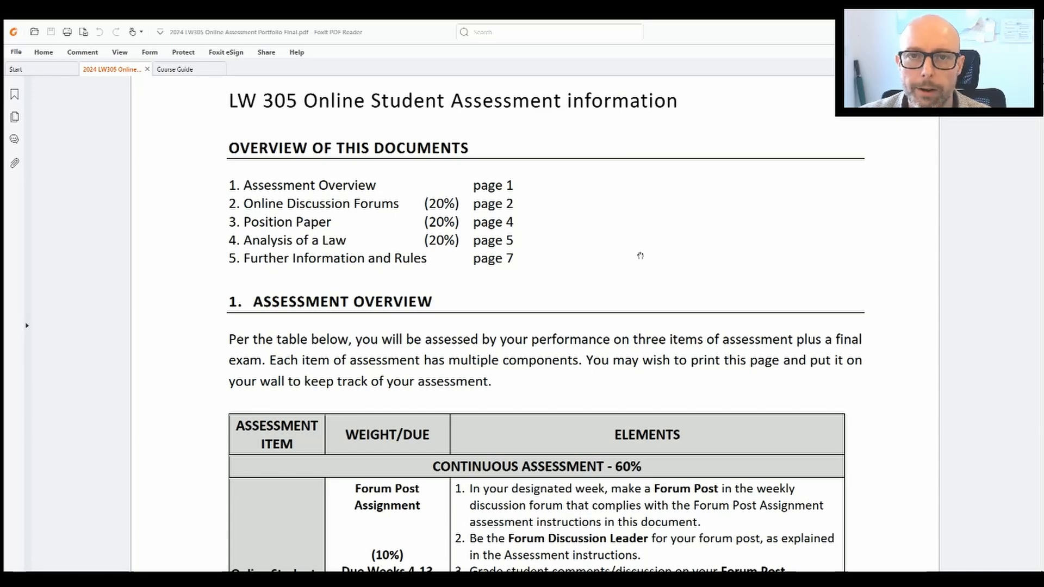
pyautogui.moveTo(612, 276)
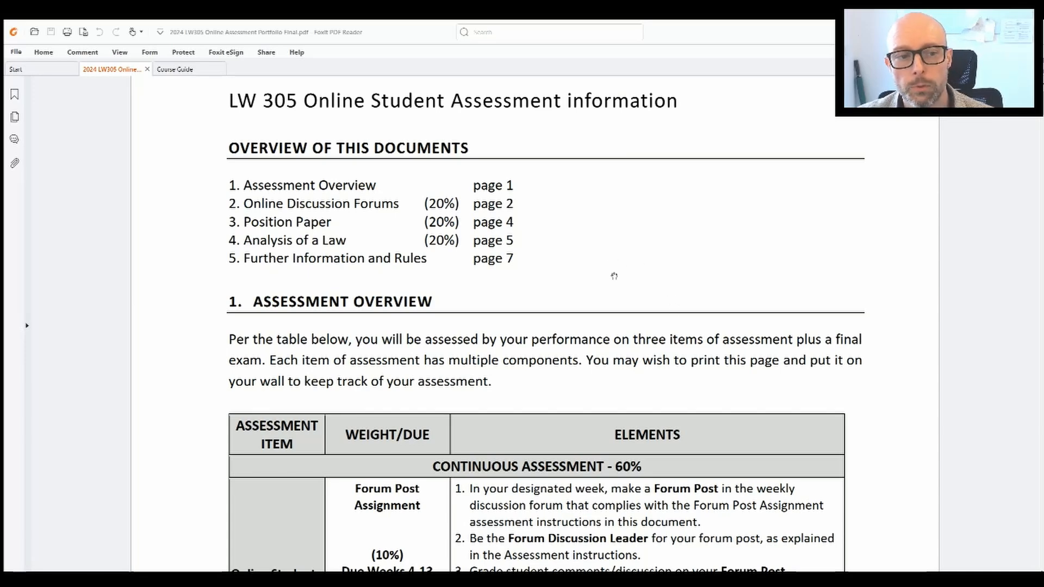
pyautogui.moveTo(549, 289)
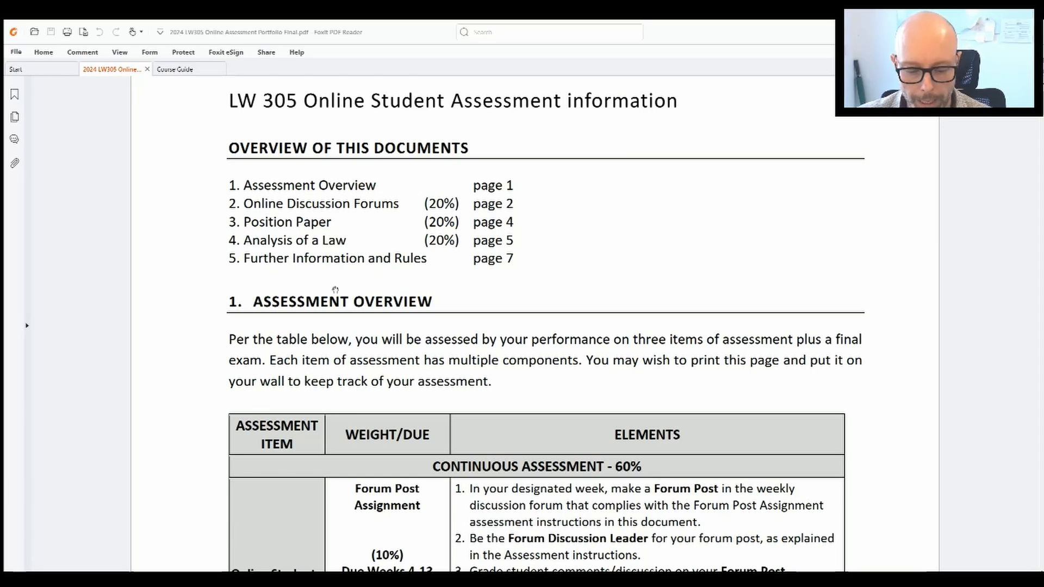
# Scroll down to page 2's Online Discussion Forums 20% section and the Part 1 forum post instructions
pyautogui.scroll(-3)
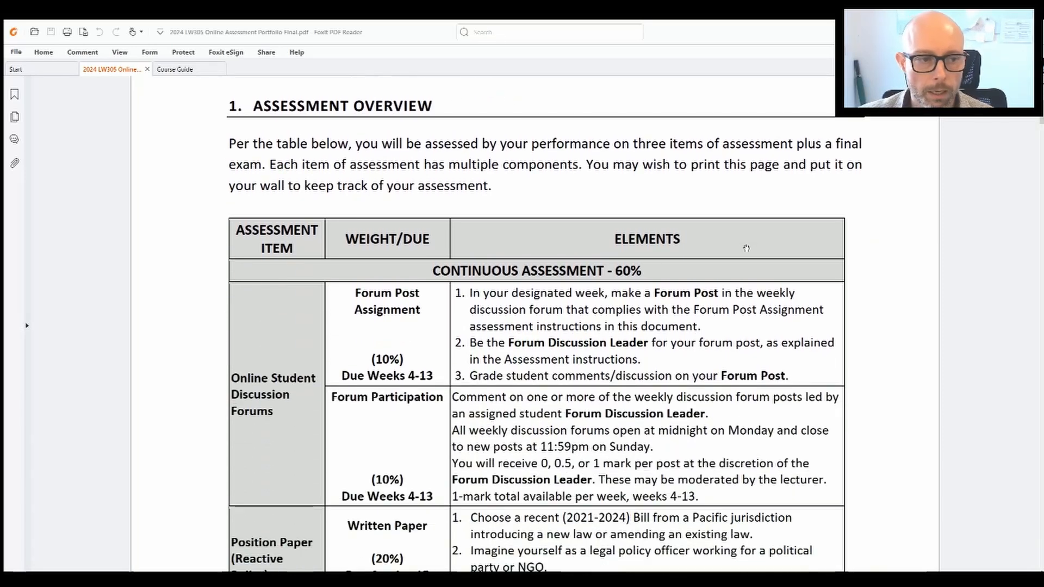
pyautogui.scroll(-3)
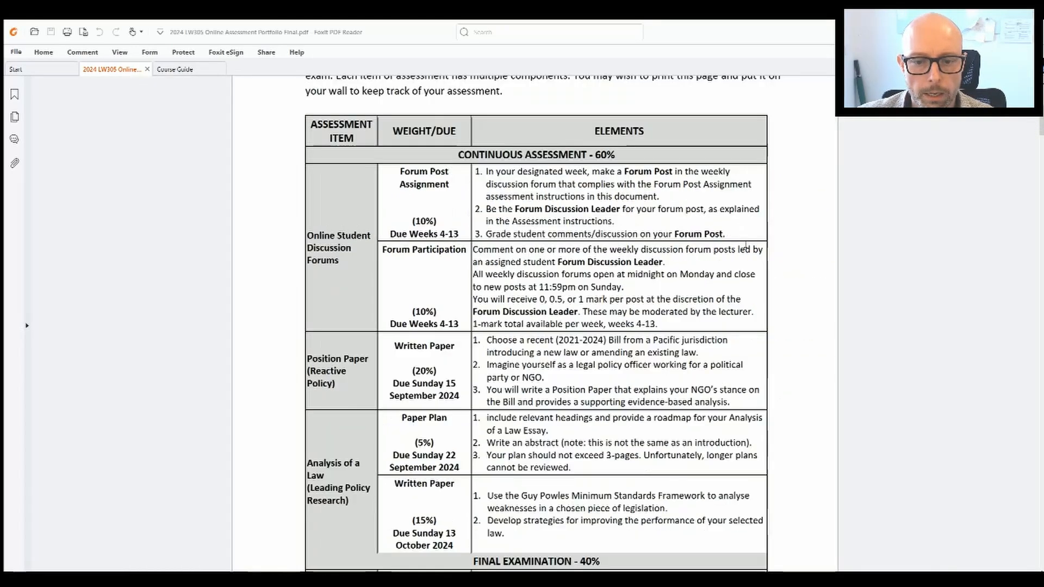
pyautogui.scroll(-3)
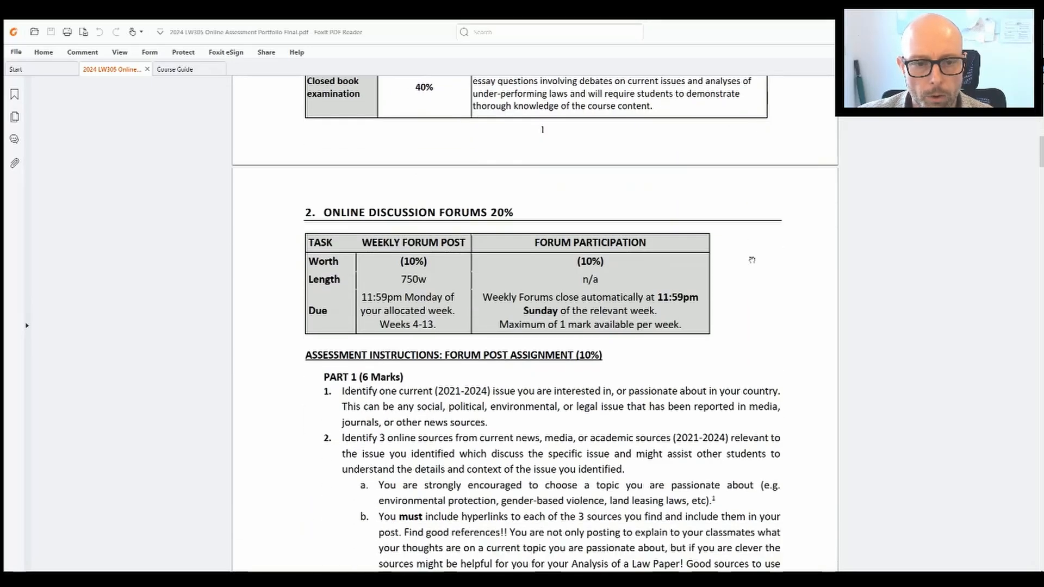
pyautogui.scroll(-3)
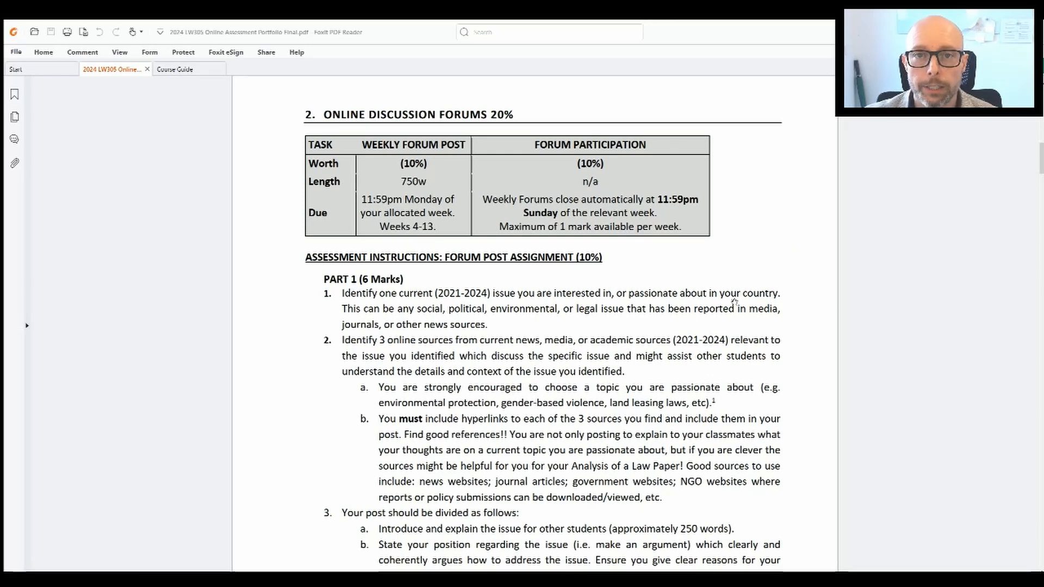
pyautogui.scroll(-3)
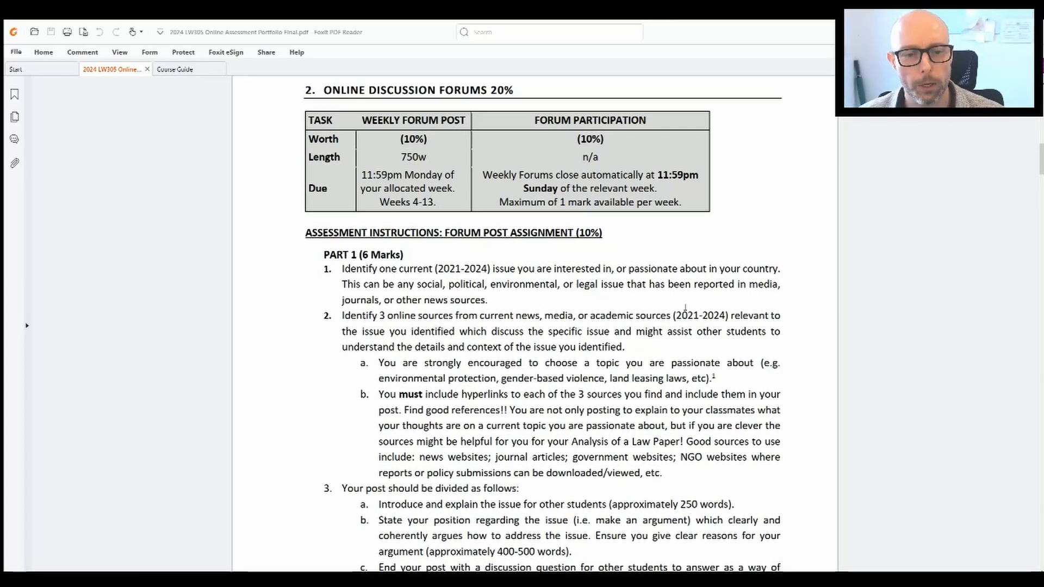
pyautogui.moveTo(942, 516)
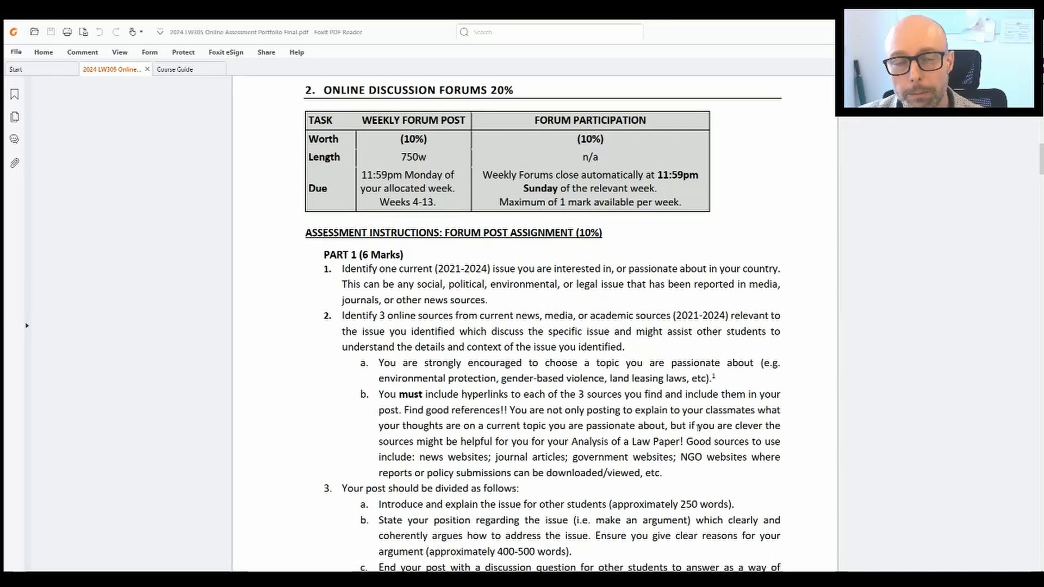
pyautogui.moveTo(699, 425)
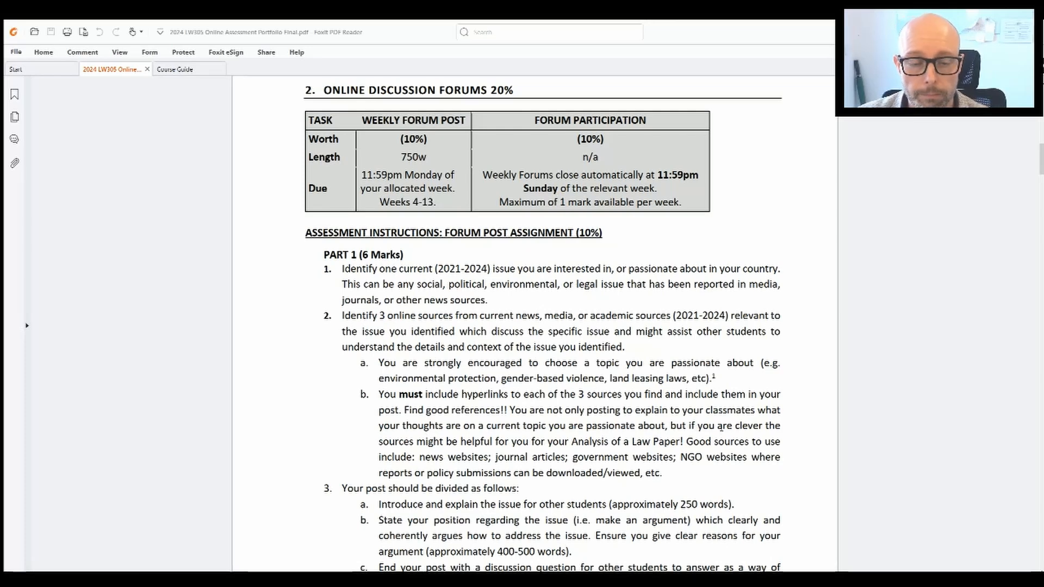
# Scroll on to Part 1's post structure requirements and the Moodle sample post note
pyautogui.scroll(-3)
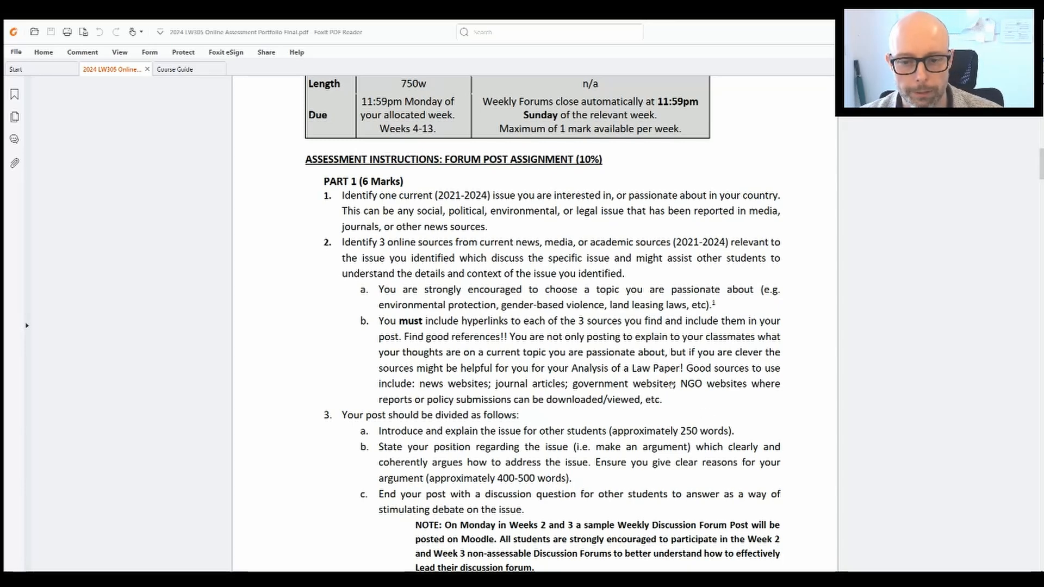
pyautogui.scroll(-3)
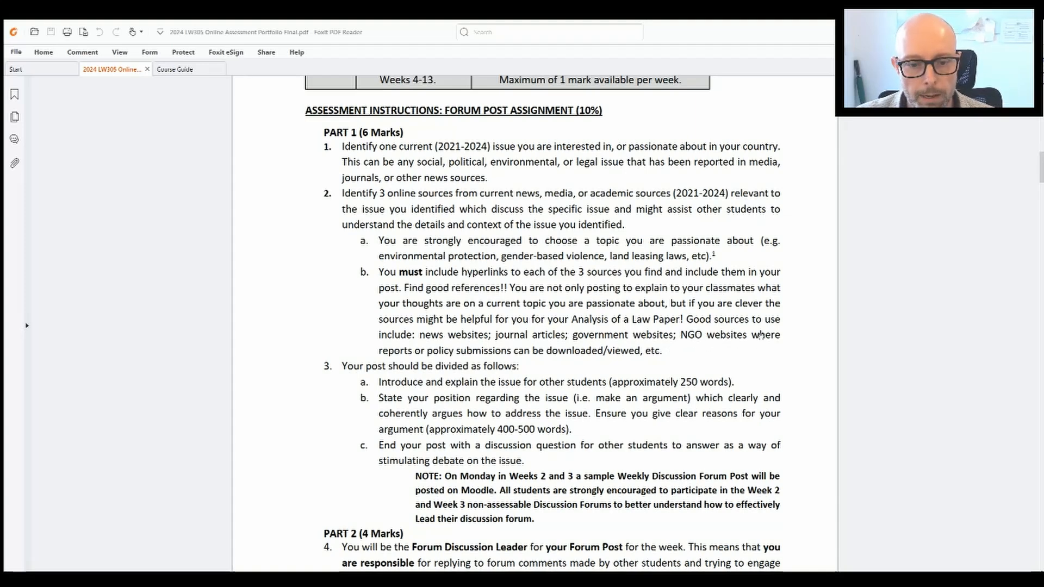
# Scroll to PART 2 (4 Marks), showing Forum Discussion Leader items 4 and 5
pyautogui.scroll(-3)
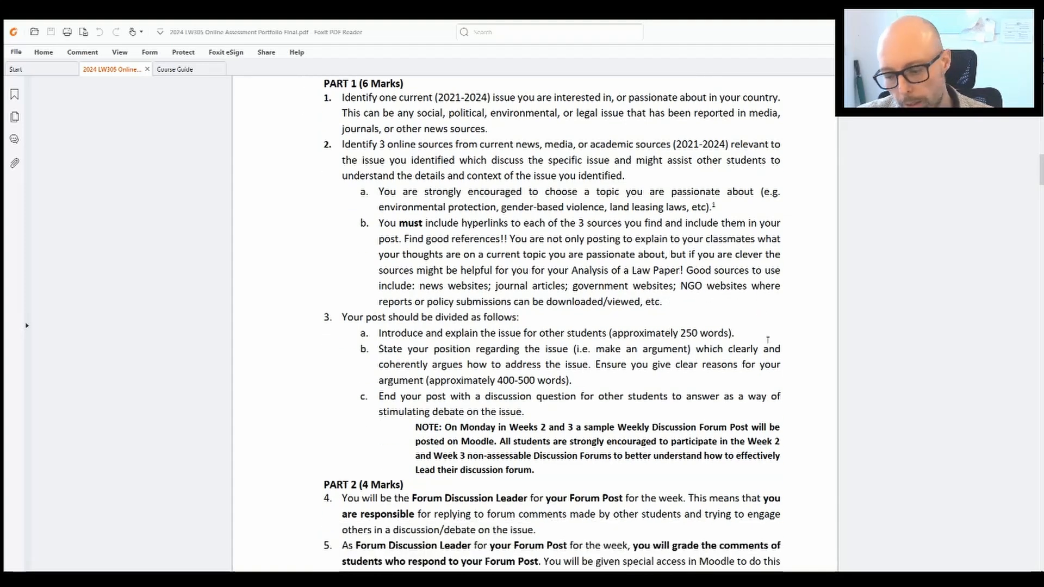
pyautogui.scroll(-3)
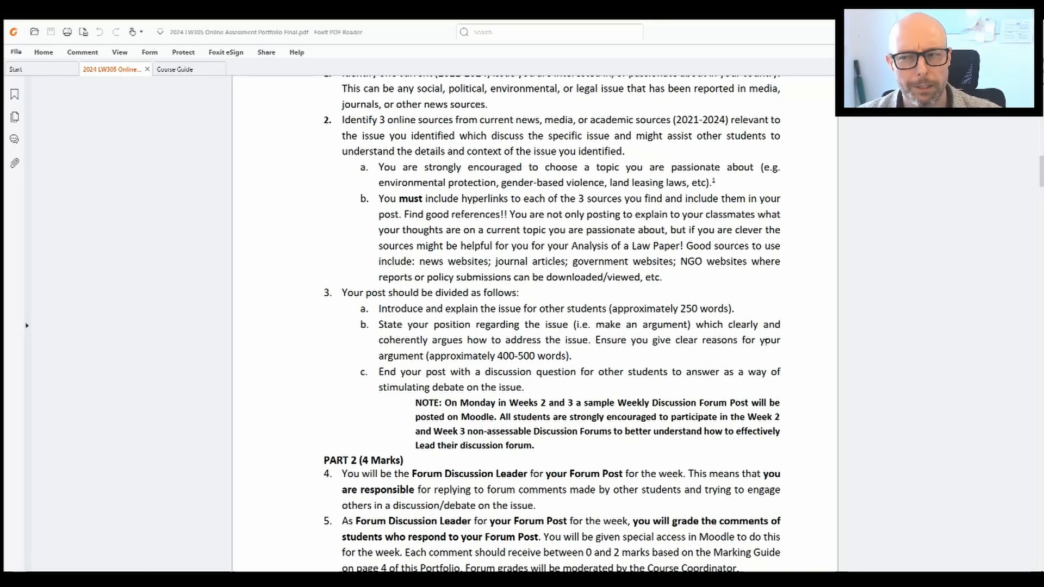
# Scroll to the Course Coordinator moderation text and the footnote at page 2's bottom
pyautogui.scroll(-3)
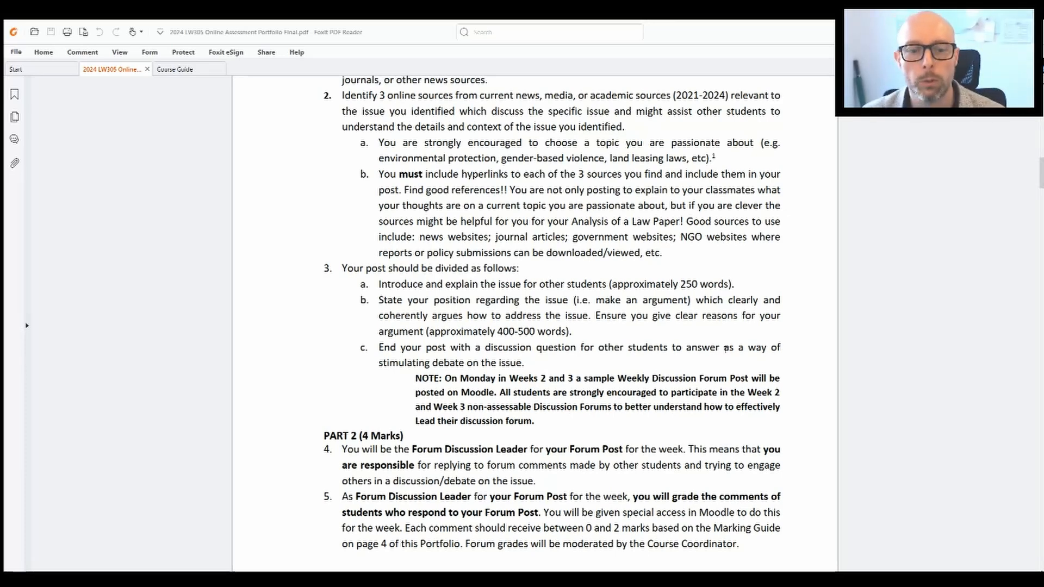
pyautogui.scroll(-3)
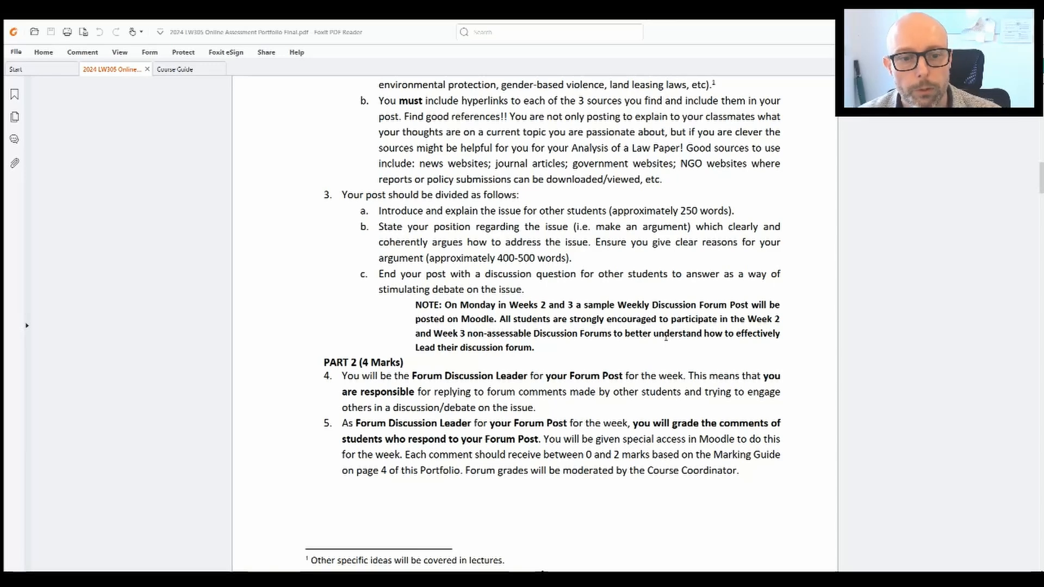
# Scroll back to the top of page 2, with the Weekly Forum Post table and Part 1 instructions
pyautogui.scroll(-3)
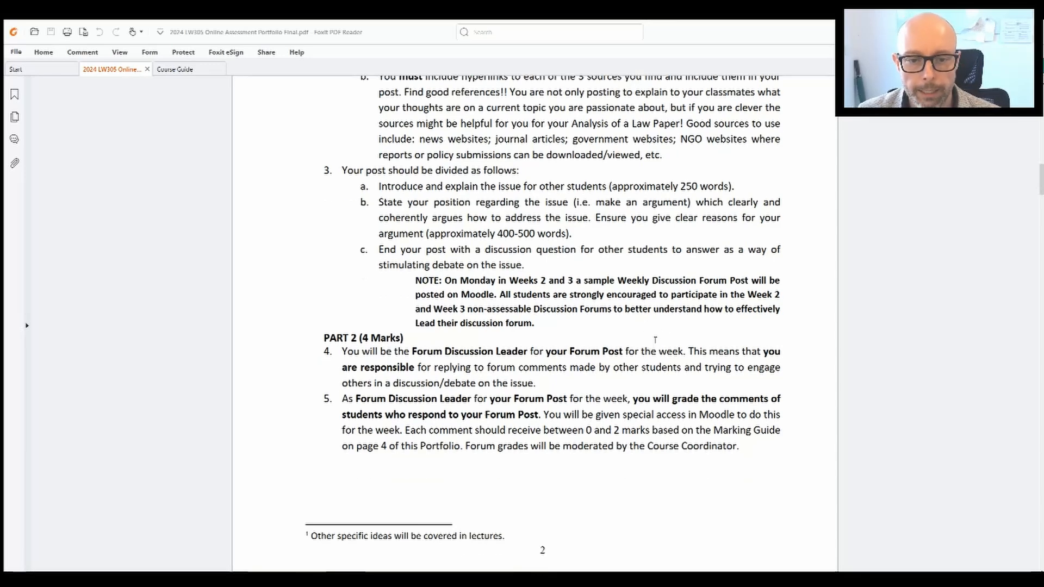
pyautogui.moveTo(113, 342)
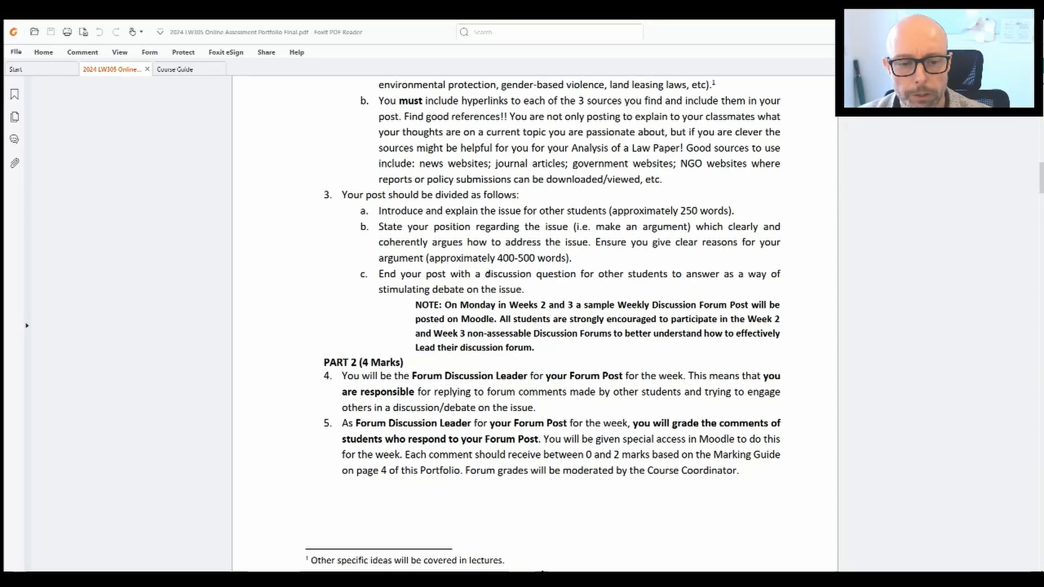
pyautogui.scroll(3)
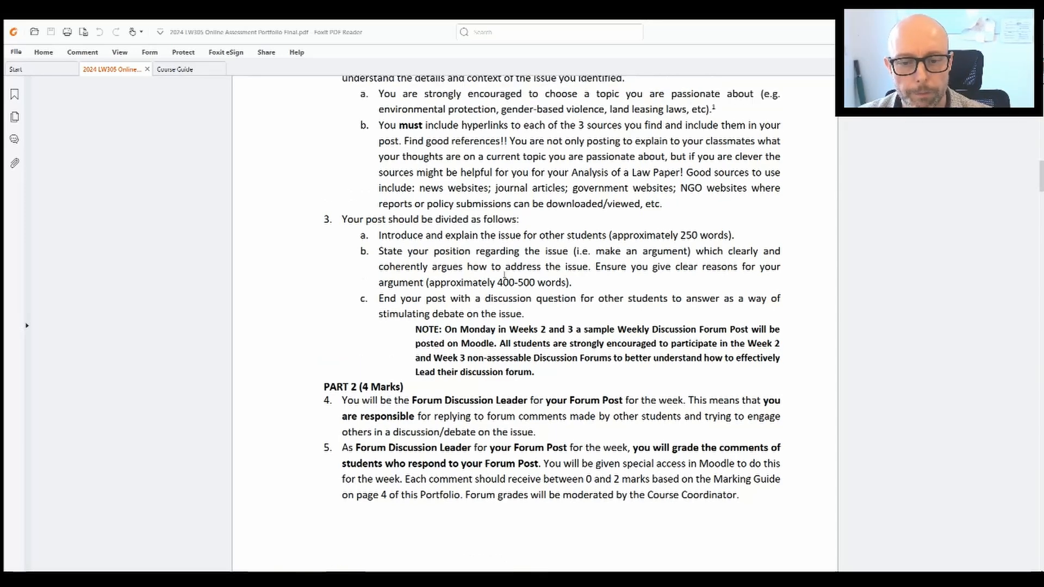
pyautogui.scroll(-3)
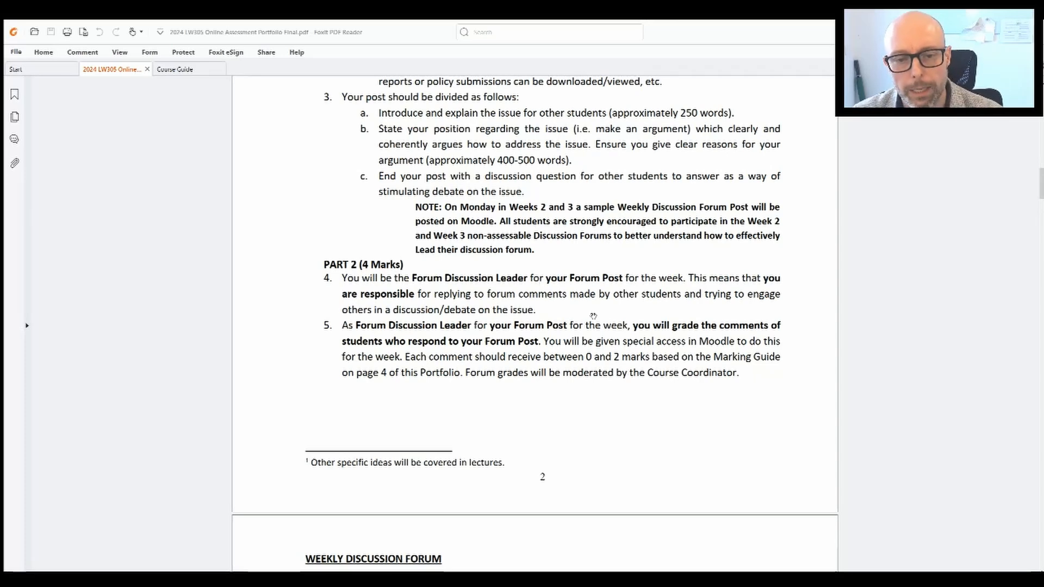
pyautogui.scroll(-3)
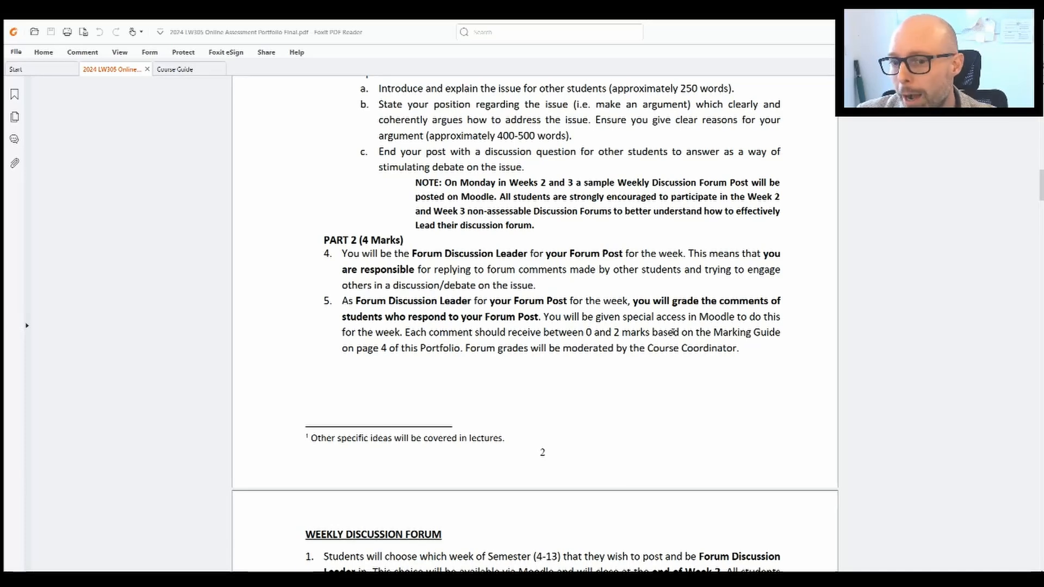
pyautogui.scroll(-3)
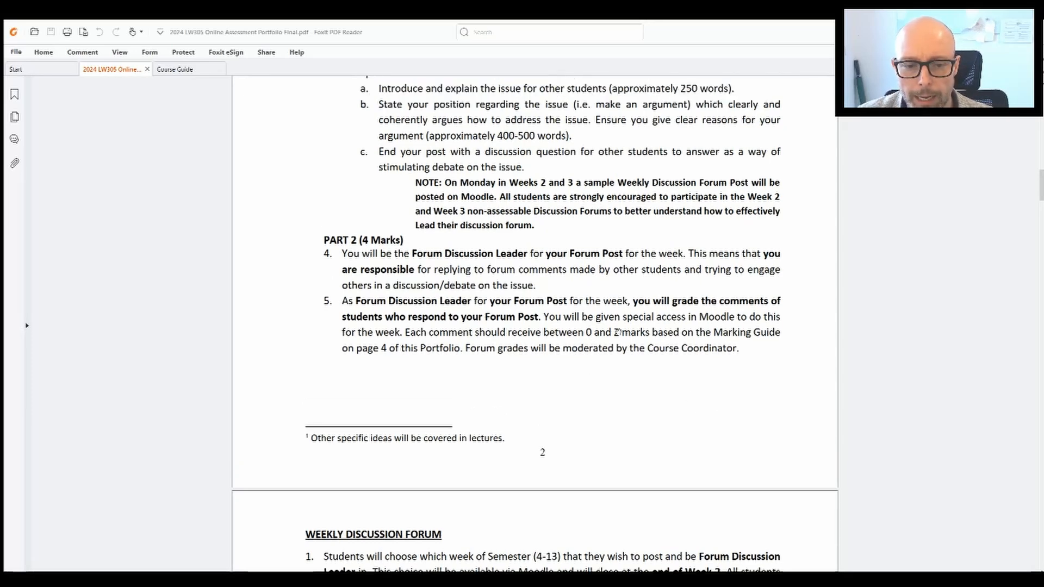
pyautogui.scroll(3)
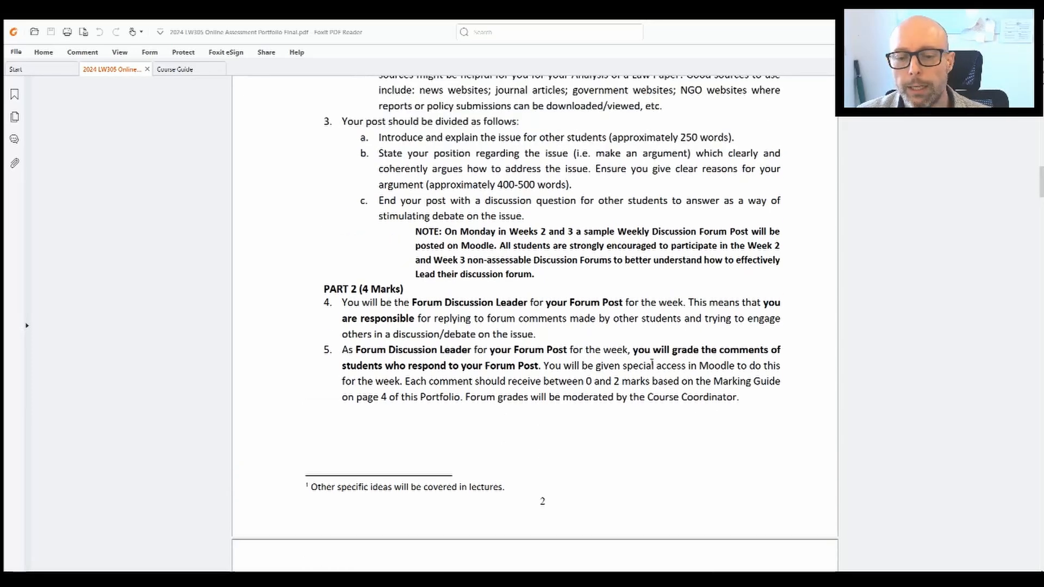
pyautogui.scroll(-3)
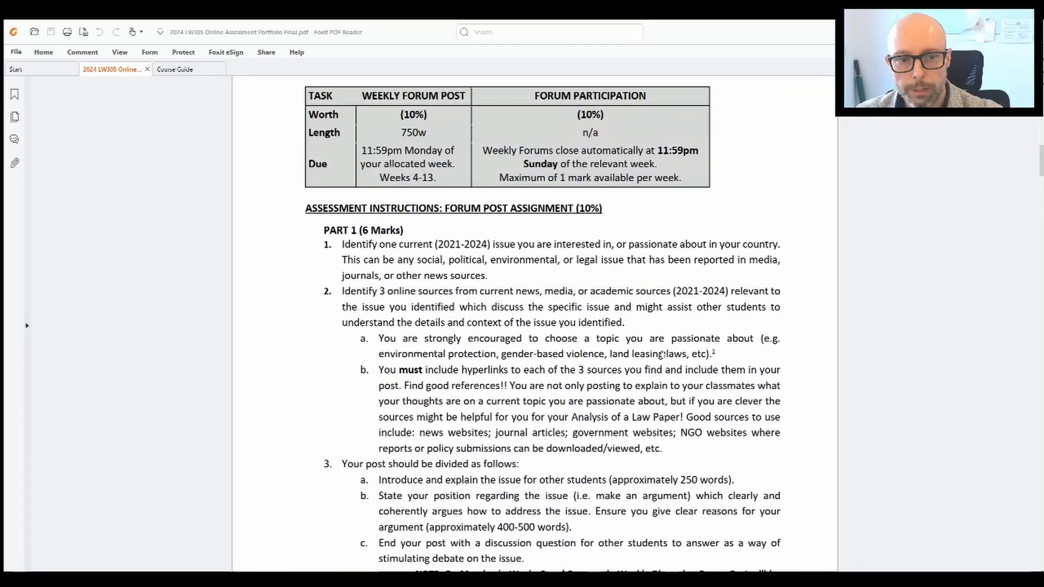
# Scroll past page 2 to the Weekly Discussion Forum steps, Useful Advice and marking criteria
pyautogui.scroll(-3)
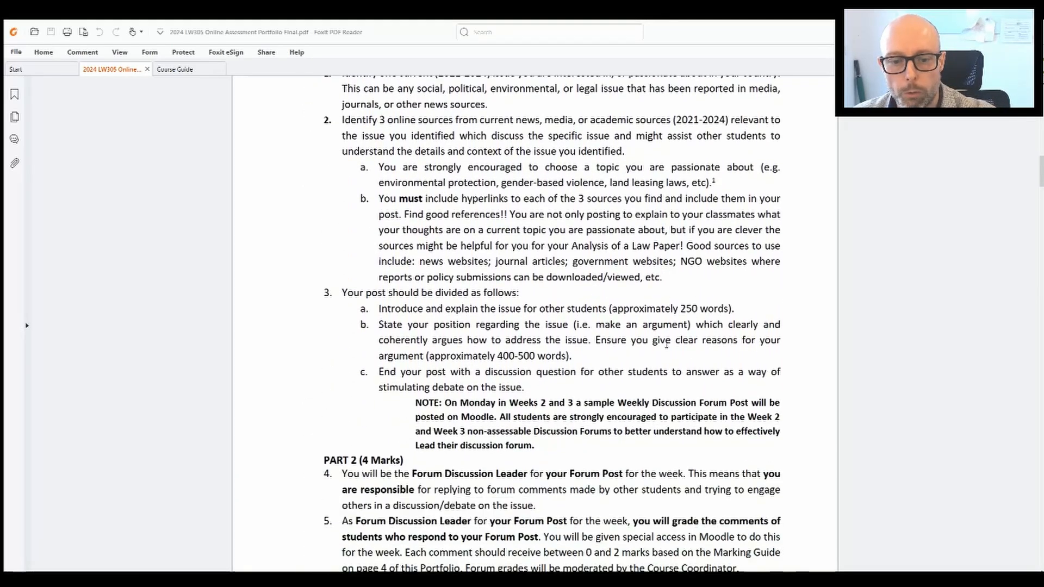
pyautogui.scroll(-3)
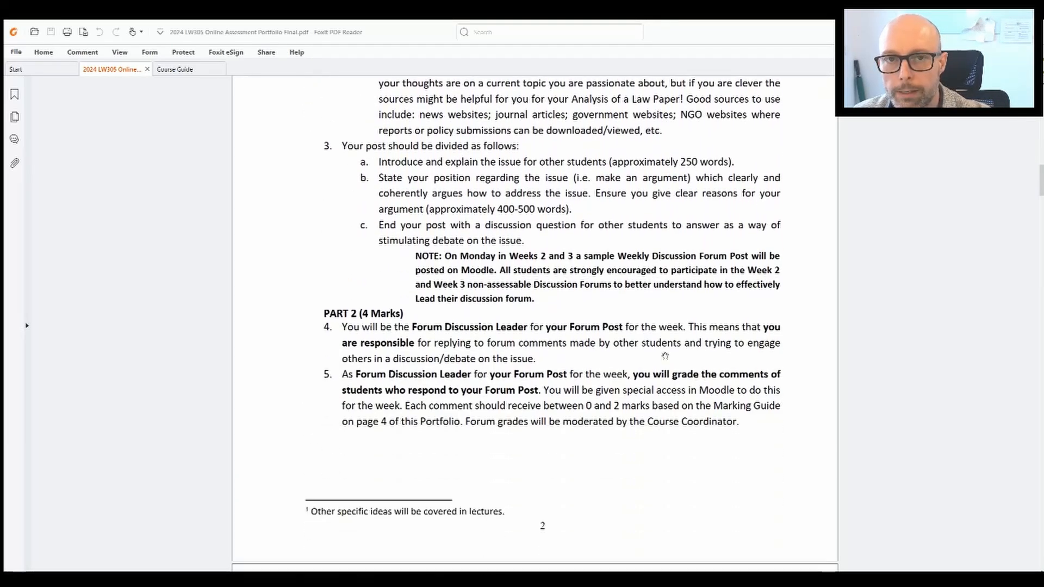
pyautogui.scroll(-3)
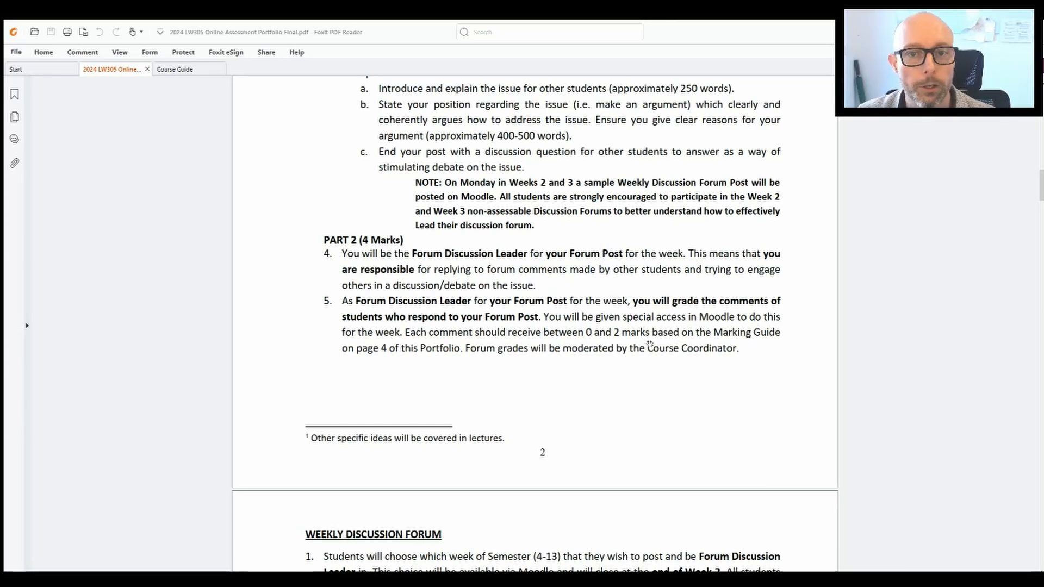
pyautogui.scroll(-3)
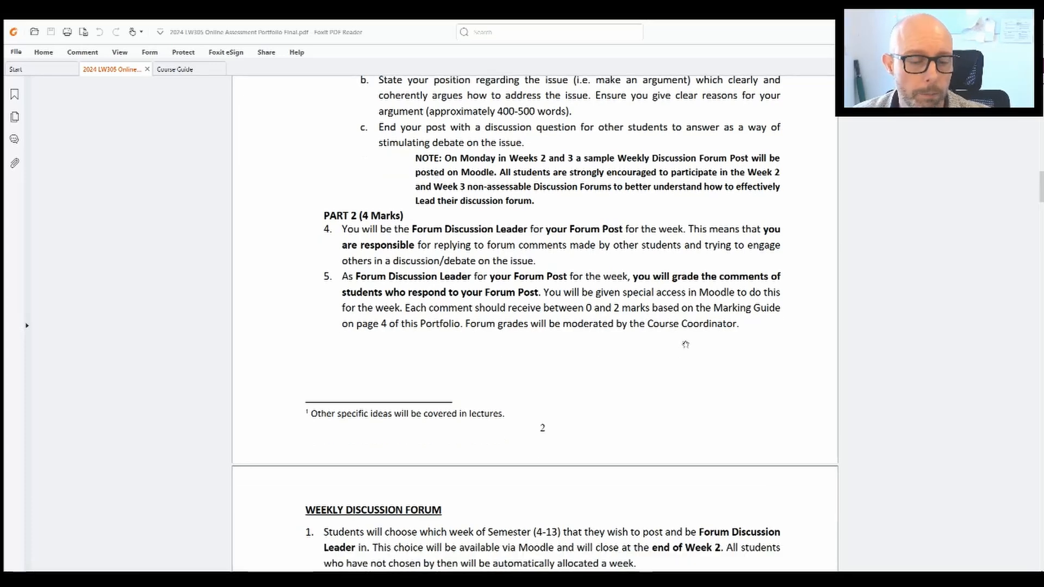
pyautogui.scroll(-3)
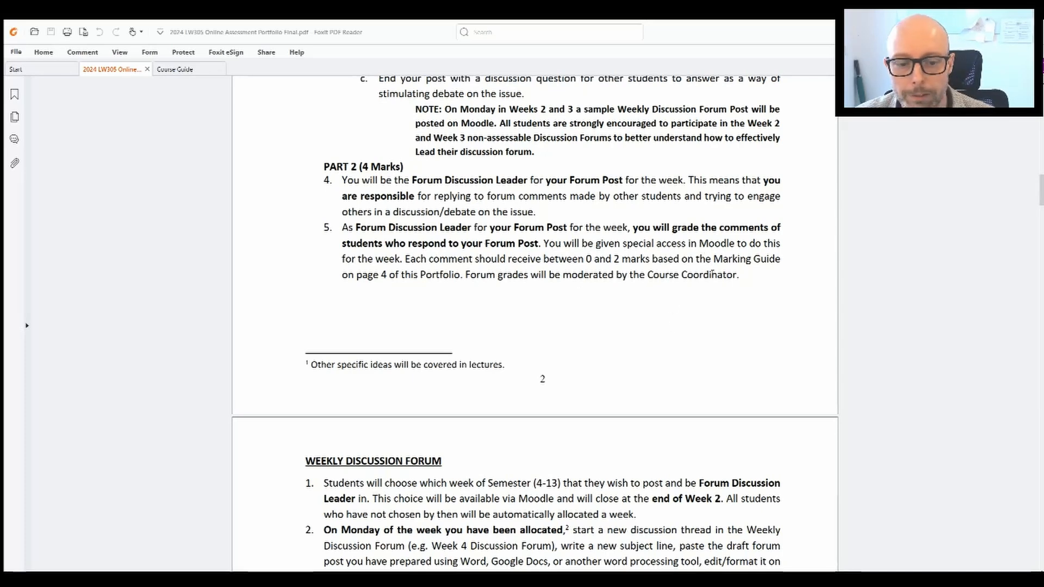
pyautogui.scroll(-3)
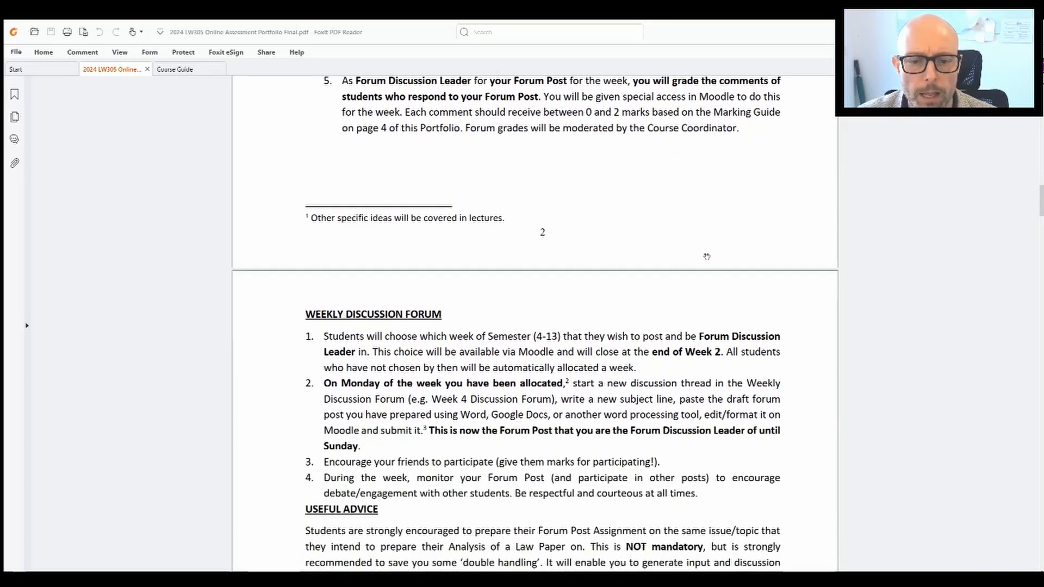
pyautogui.scroll(-3)
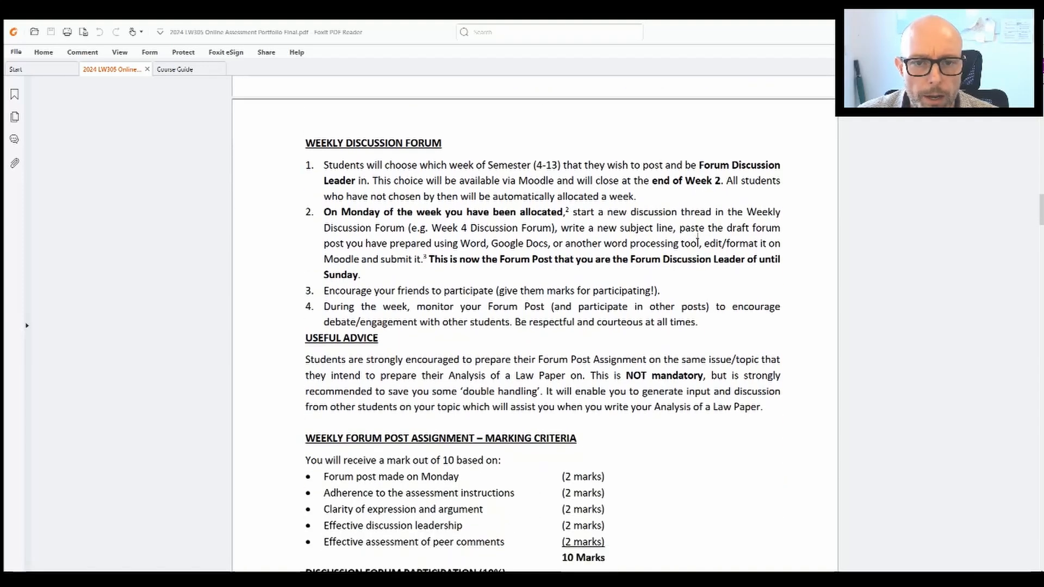
pyautogui.scroll(-3)
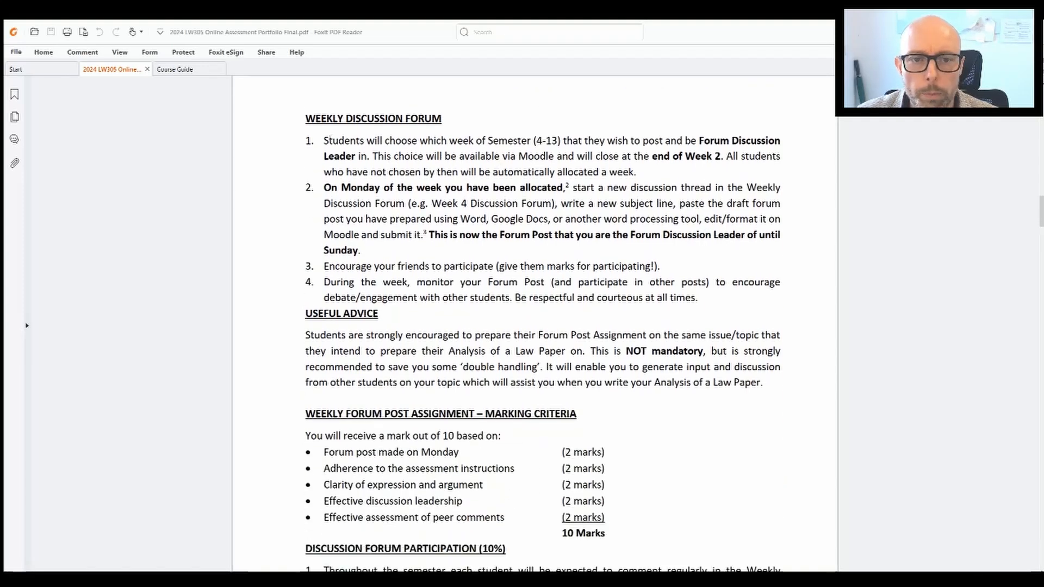
pyautogui.moveTo(323, 140); pyautogui.dragTo(656, 140)
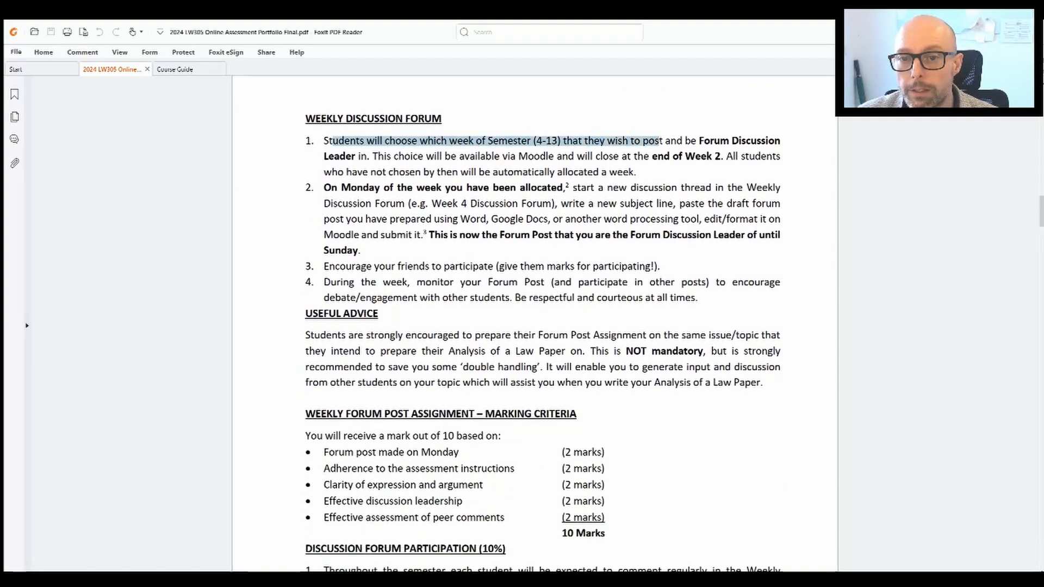
pyautogui.moveTo(659, 140); pyautogui.dragTo(366, 156)
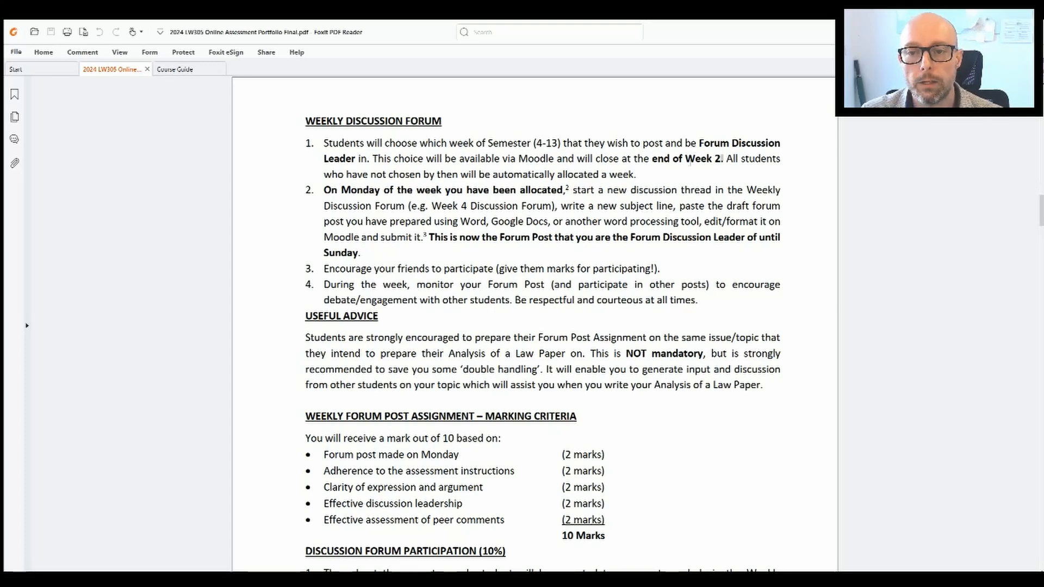
pyautogui.moveTo(724, 158); pyautogui.dragTo(634, 174)
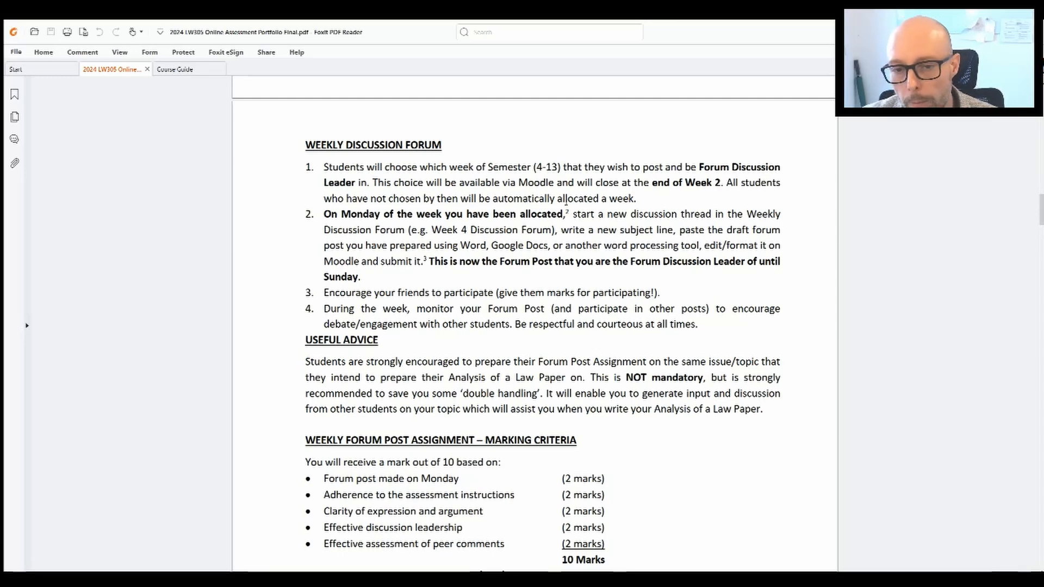
pyautogui.scroll(-3)
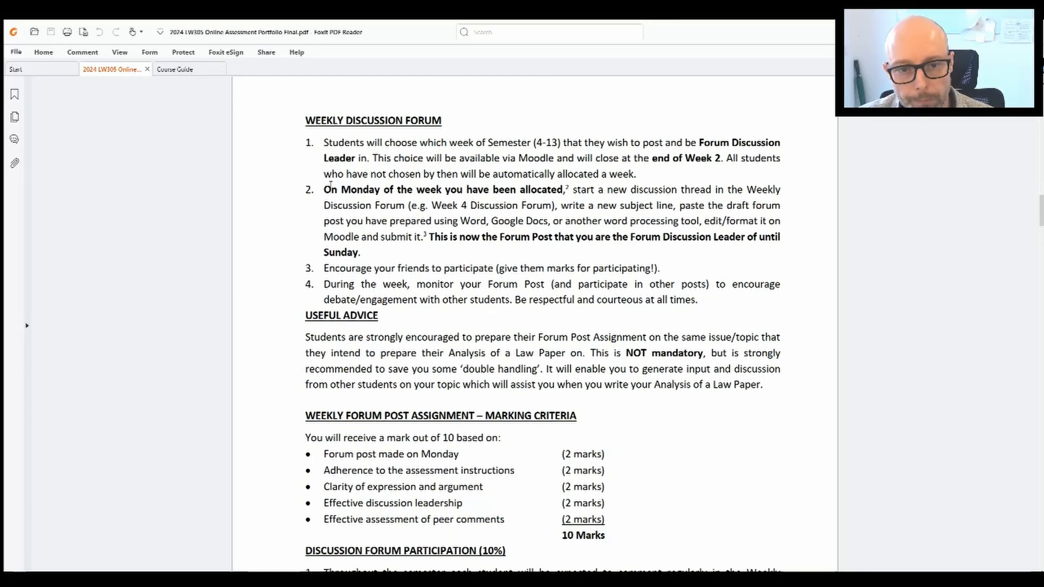
pyautogui.moveTo(323, 189); pyautogui.dragTo(706, 205)
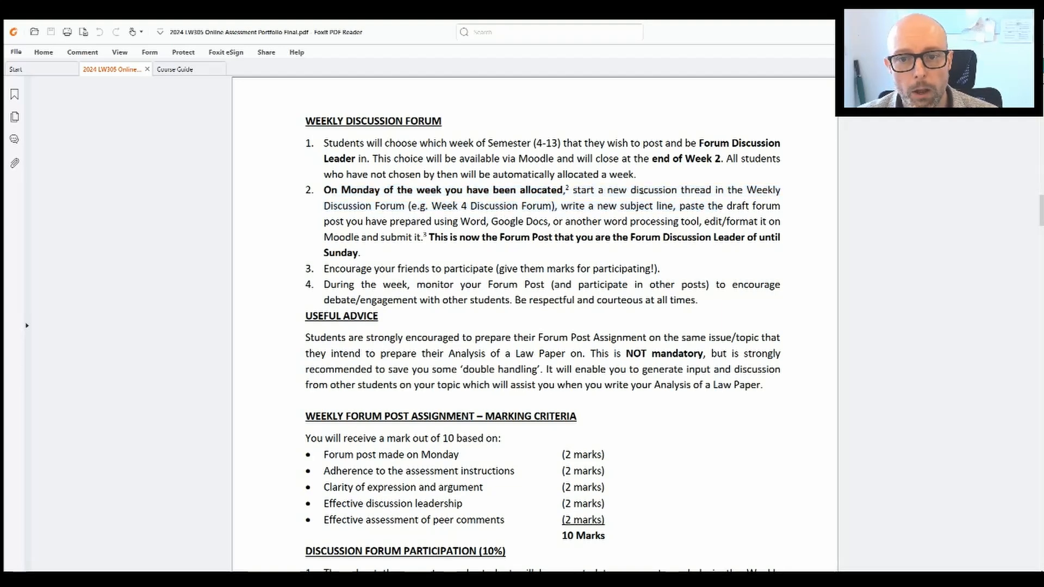
pyautogui.moveTo(598, 190); pyautogui.dragTo(763, 189)
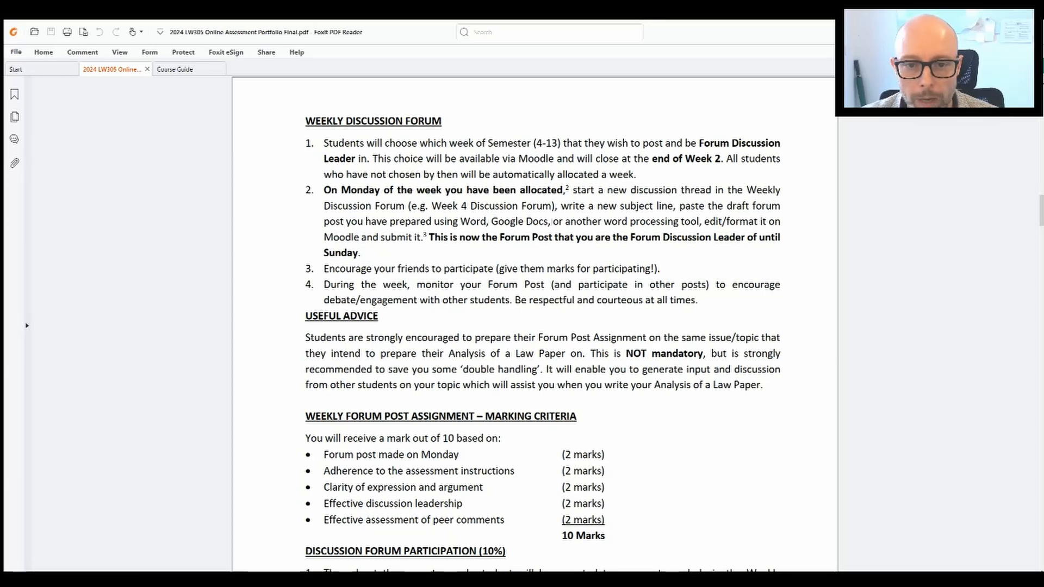
pyautogui.moveTo(453, 222); pyautogui.dragTo(745, 237)
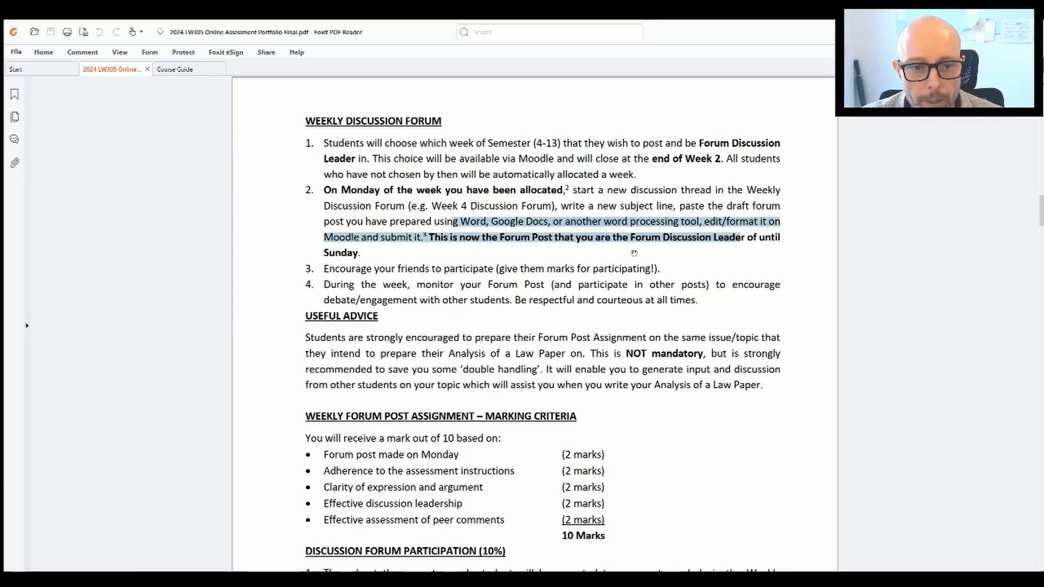
pyautogui.scroll(-3)
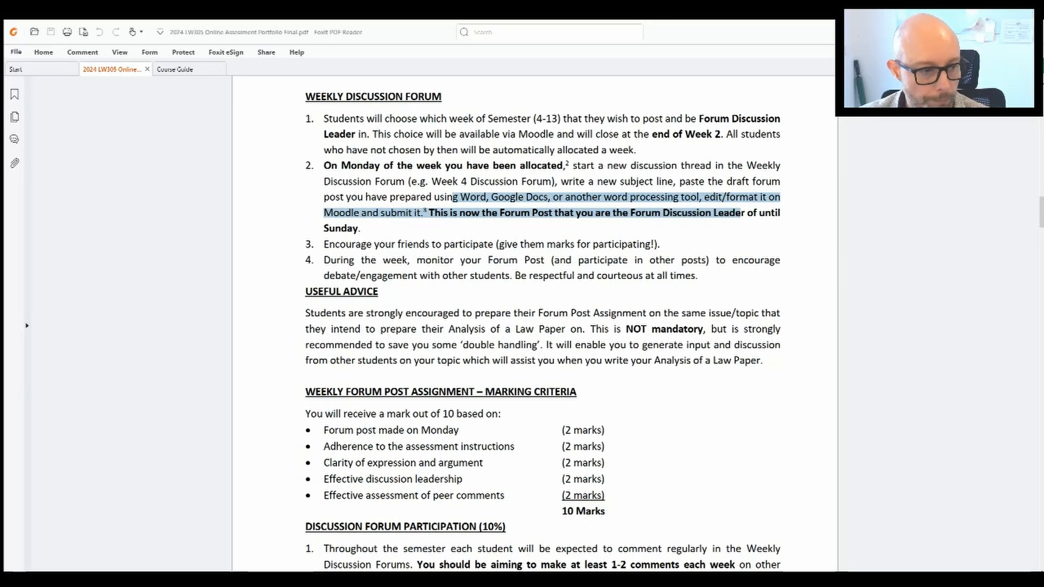
# Scroll down to the forum post marking criteria
pyautogui.scroll(-3)
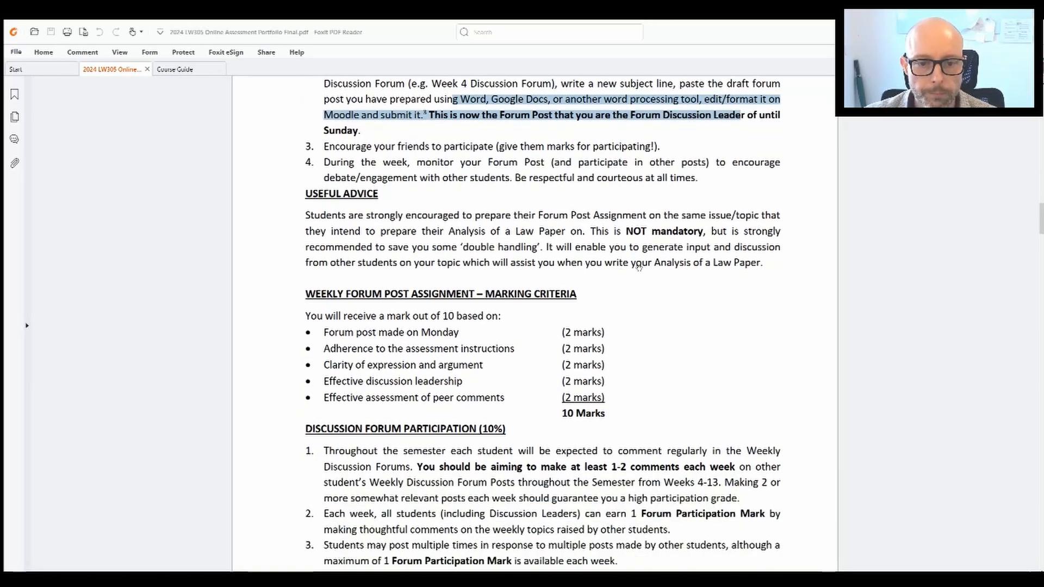
pyautogui.scroll(-3)
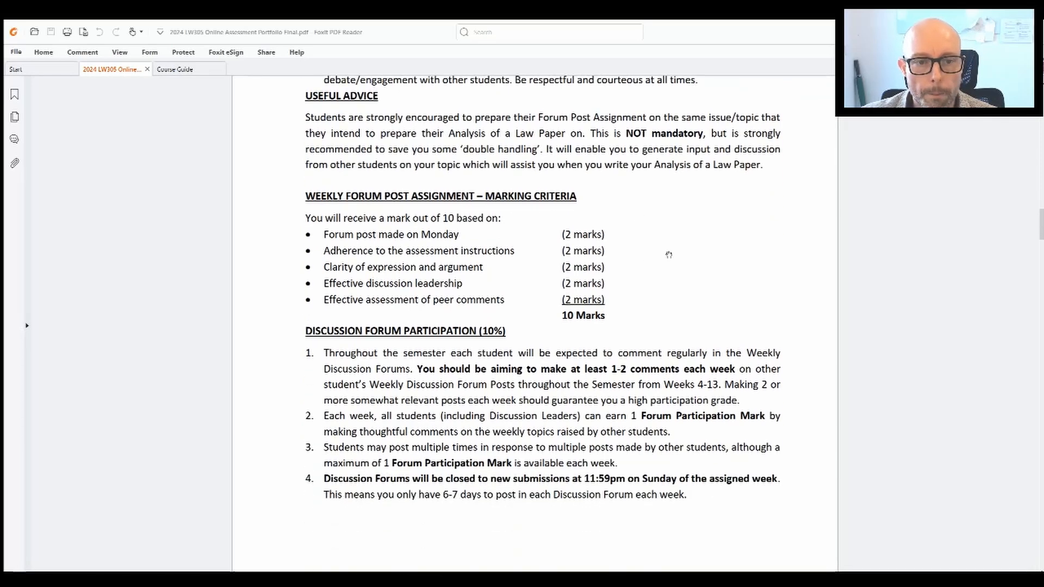
pyautogui.scroll(-3)
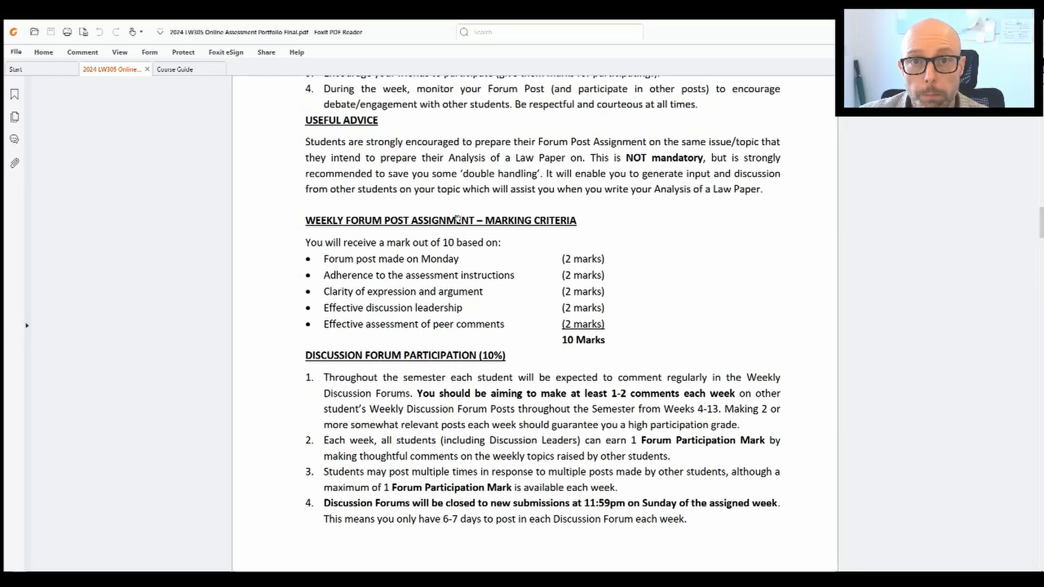
pyautogui.moveTo(494, 232)
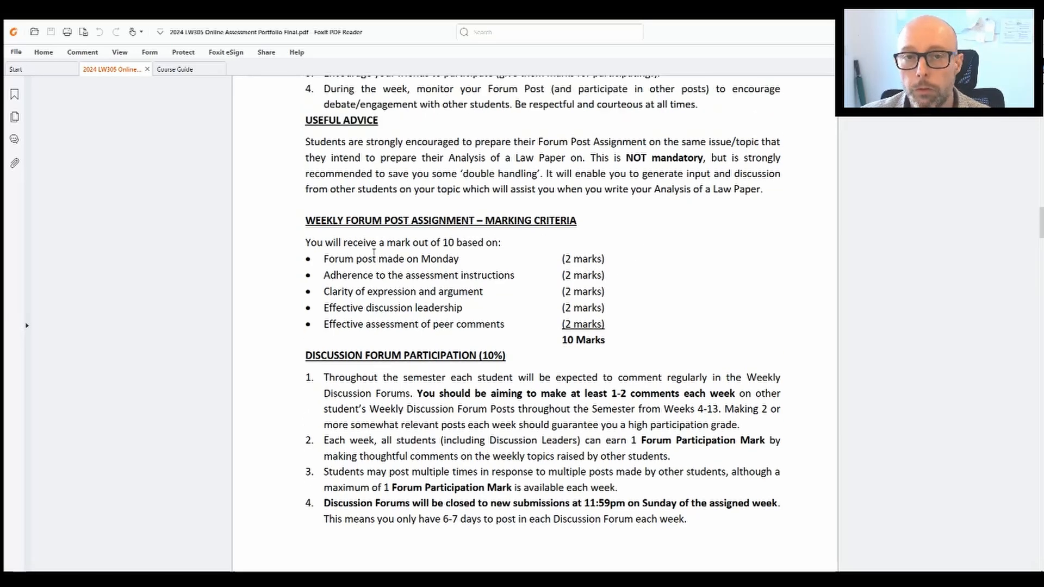
# Select the marking criteria lines, including adherence to instructions and peer comments
pyautogui.moveTo(380, 259); pyautogui.dragTo(603, 259)
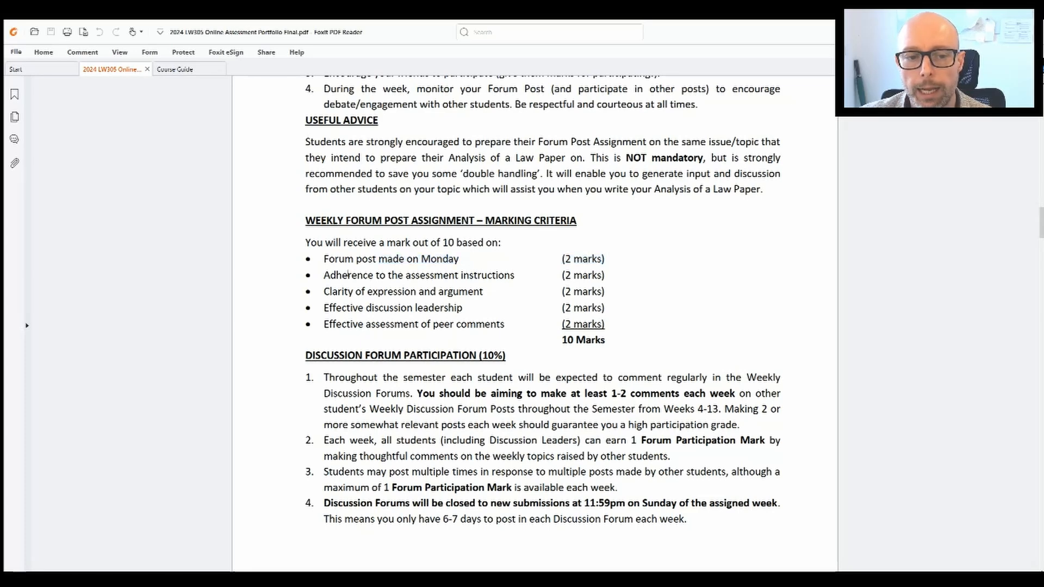
pyautogui.moveTo(323, 276); pyautogui.dragTo(599, 275)
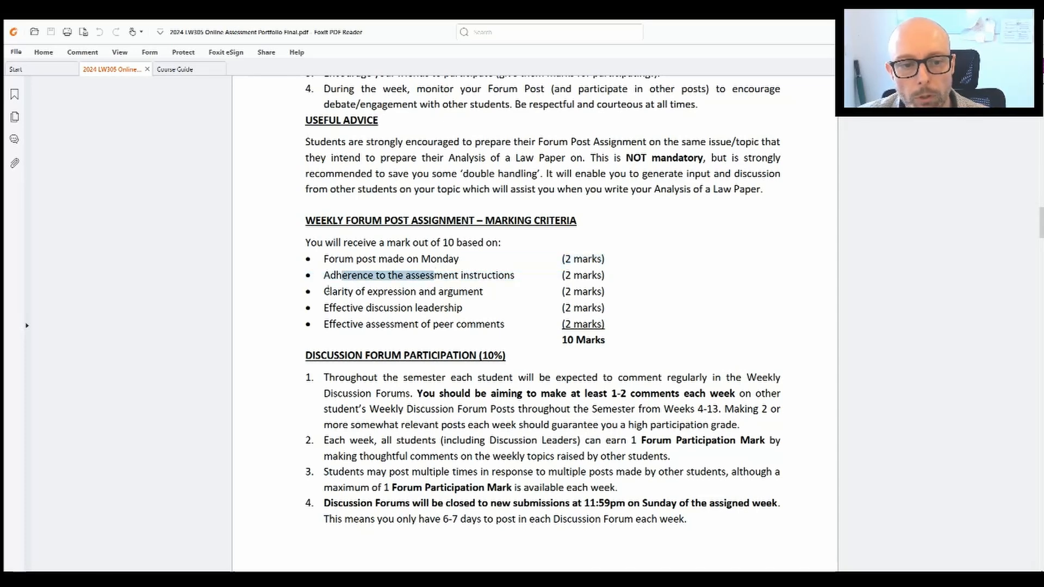
pyautogui.moveTo(324, 291); pyautogui.dragTo(613, 291)
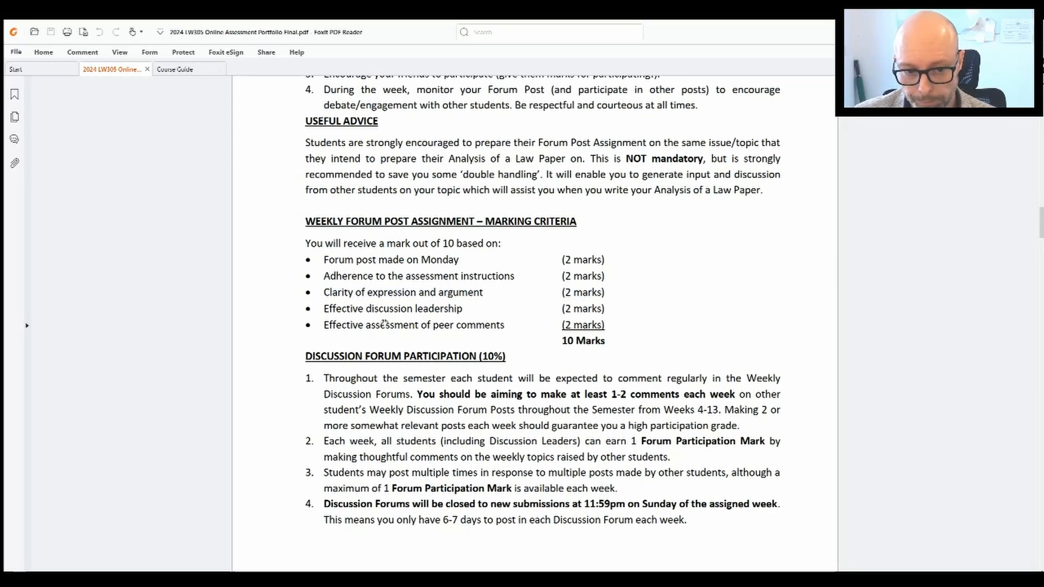
pyautogui.moveTo(377, 325); pyautogui.dragTo(602, 325)
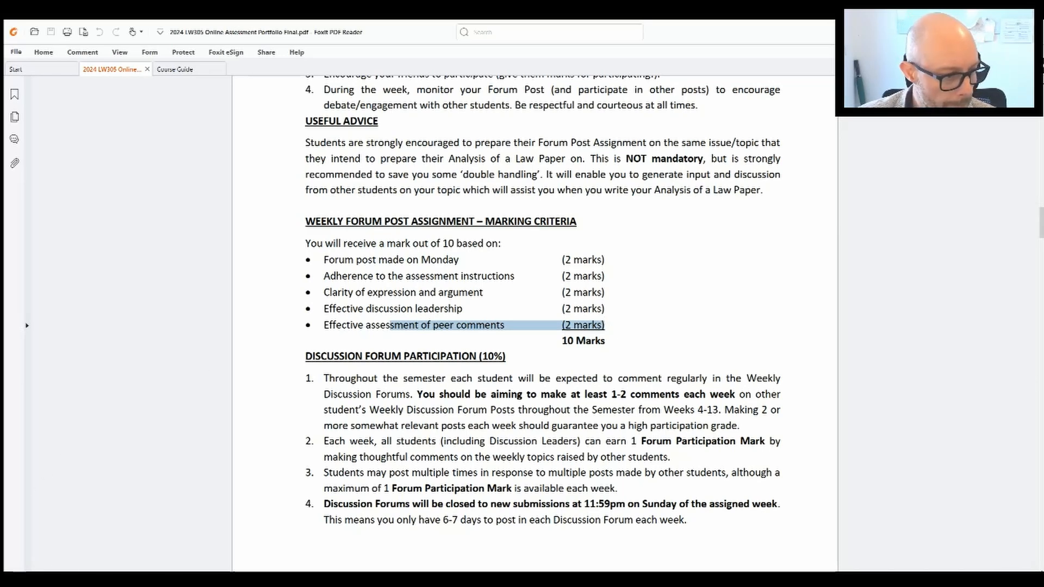
# Scroll to page 3's bottom, with footnotes on late-post penalties and drafting outside Moodle
pyautogui.scroll(-3)
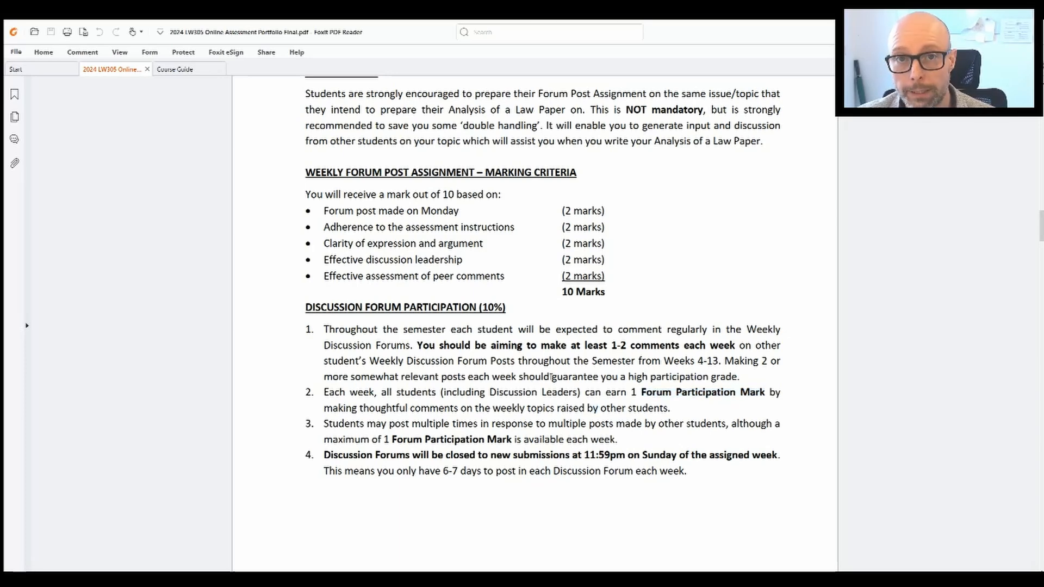
pyautogui.scroll(-3)
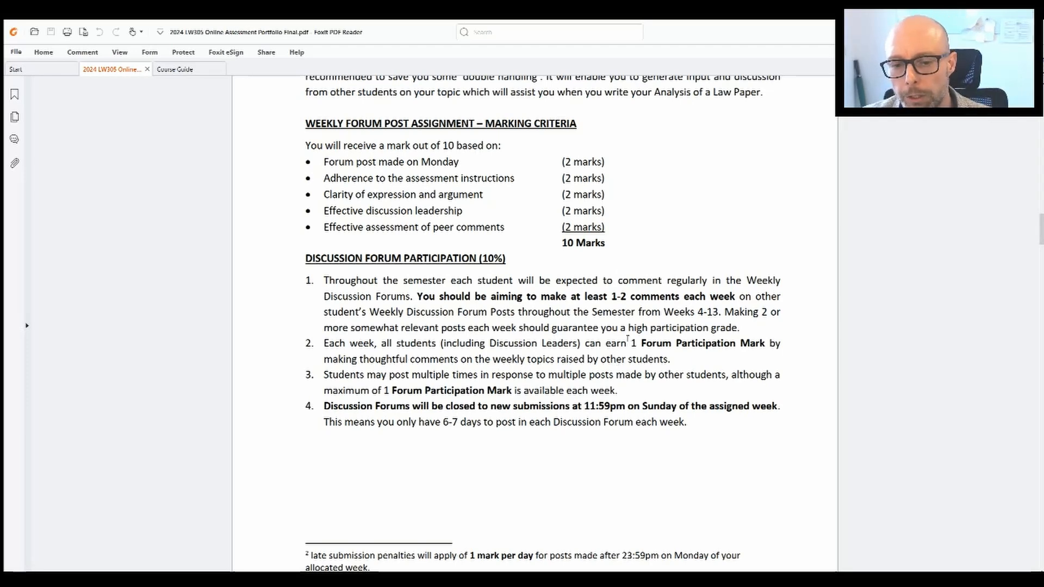
pyautogui.scroll(-3)
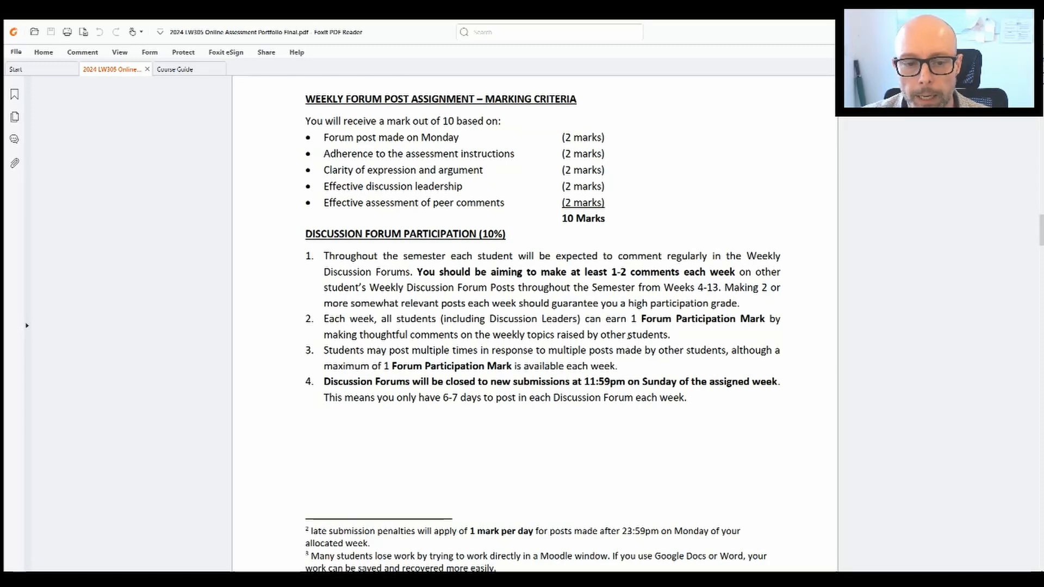
pyautogui.scroll(-3)
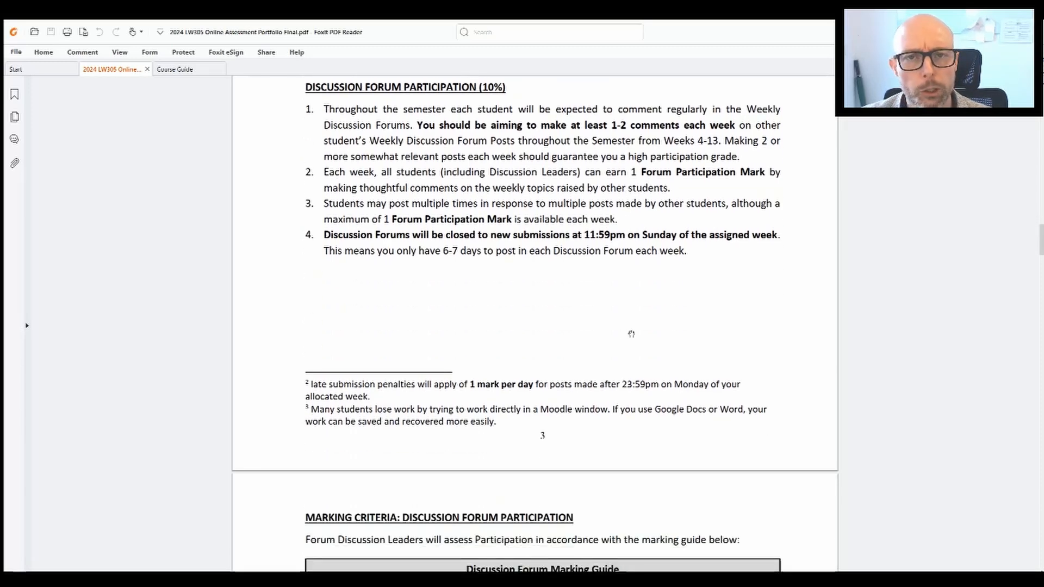
pyautogui.moveTo(634, 354)
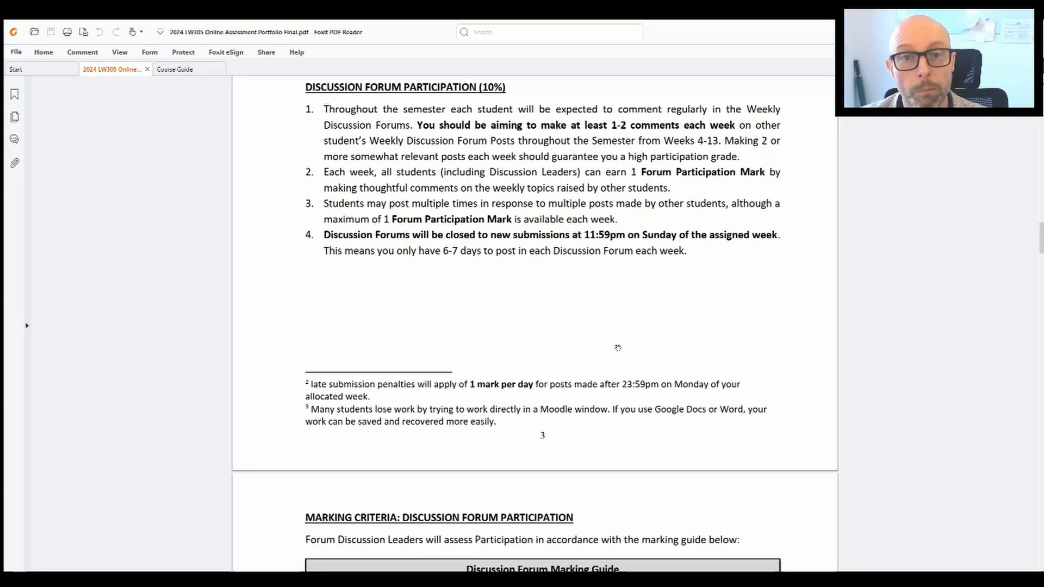
pyautogui.scroll(-3)
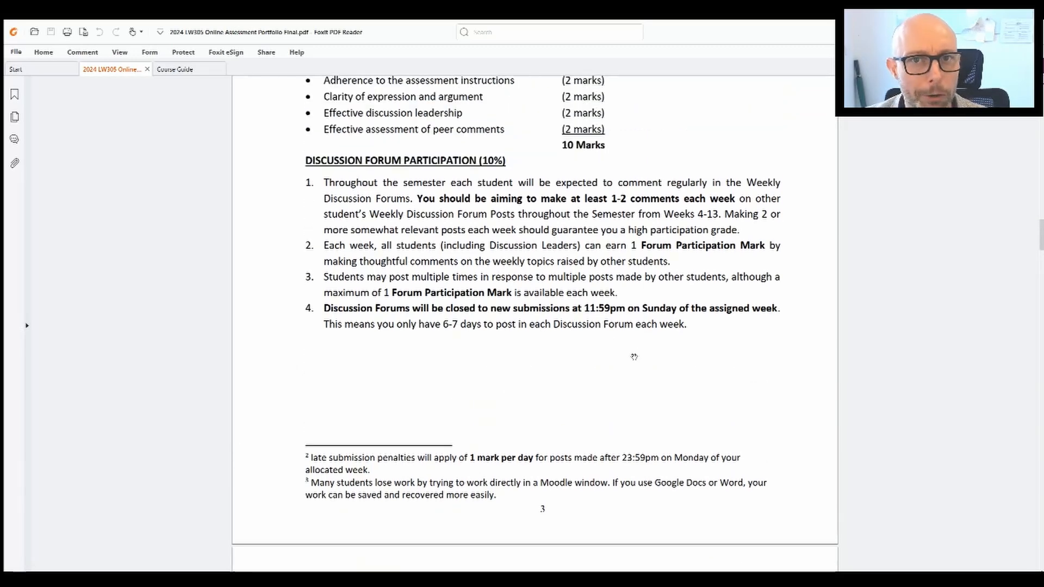
# Scroll to the Discussion Forum Marking Guide table and its note on scaling marks and moderation
pyautogui.scroll(-3)
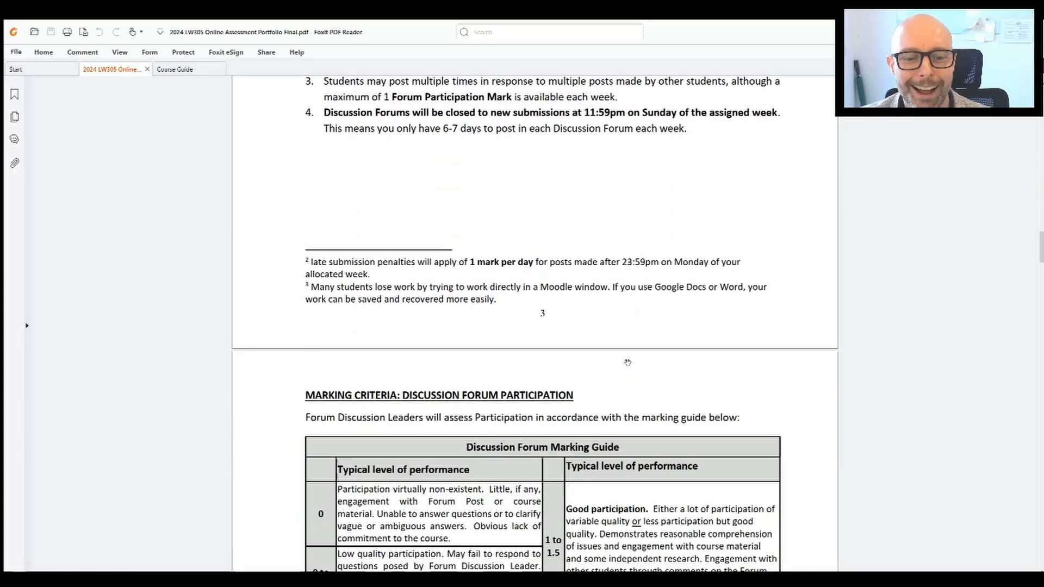
pyautogui.scroll(-3)
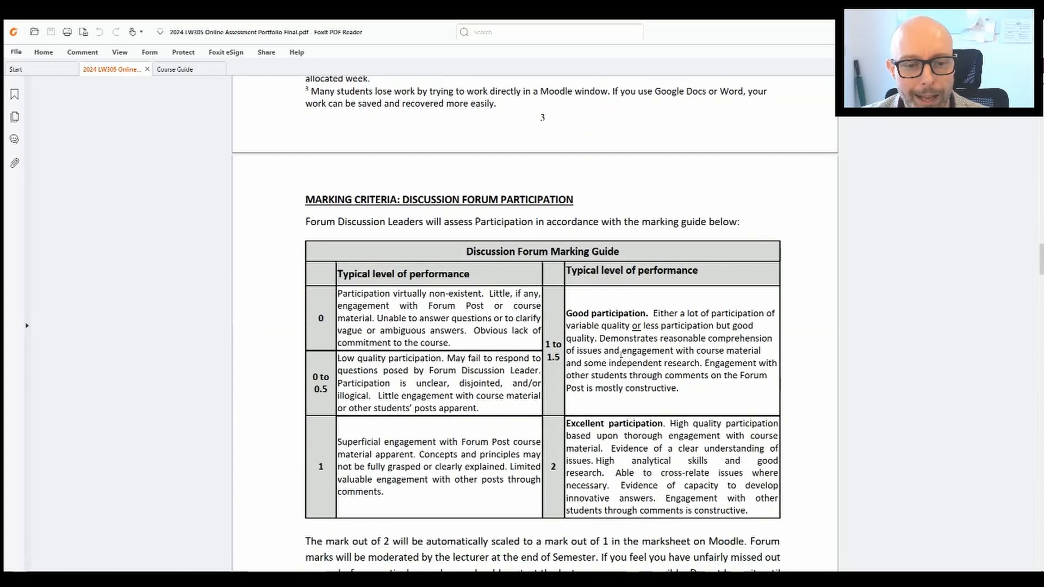
pyautogui.scroll(-3)
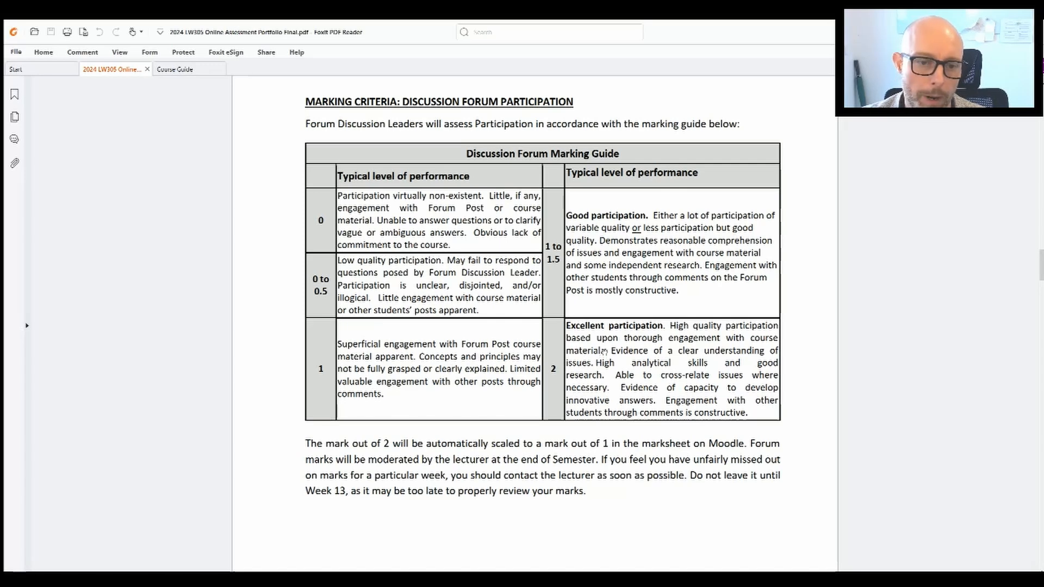
pyautogui.scroll(-3)
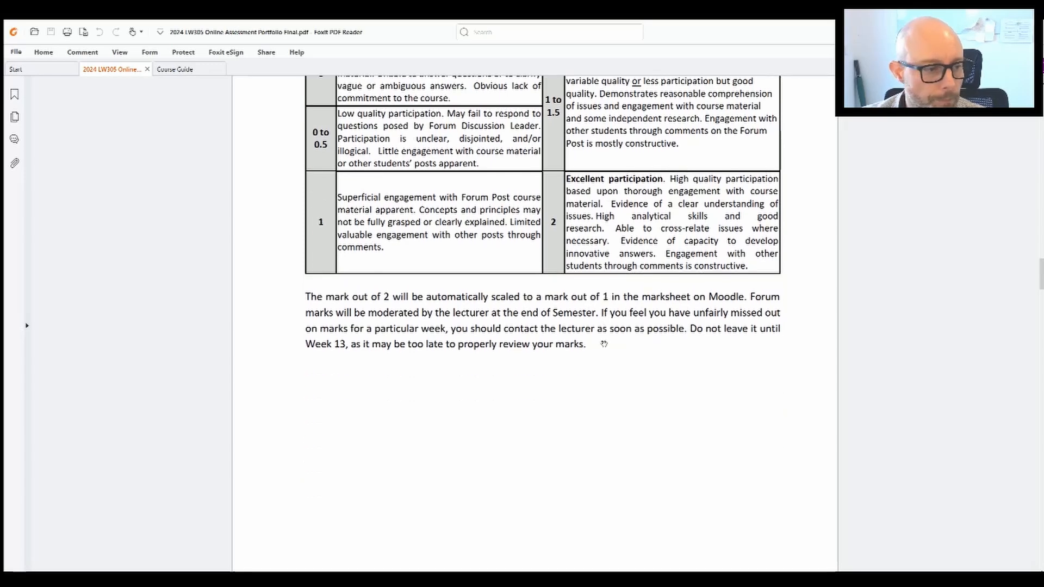
# Scroll to page 5's Position Paper (Reactive Policy) 20% instructions, through the required headings item
pyautogui.scroll(-3)
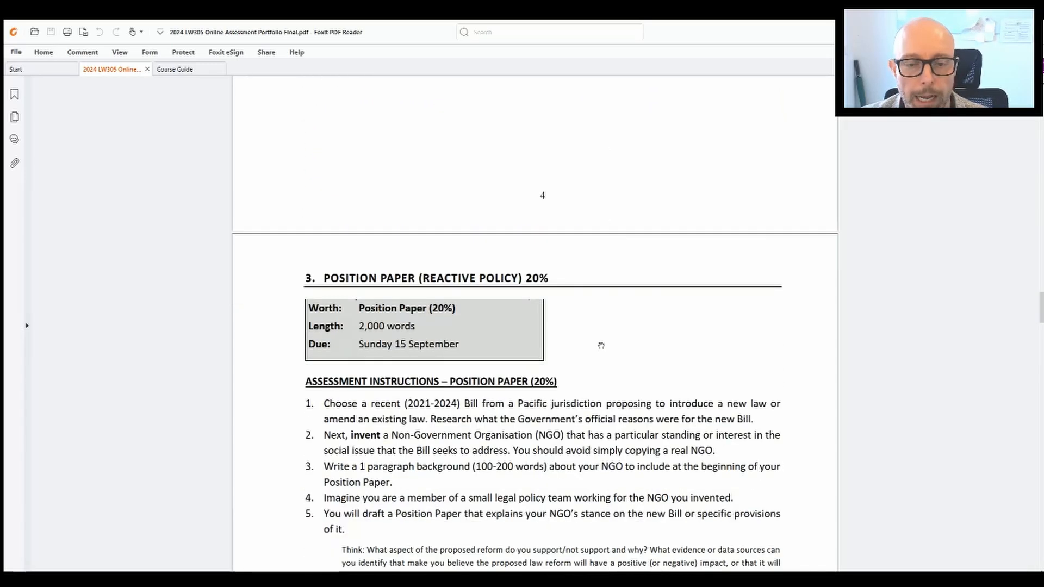
pyautogui.scroll(-3)
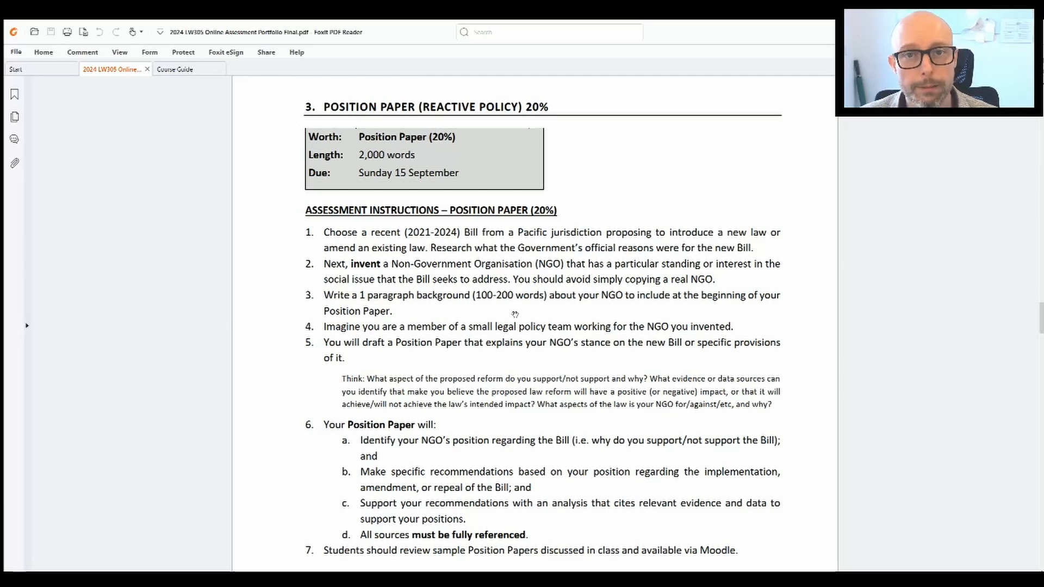
pyautogui.moveTo(252, 249)
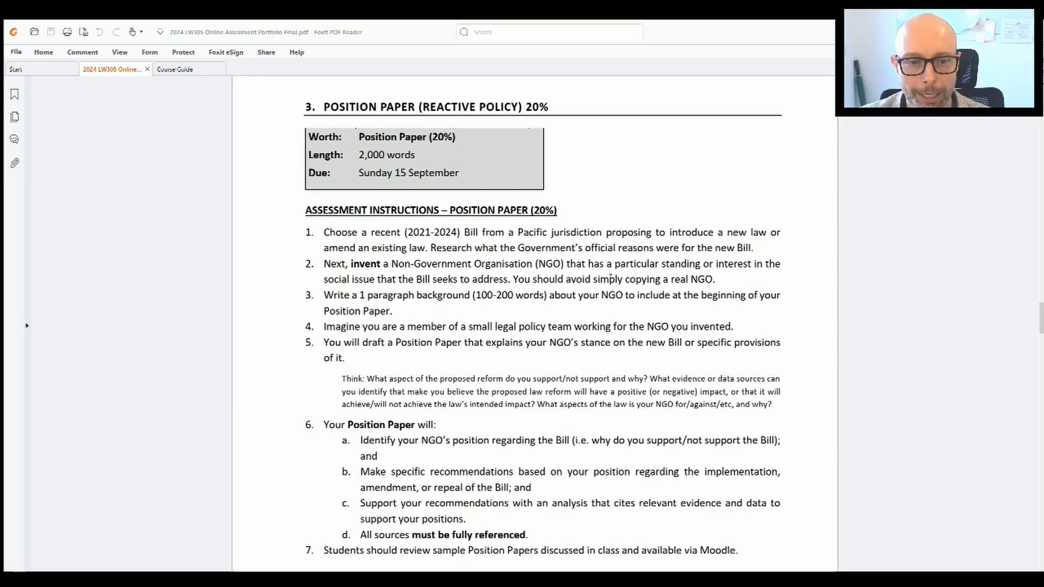
pyautogui.scroll(-3)
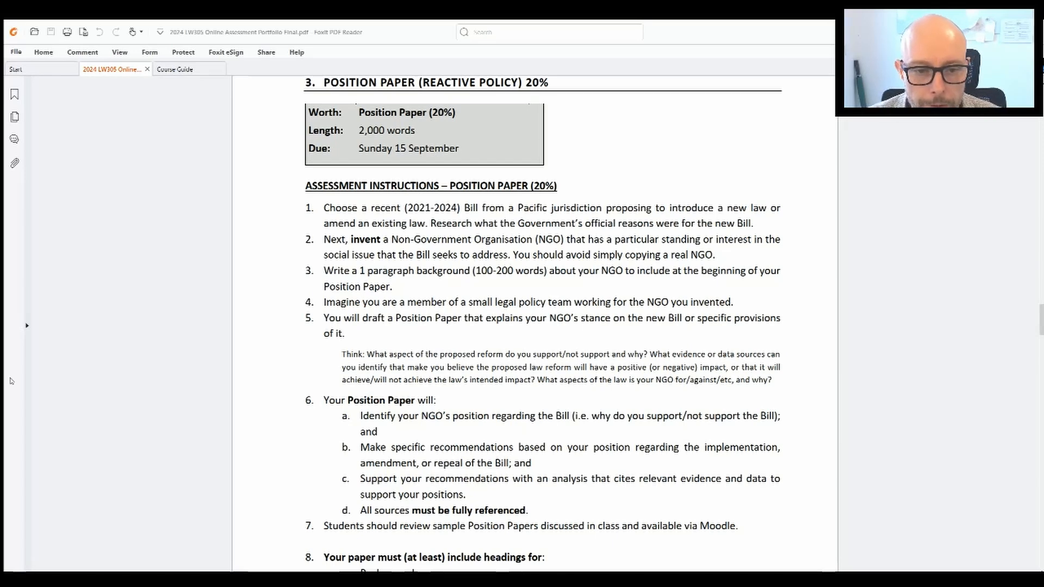
# Scroll to rule 8, which lists the headings the position paper must include
pyautogui.scroll(-3)
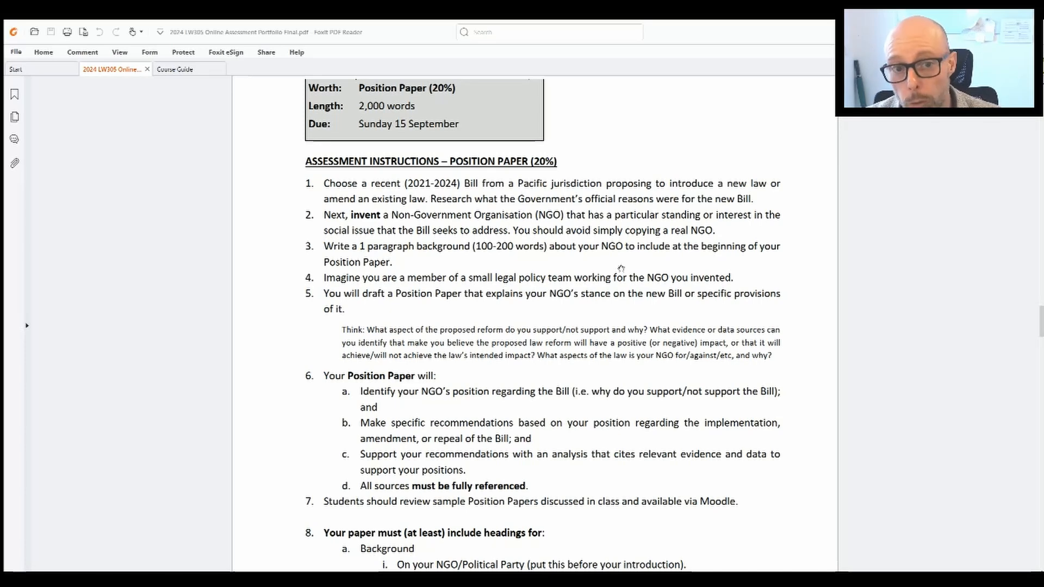
# Scroll to the complete required headings list and rule 9 on choosing a different topic
pyautogui.scroll(-3)
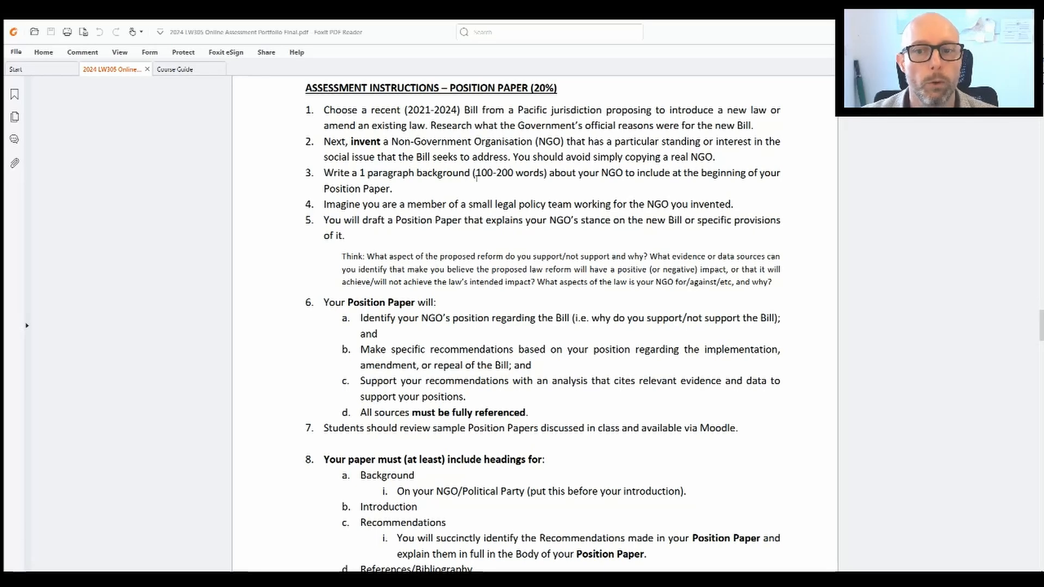
pyautogui.moveTo(498, 195)
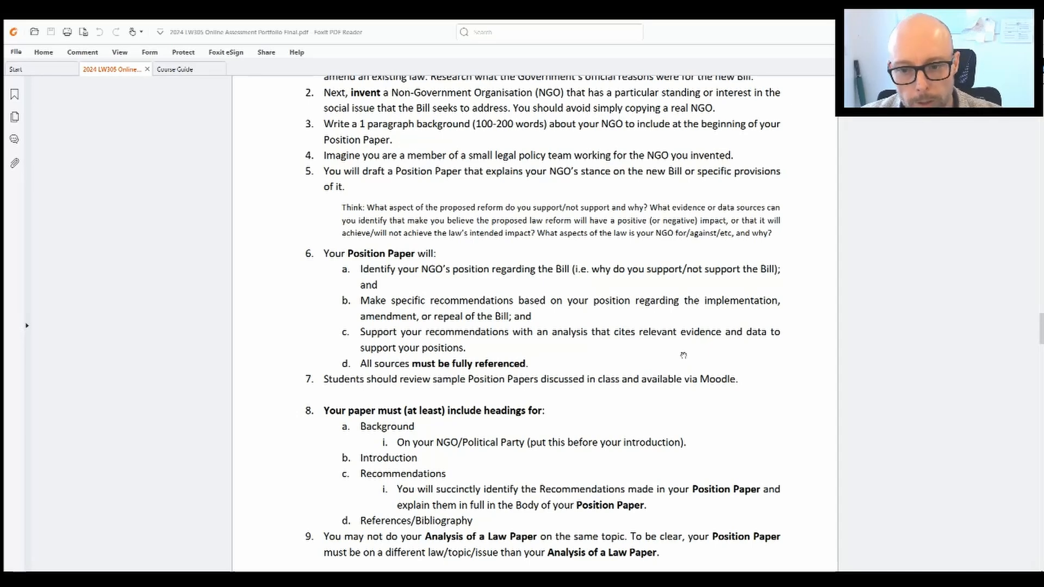
pyautogui.scroll(-3)
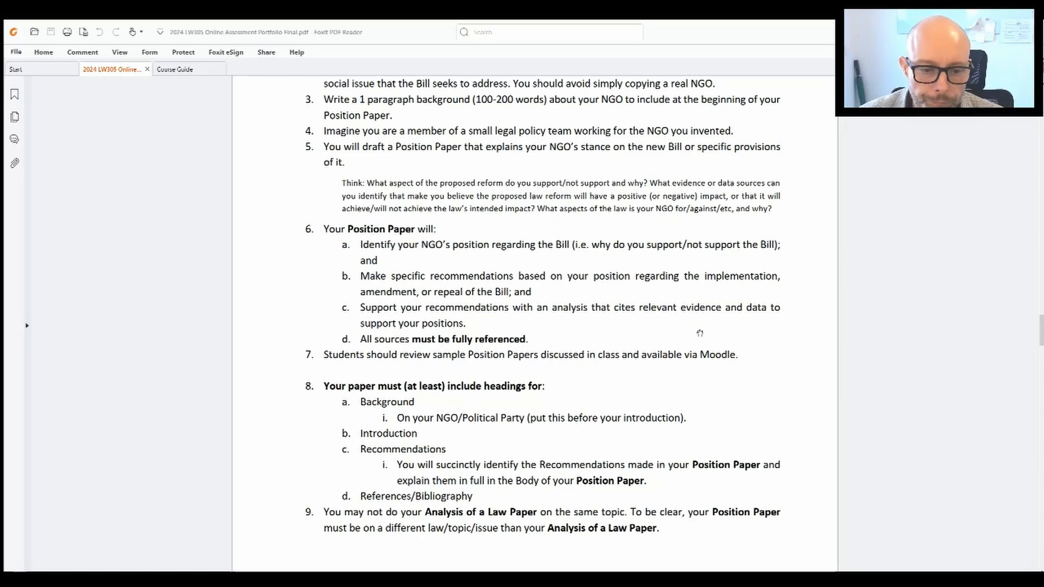
# Scroll through Position Paper items 6–9 to the bottom of page 5
pyautogui.scroll(-3)
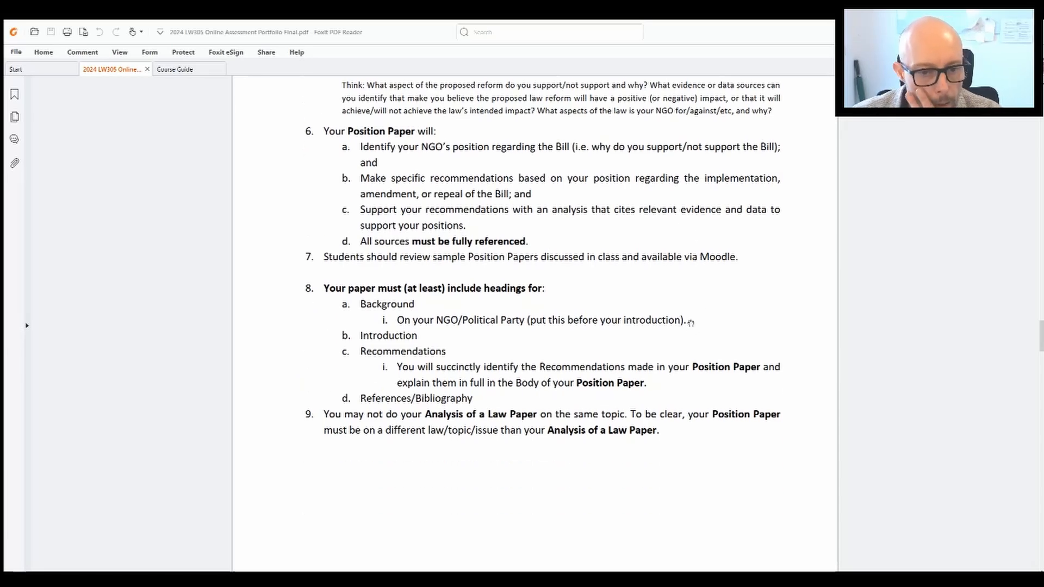
pyautogui.scroll(-3)
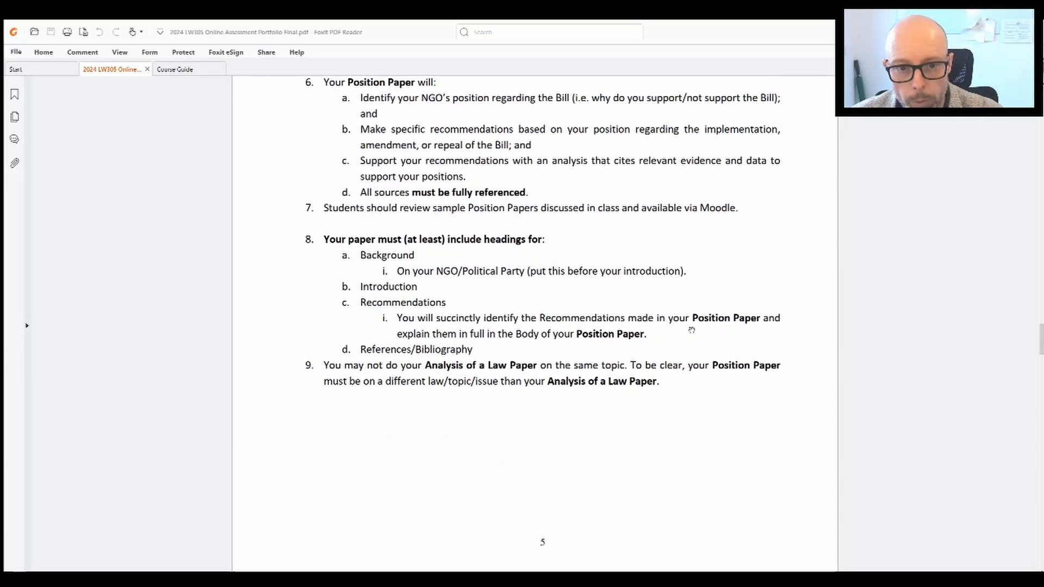
pyautogui.moveTo(689, 324)
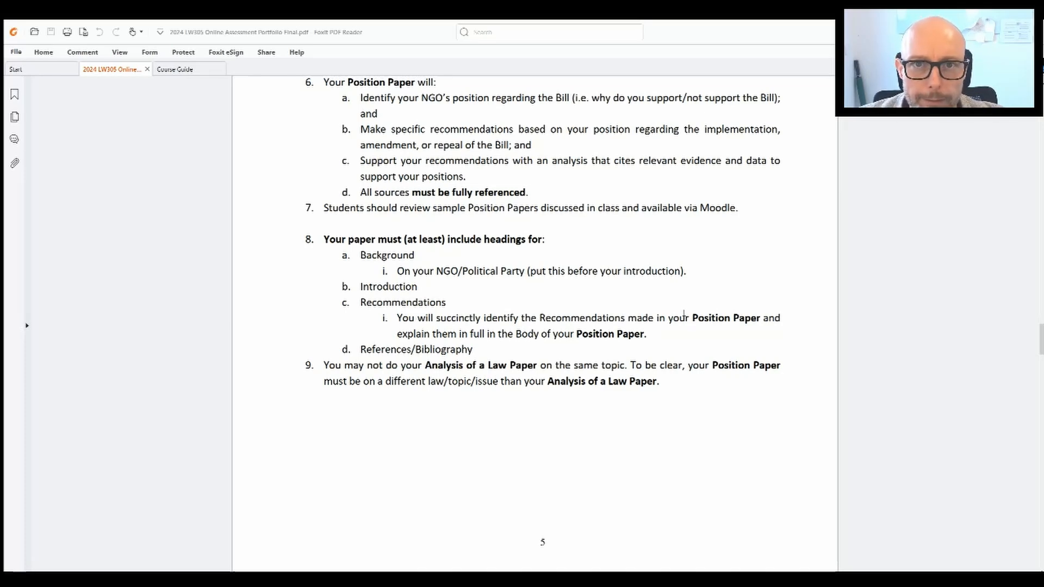
pyautogui.moveTo(694, 308)
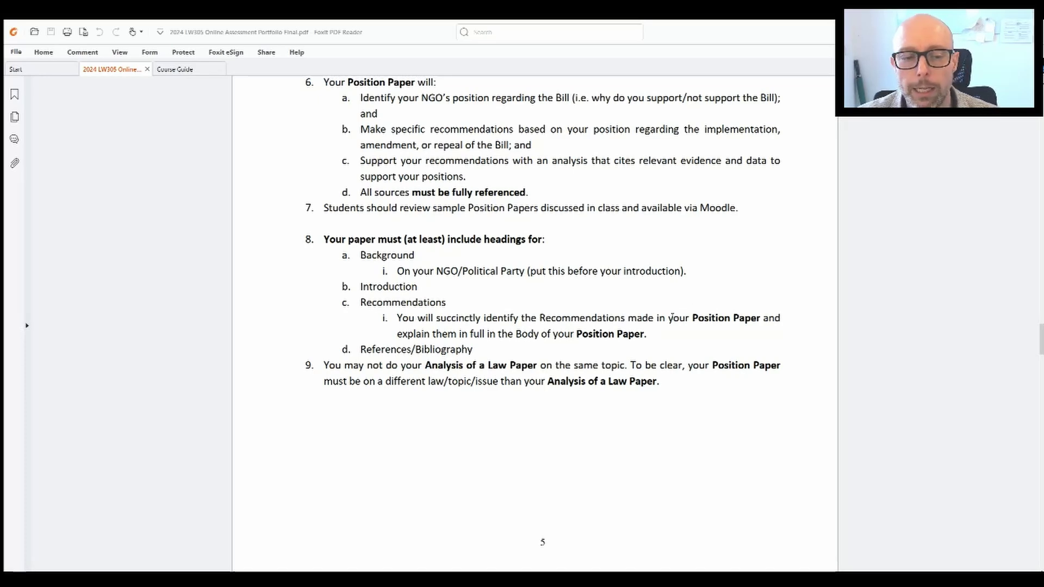
pyautogui.scroll(-3)
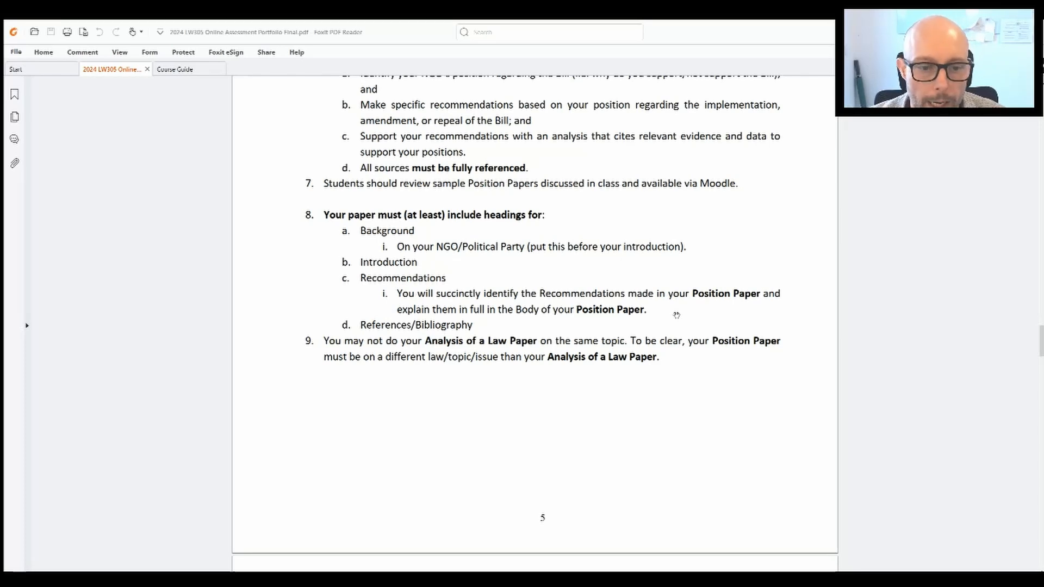
# Scroll onto page 6 to the POSITION PAPER – MARKING CRITERIA (20%) heading
pyautogui.scroll(-3)
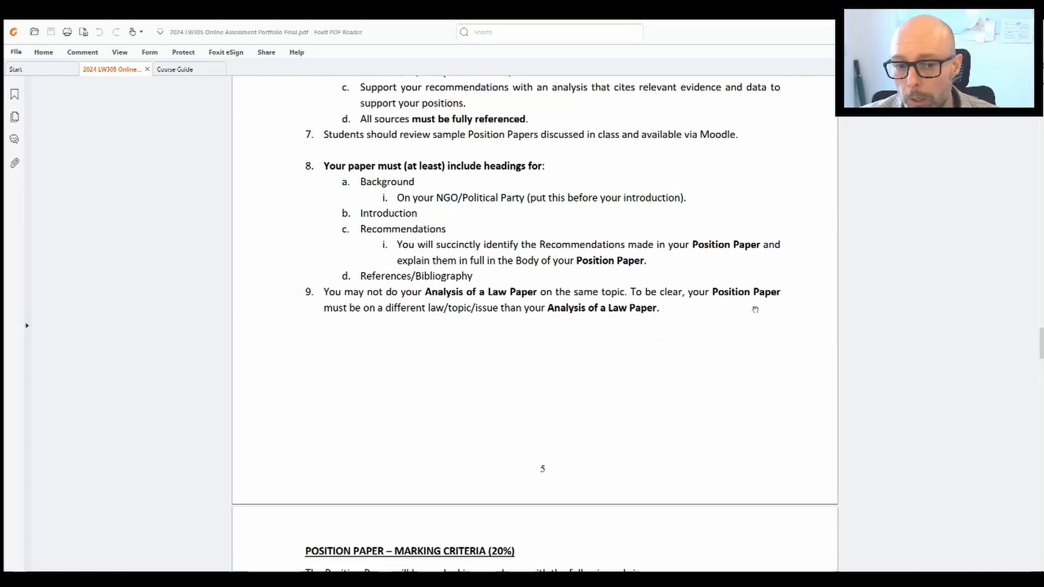
pyautogui.moveTo(666, 351)
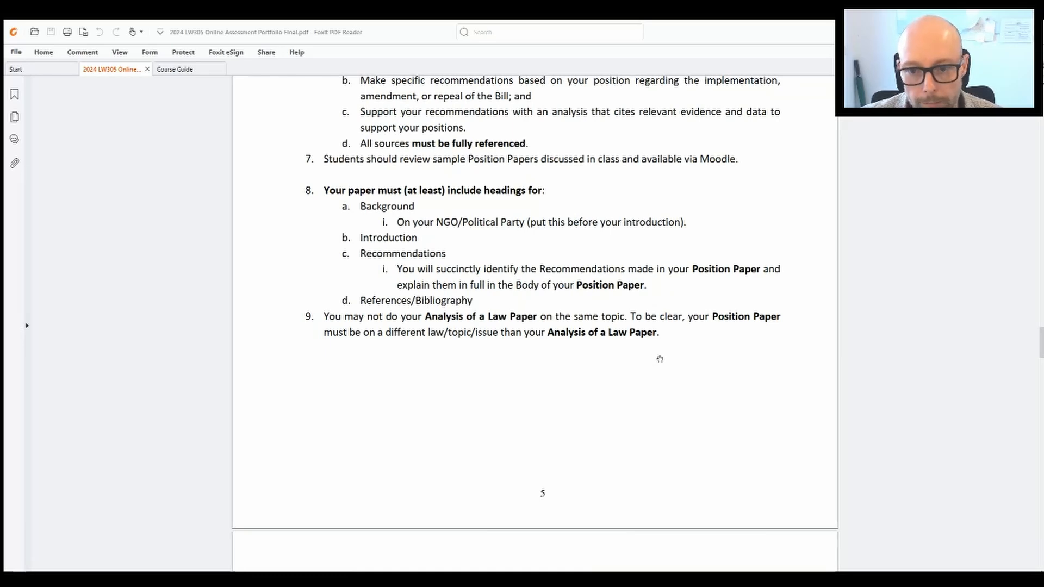
pyautogui.moveTo(667, 363)
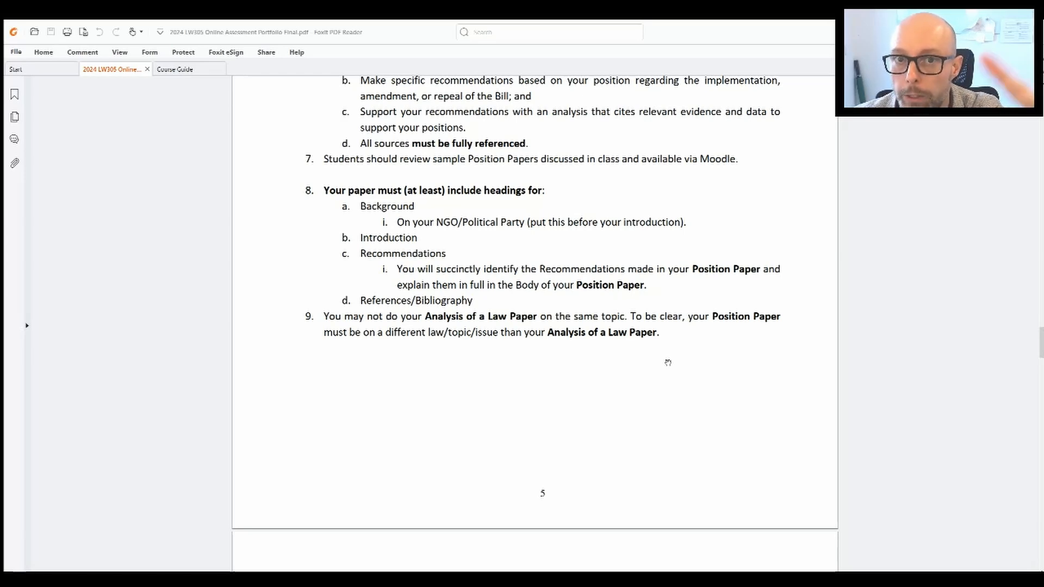
pyautogui.scroll(-3)
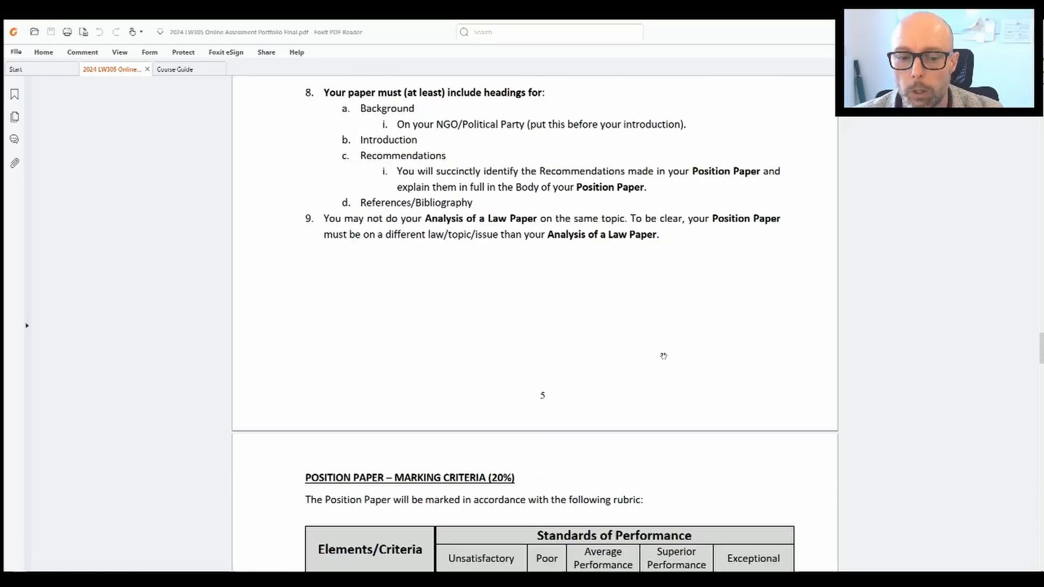
# Scroll through the Position Paper rubric table to the blank bottom of page 6
pyautogui.scroll(-3)
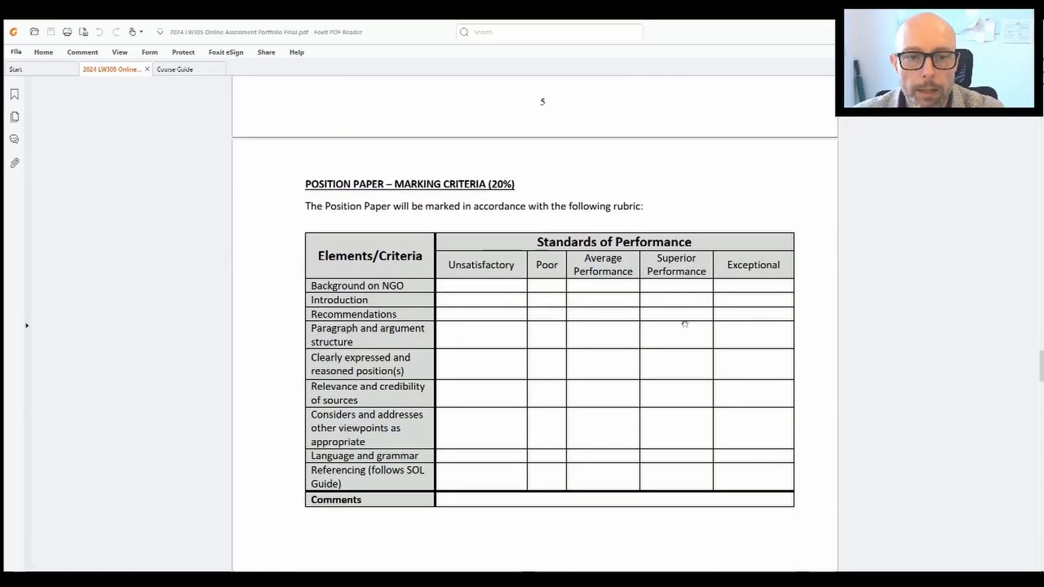
pyautogui.scroll(-3)
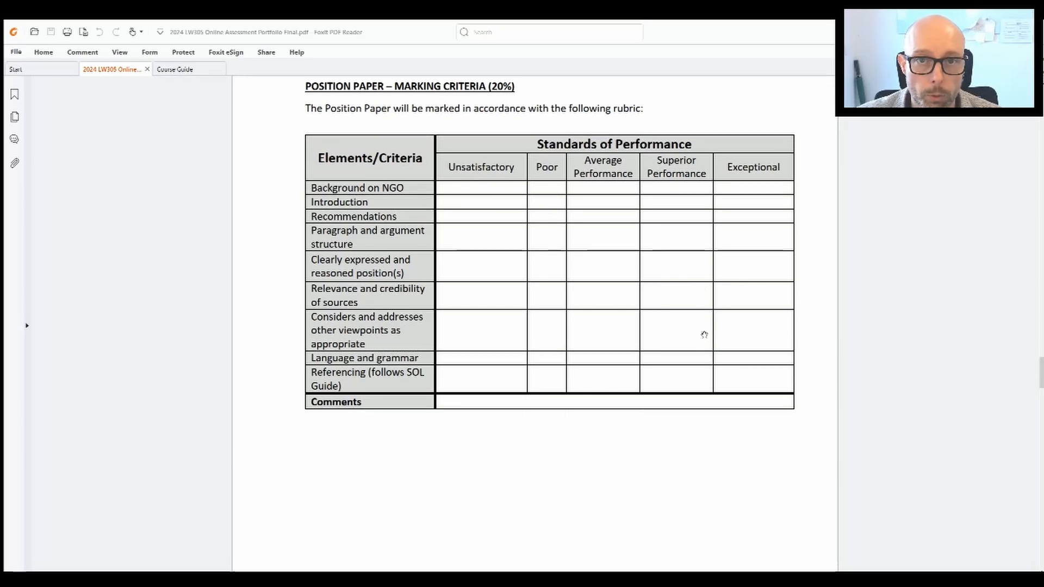
pyautogui.scroll(-3)
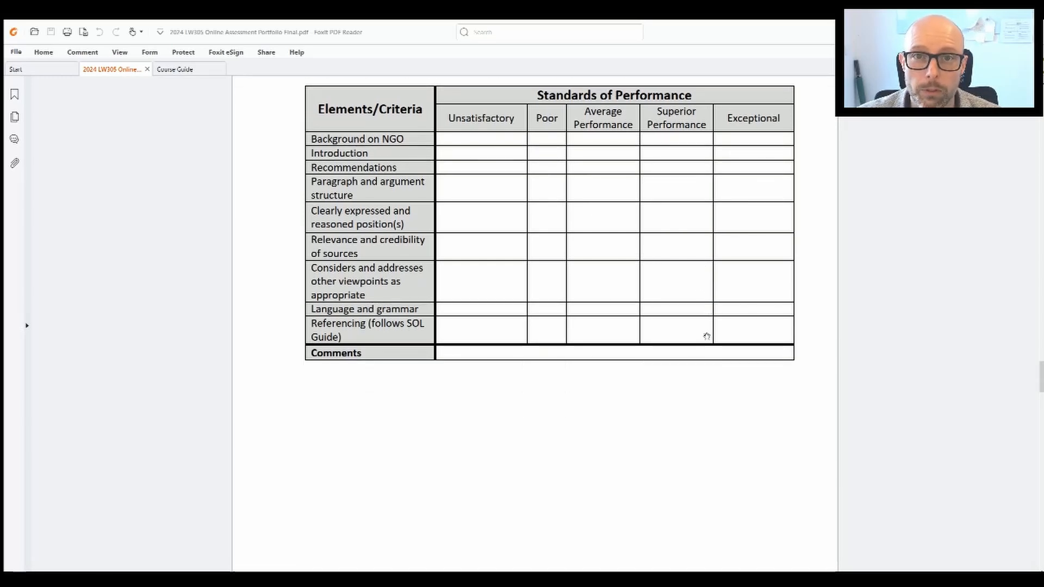
pyautogui.scroll(-3)
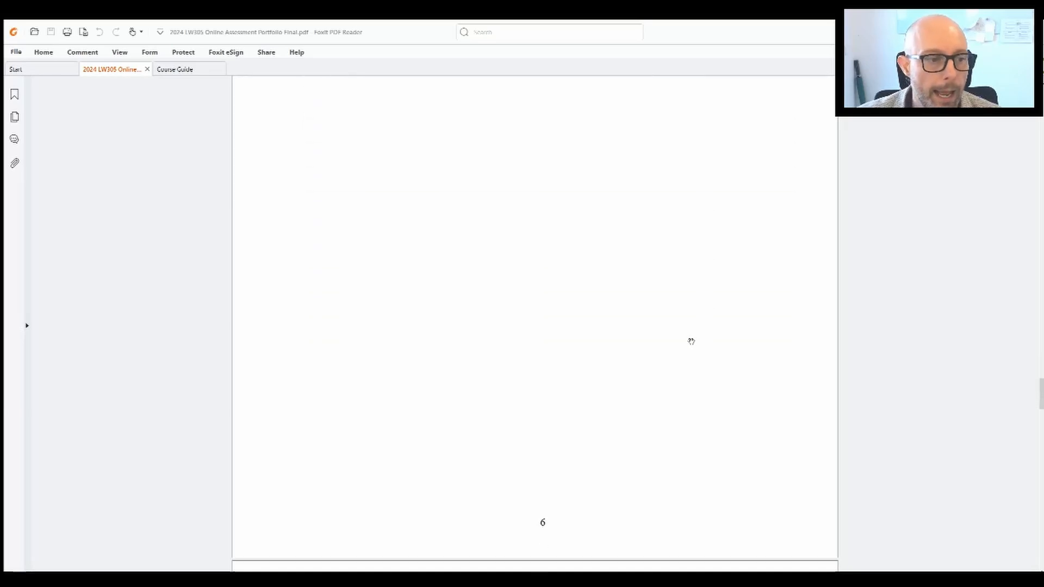
# Scroll to section 4, Analysis of a Law (20%), and its nine assessment instructions
pyautogui.scroll(-3)
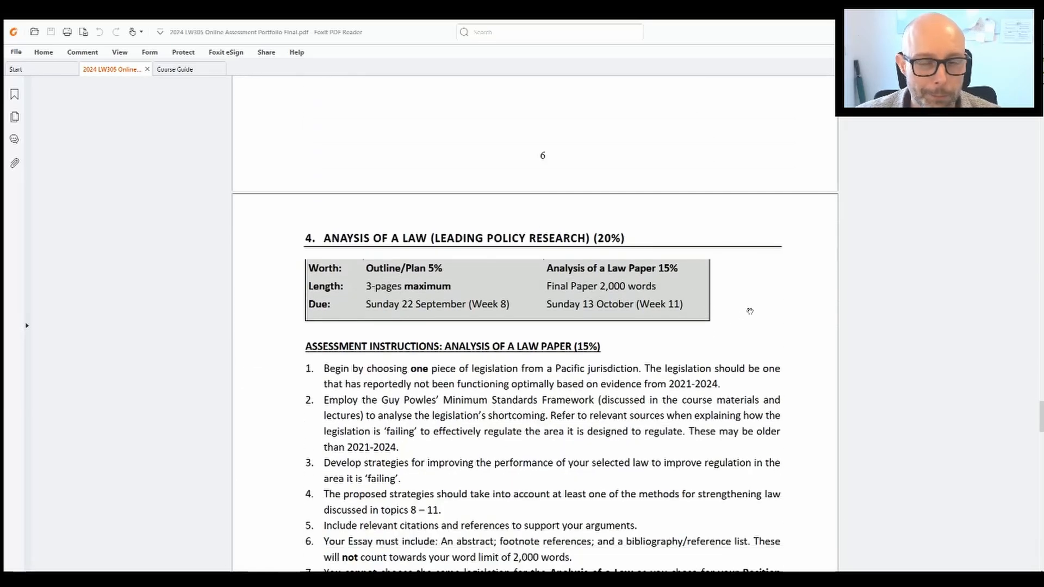
pyautogui.scroll(-3)
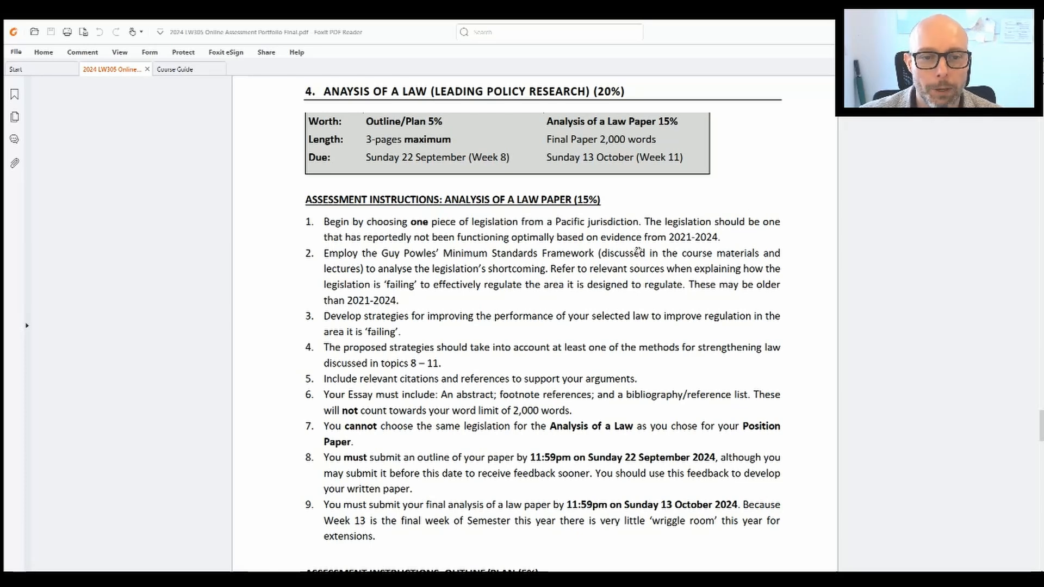
pyautogui.scroll(-3)
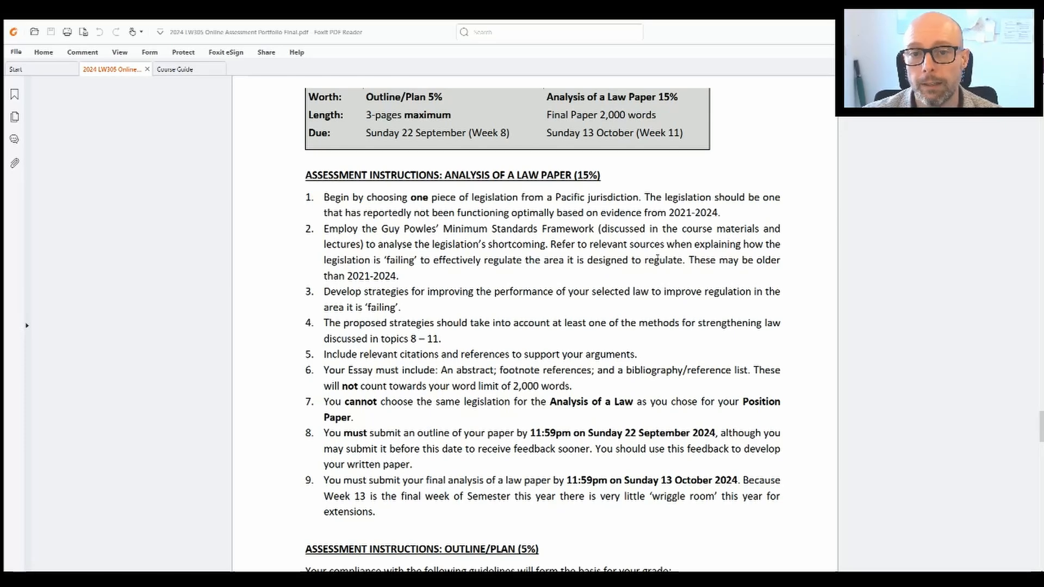
pyautogui.moveTo(681, 141)
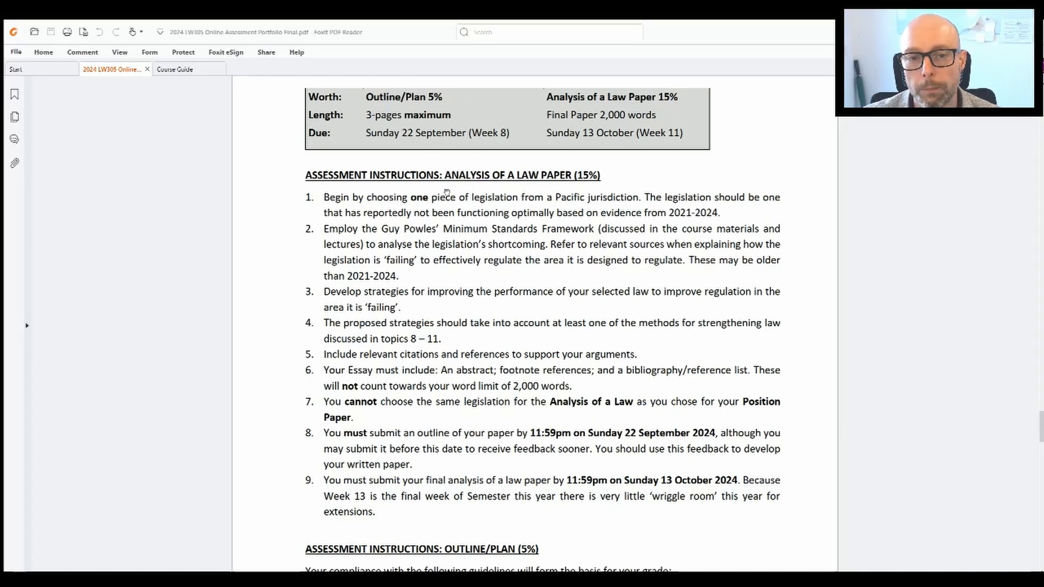
pyautogui.moveTo(594, 268)
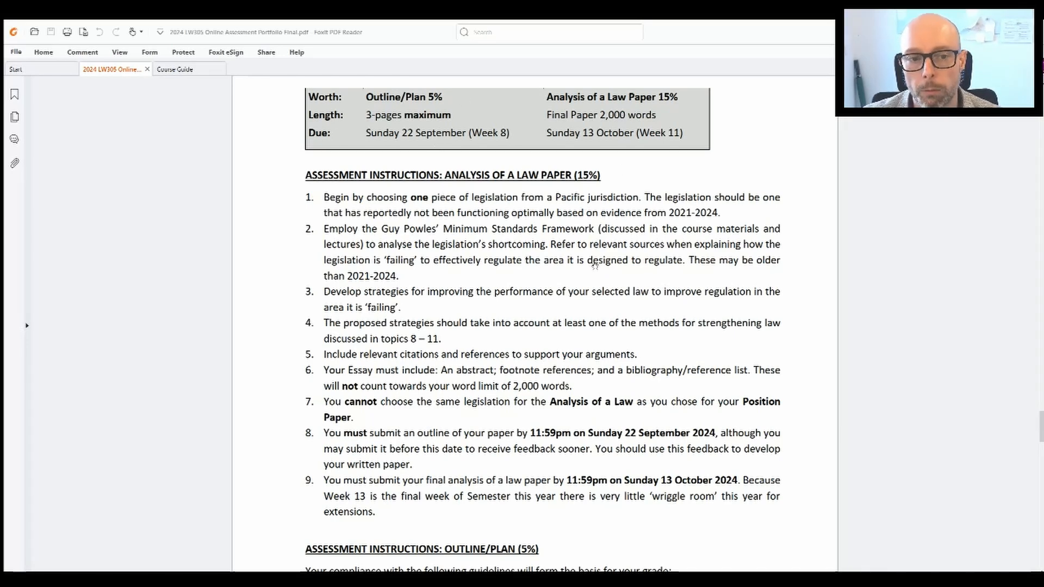
pyautogui.scroll(-3)
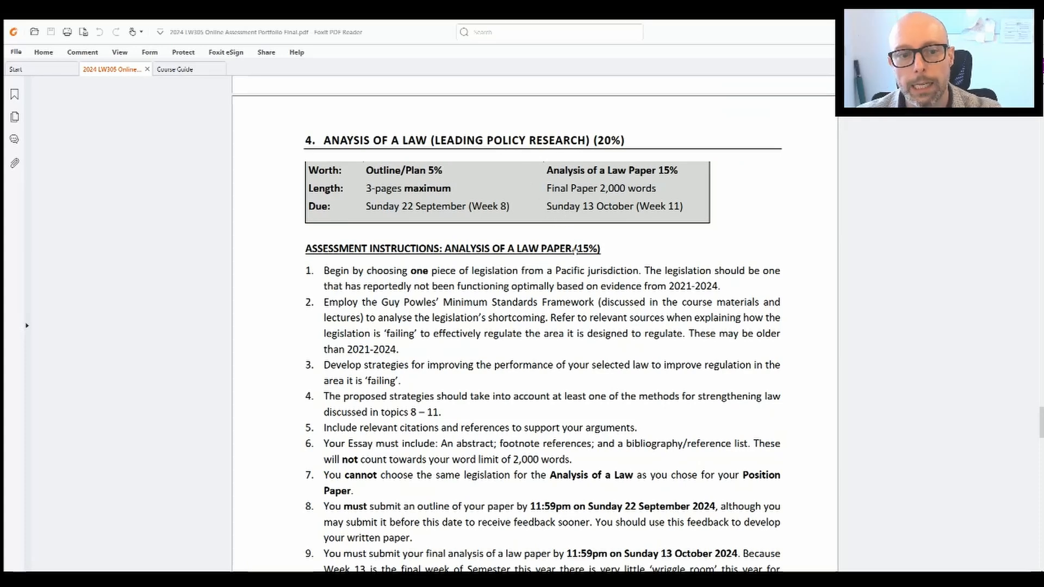
pyautogui.scroll(-3)
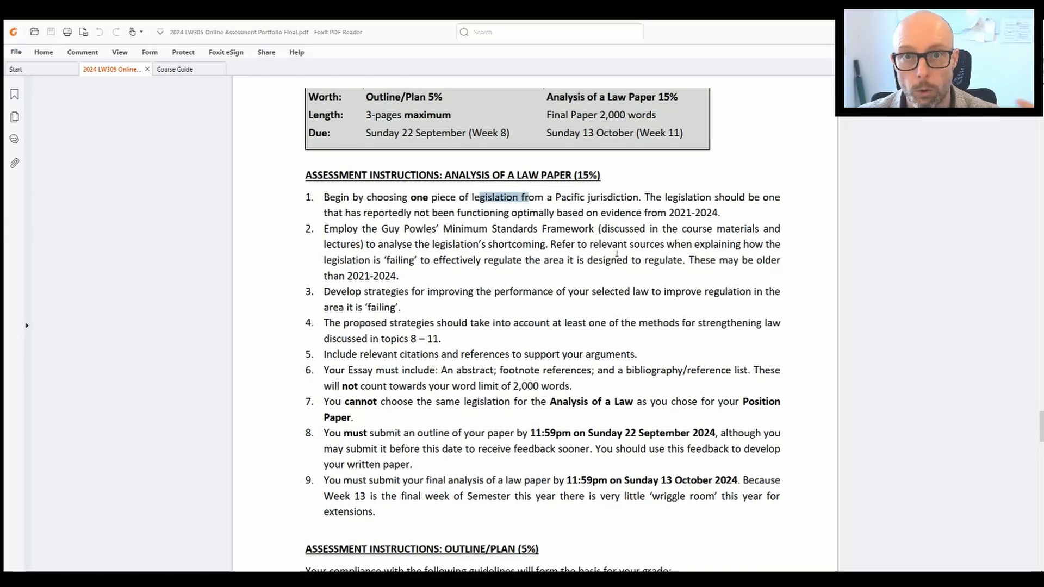
pyautogui.scroll(-3)
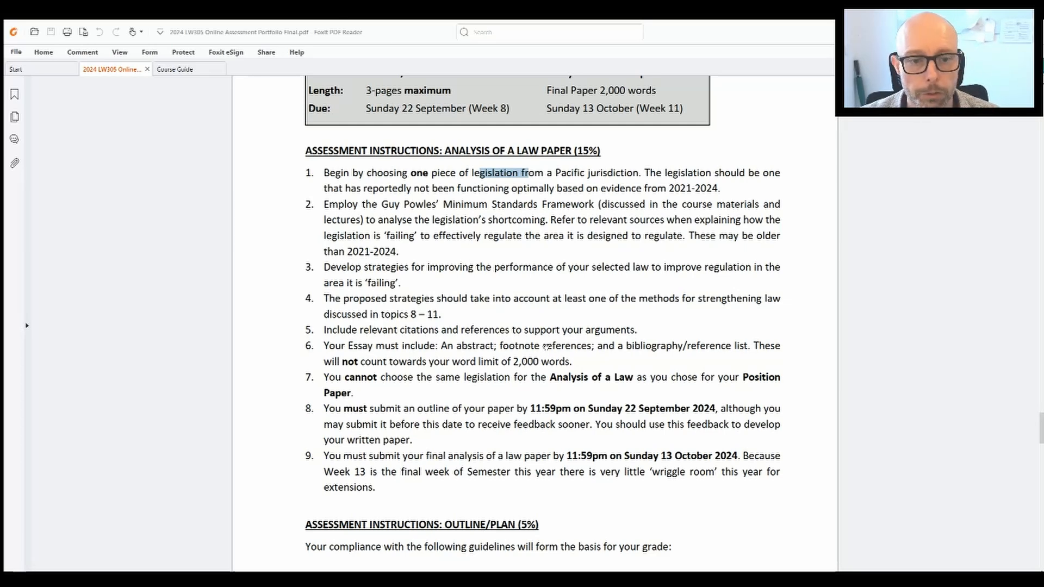
# Scroll to the Outline/Plan (5%) instructions and its headings-and-roadmap rule
pyautogui.scroll(-3)
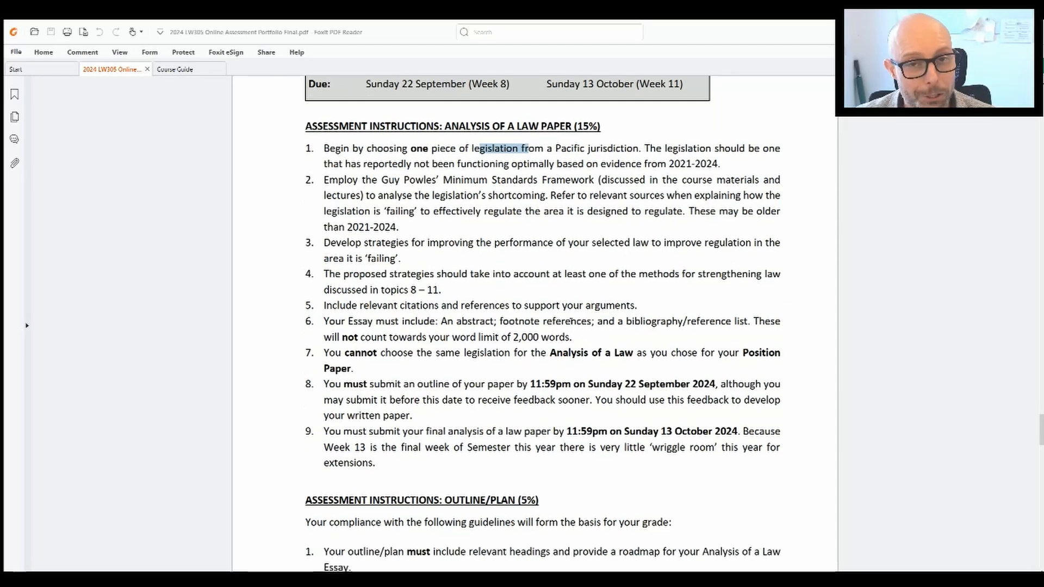
pyautogui.moveTo(579, 308)
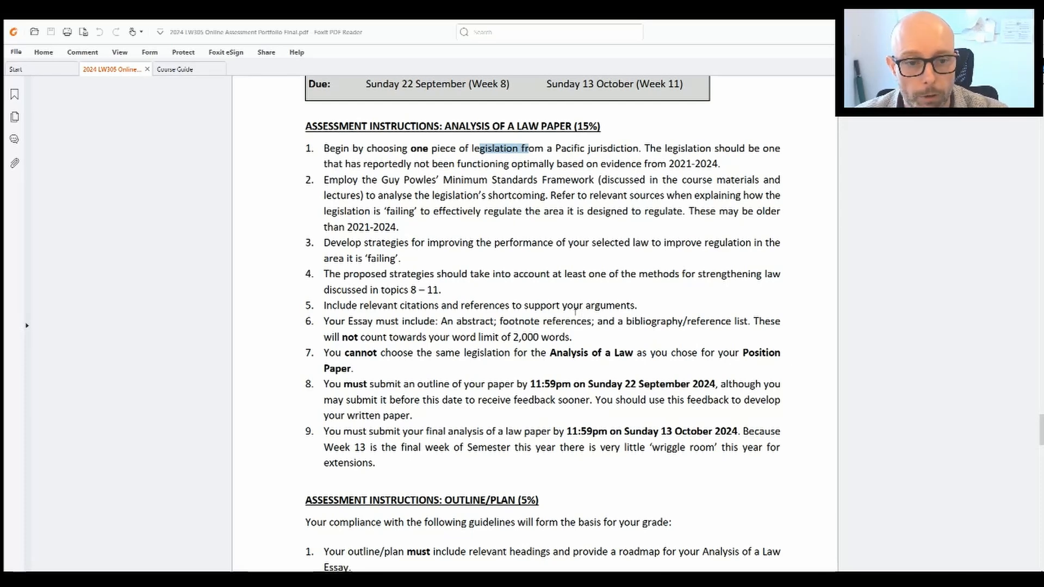
pyautogui.moveTo(500, 242)
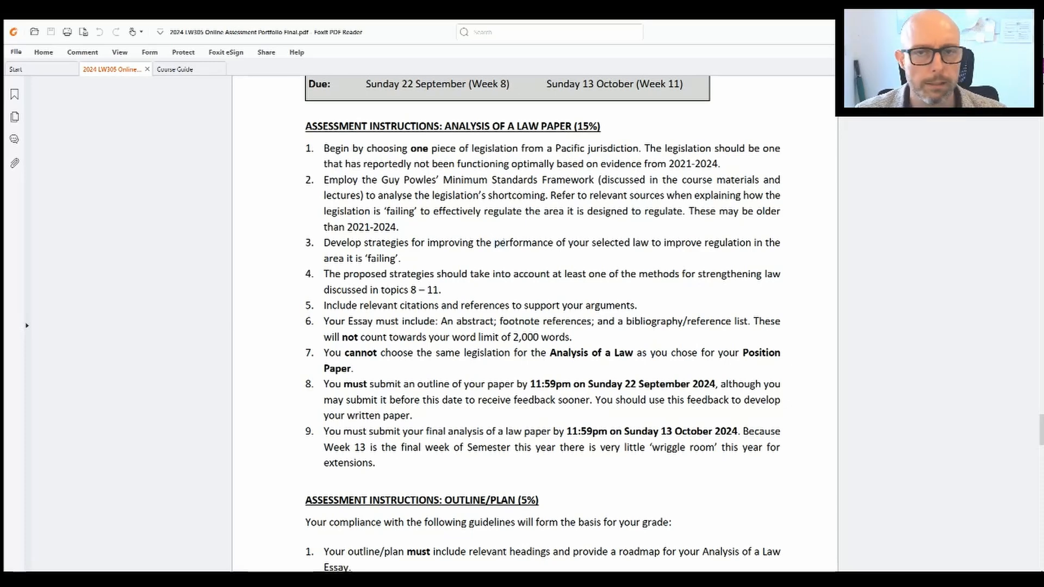
pyautogui.moveTo(511, 230)
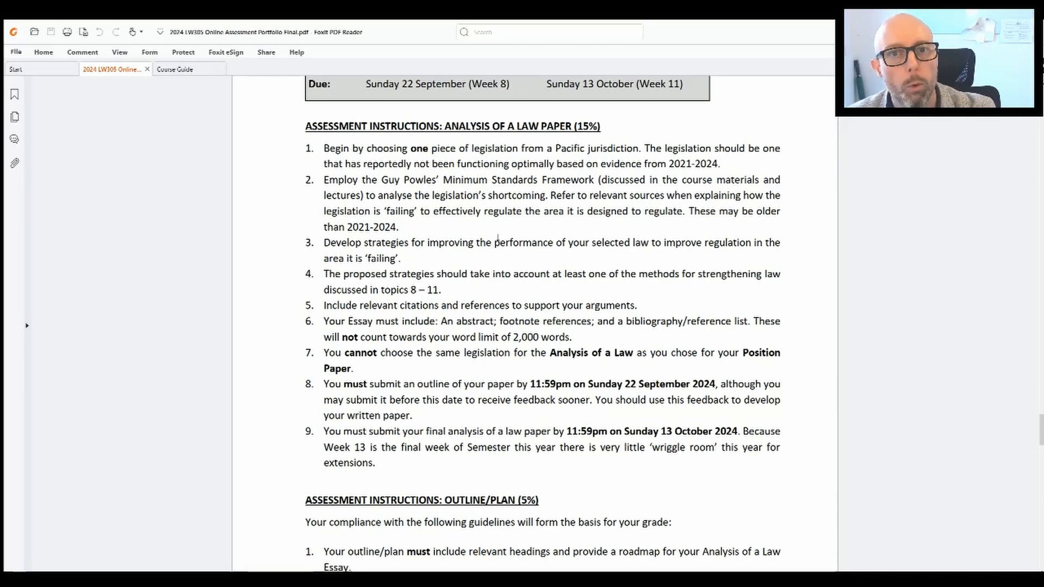
pyautogui.moveTo(493, 233)
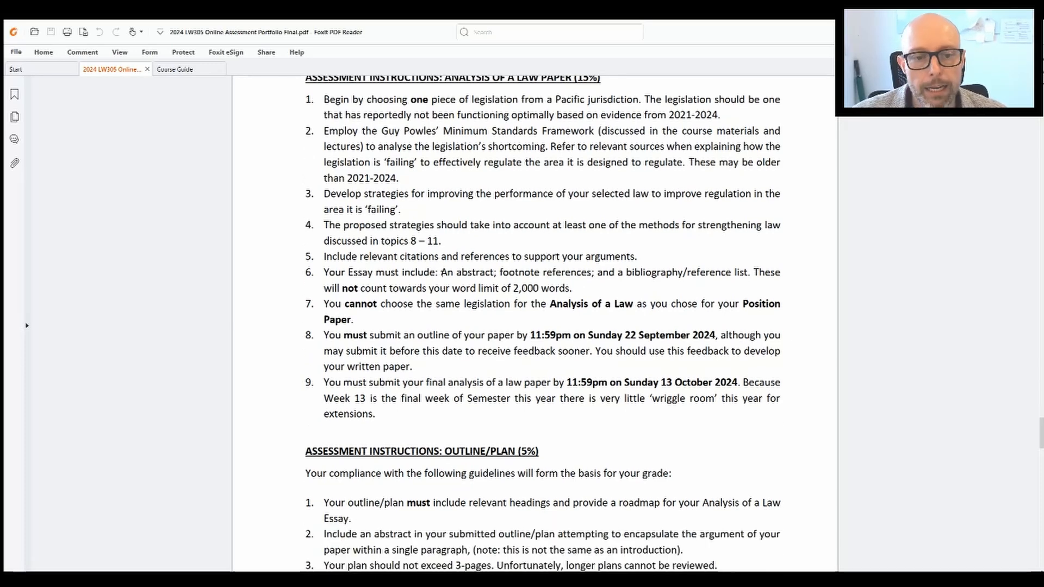
# Select the word 'abstract' in item 6, then clear the text selection
pyautogui.doubleClick(475, 272)
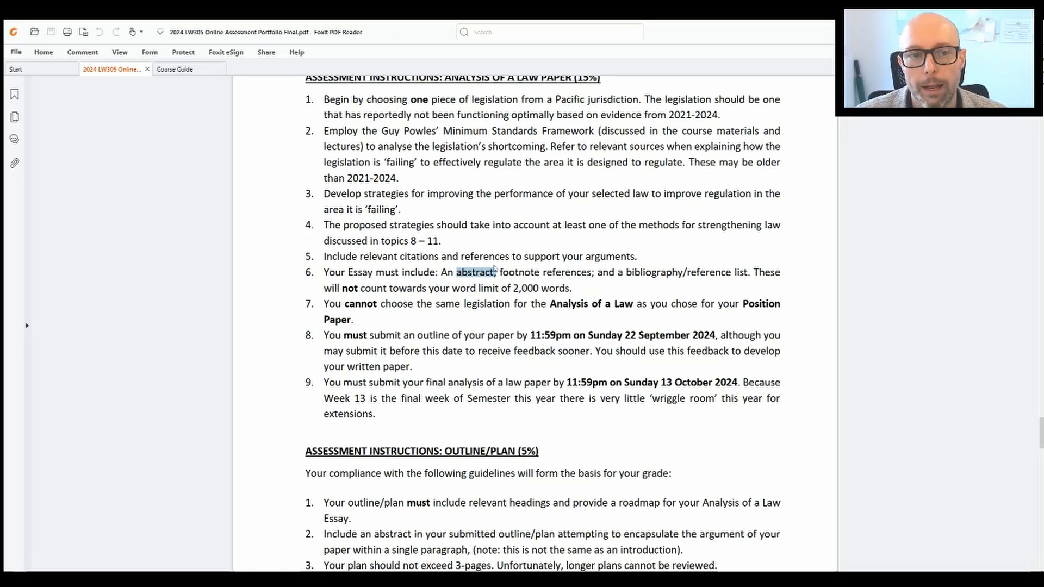
pyautogui.scroll(3)
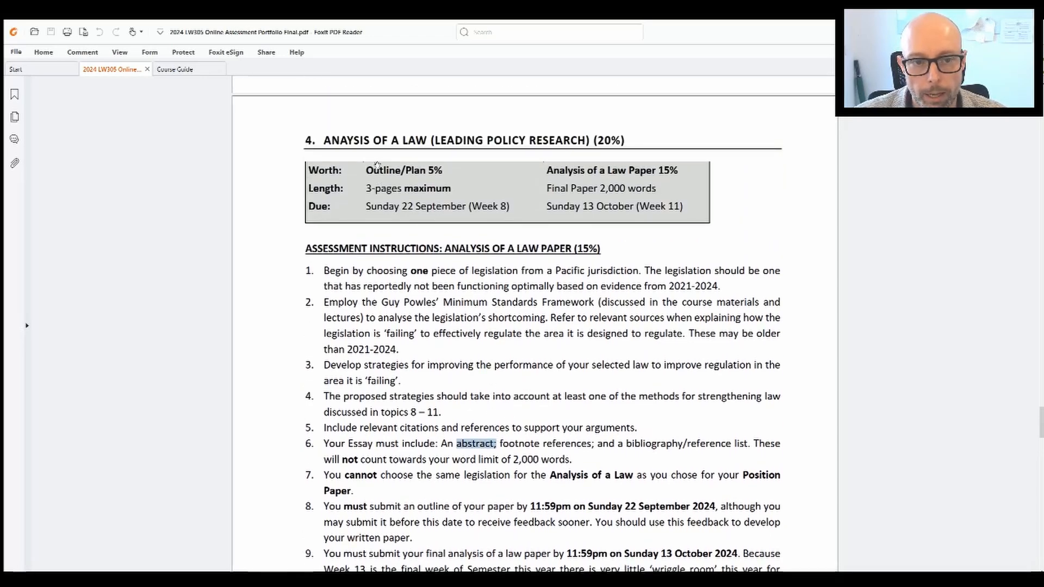
pyautogui.scroll(-3)
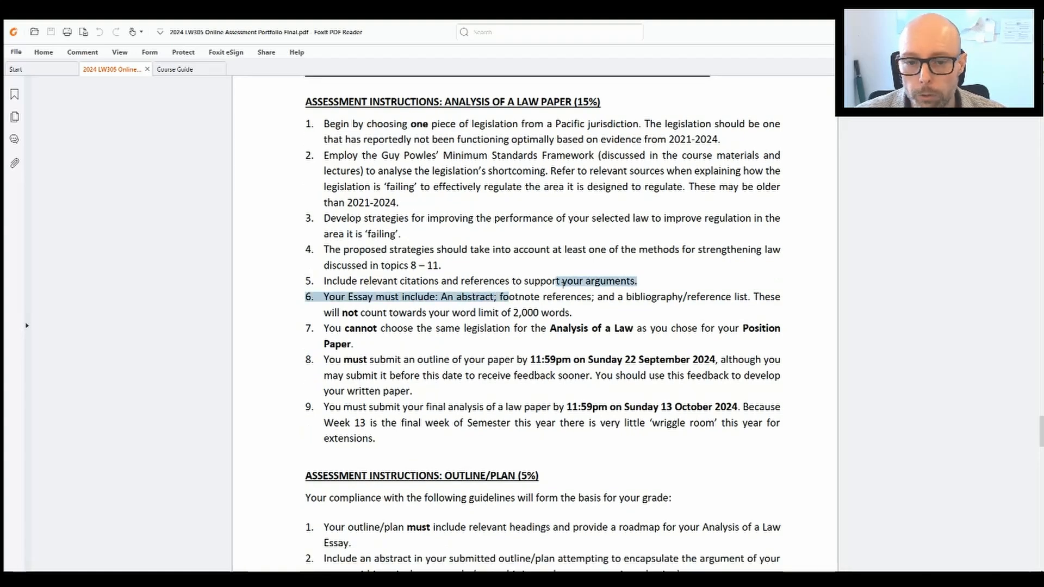
pyautogui.click(648, 305)
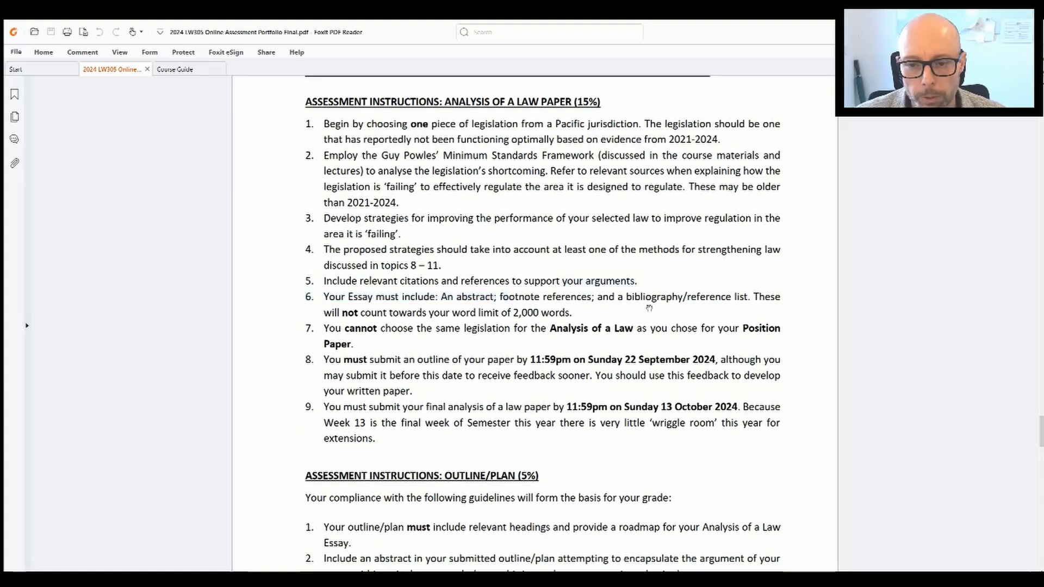
pyautogui.moveTo(730, 297)
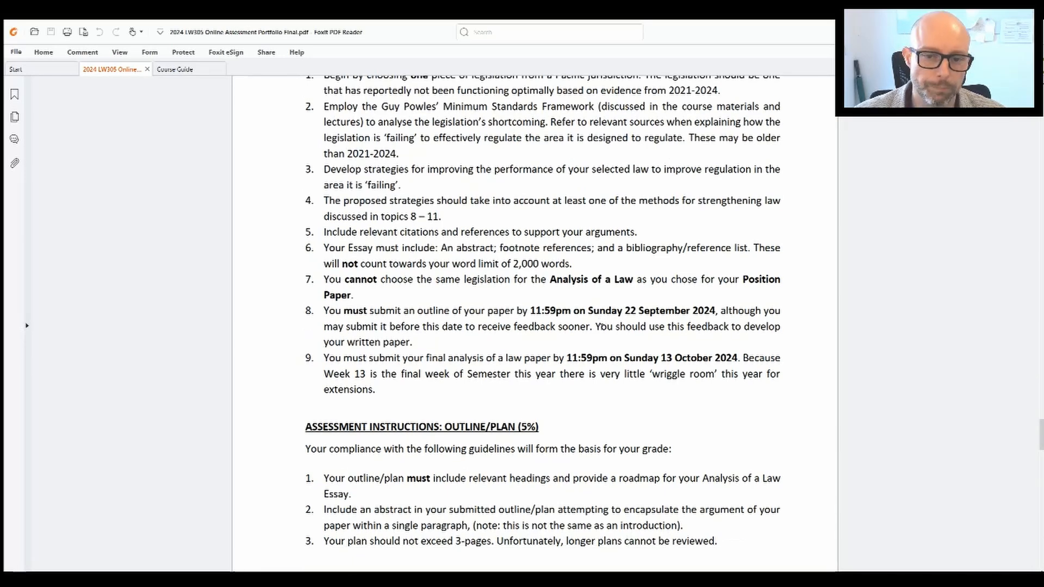
# Scroll down until all three Outline/Plan rules, ending with the 3-page limit, show
pyautogui.scroll(-3)
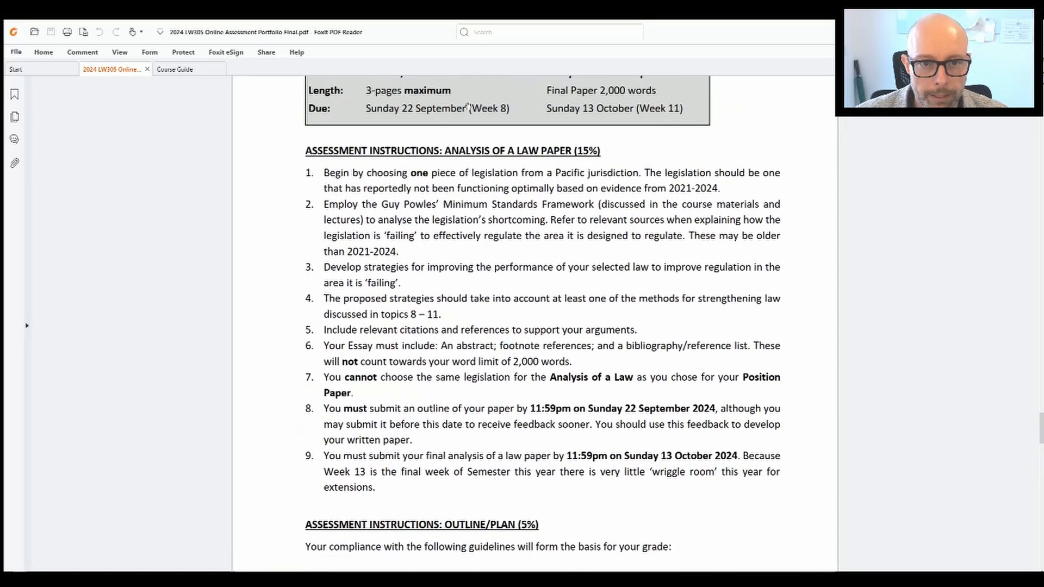
pyautogui.scroll(-3)
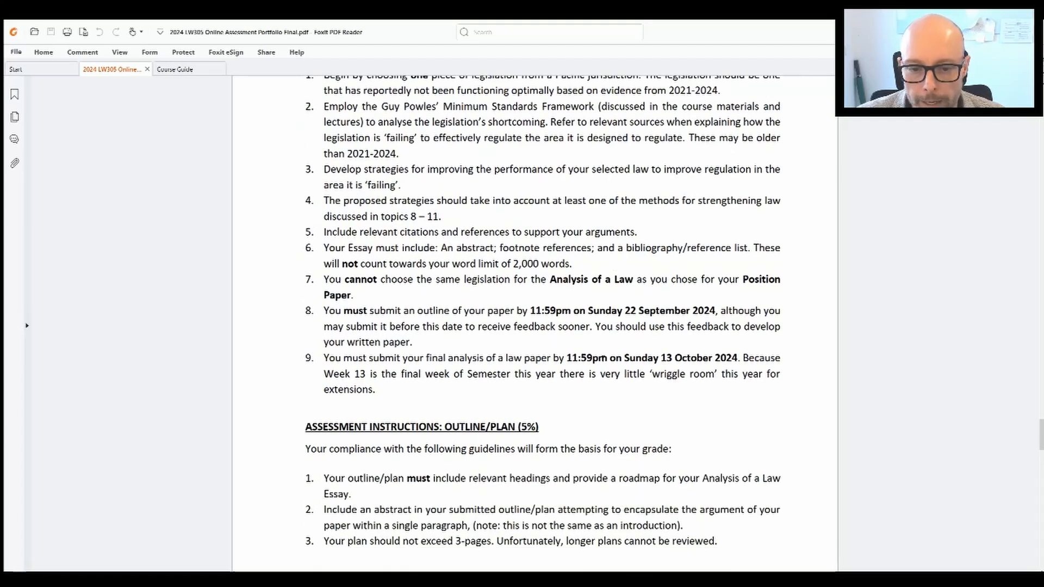
pyautogui.scroll(-3)
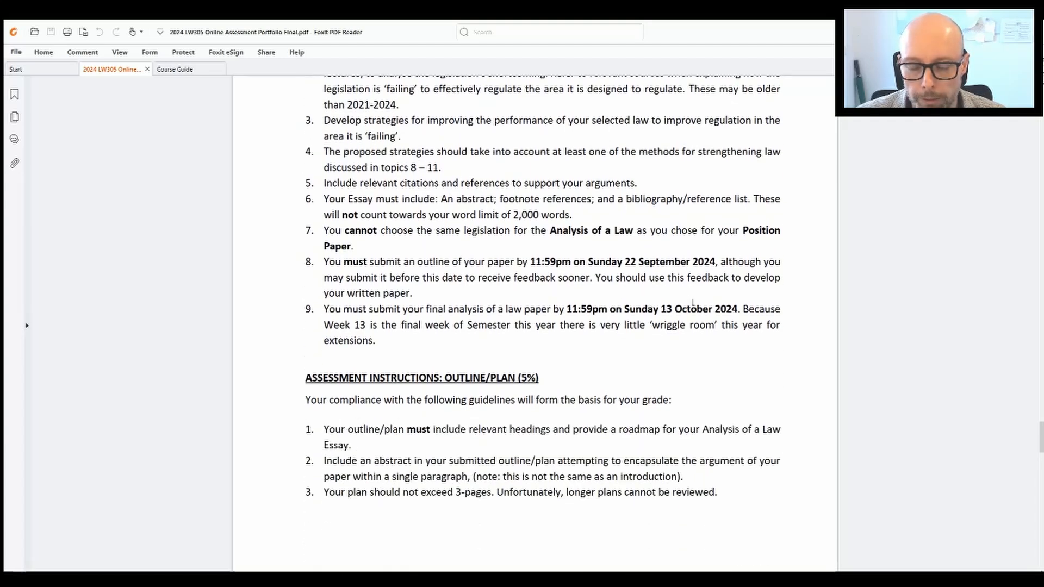
pyautogui.scroll(-3)
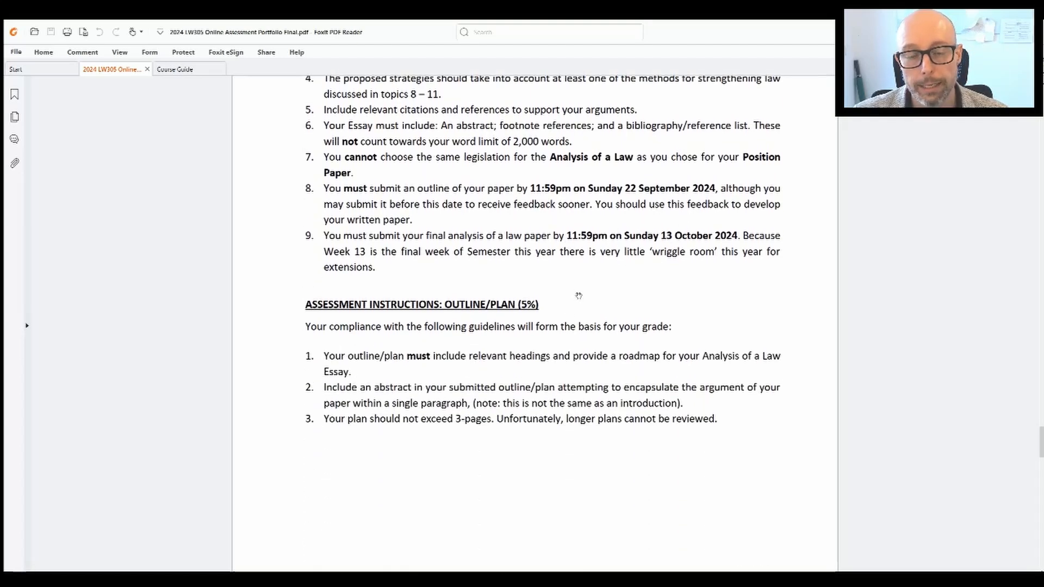
pyautogui.moveTo(558, 279)
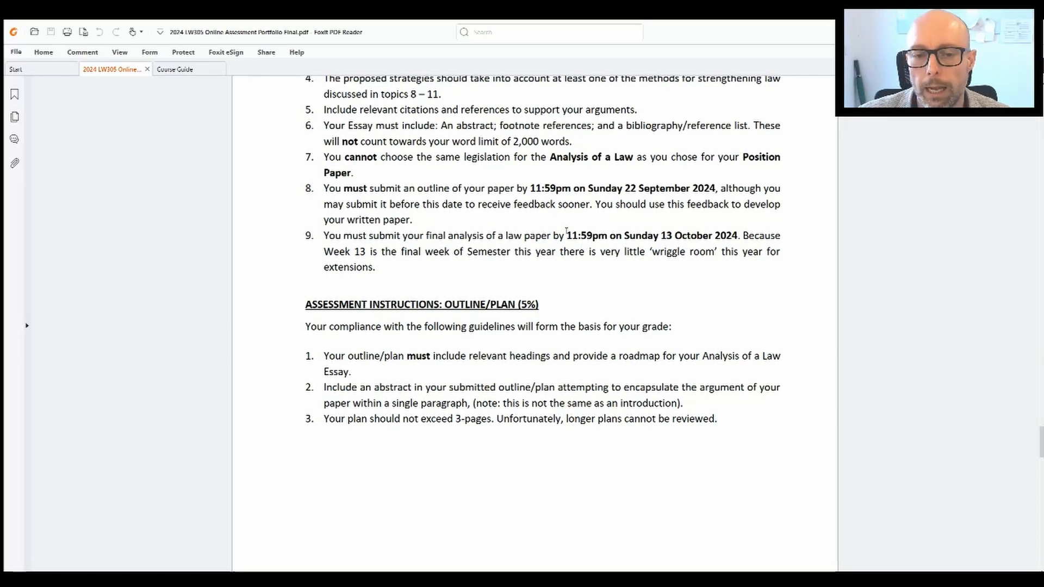
# Drag across the page, then scroll to the Analysis of a Law Marking Criteria (15%) heading
pyautogui.moveTo(567, 235); pyautogui.dragTo(738, 235)
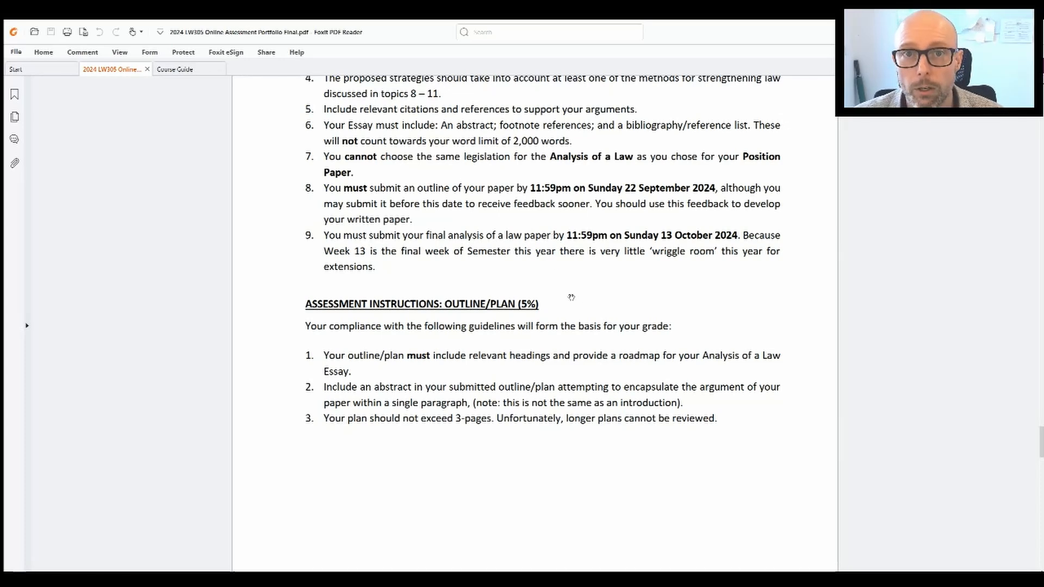
pyautogui.scroll(-3)
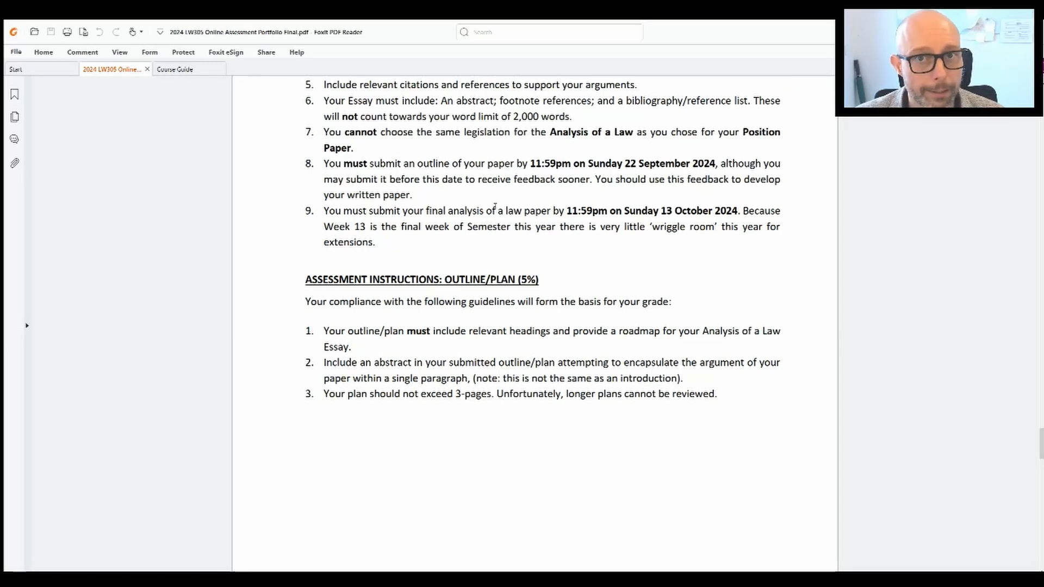
pyautogui.moveTo(531, 231)
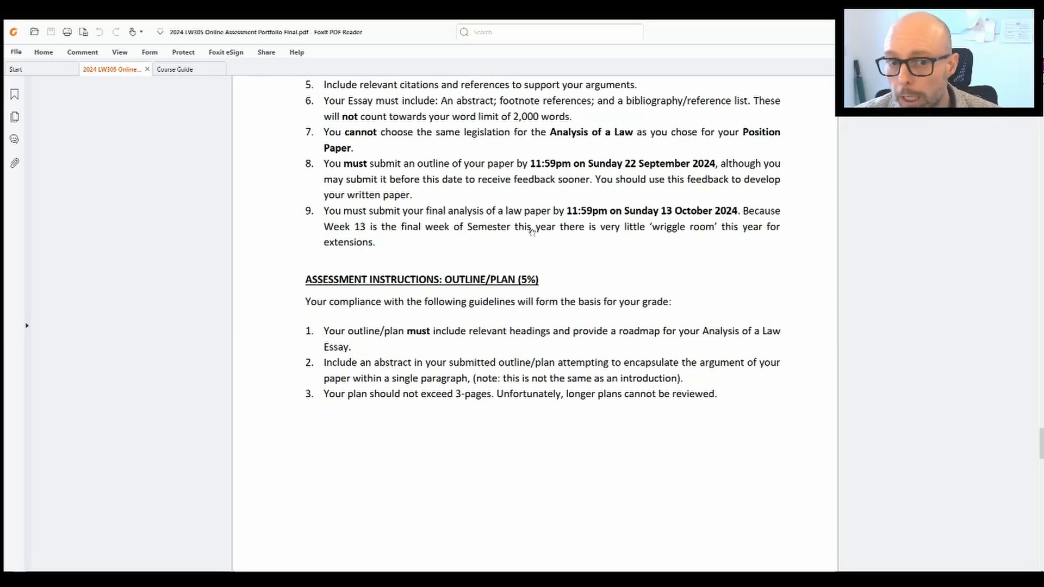
pyautogui.scroll(-3)
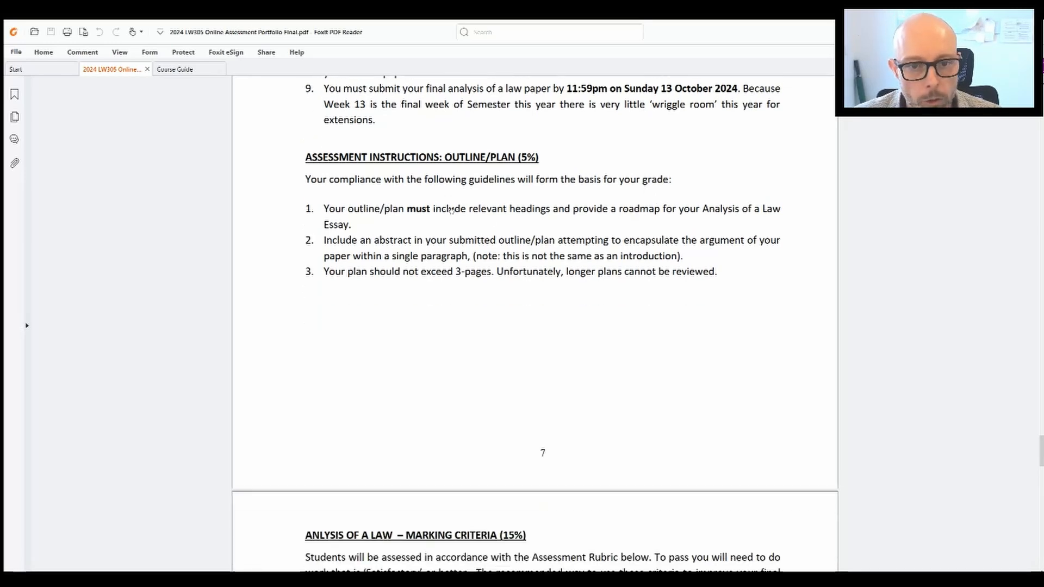
pyautogui.moveTo(426, 222)
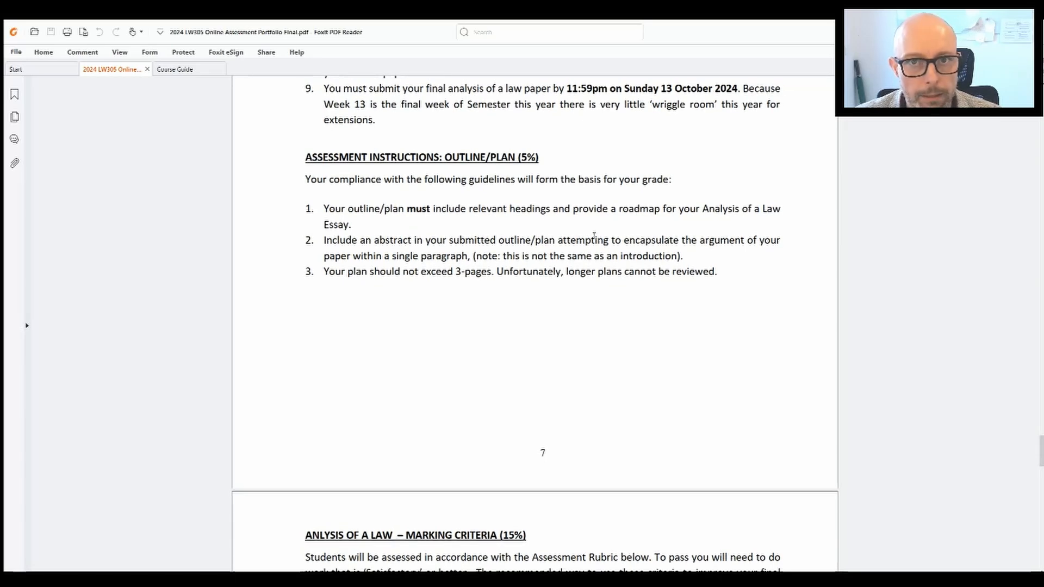
pyautogui.moveTo(604, 228)
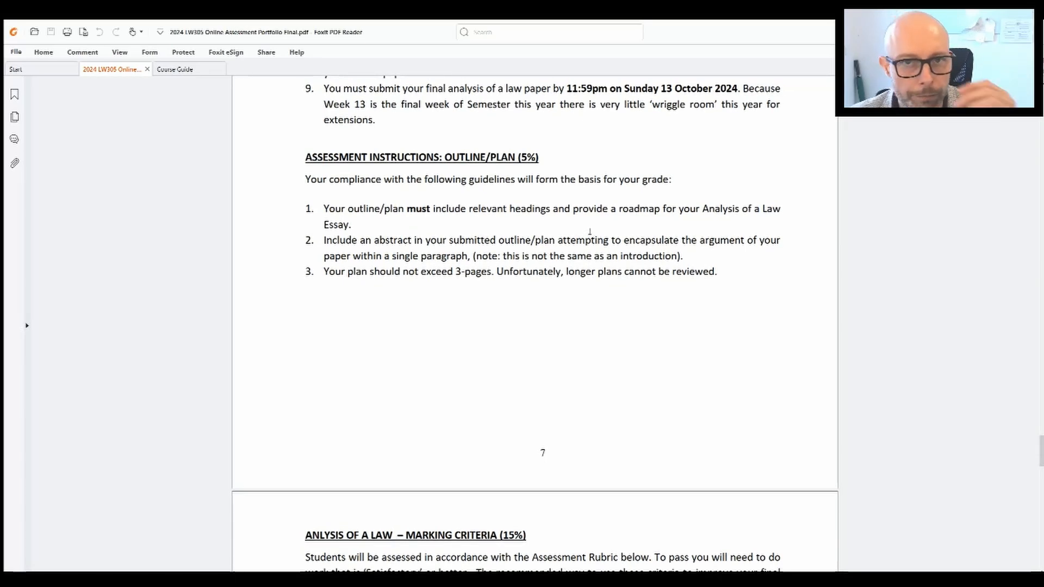
pyautogui.moveTo(573, 234)
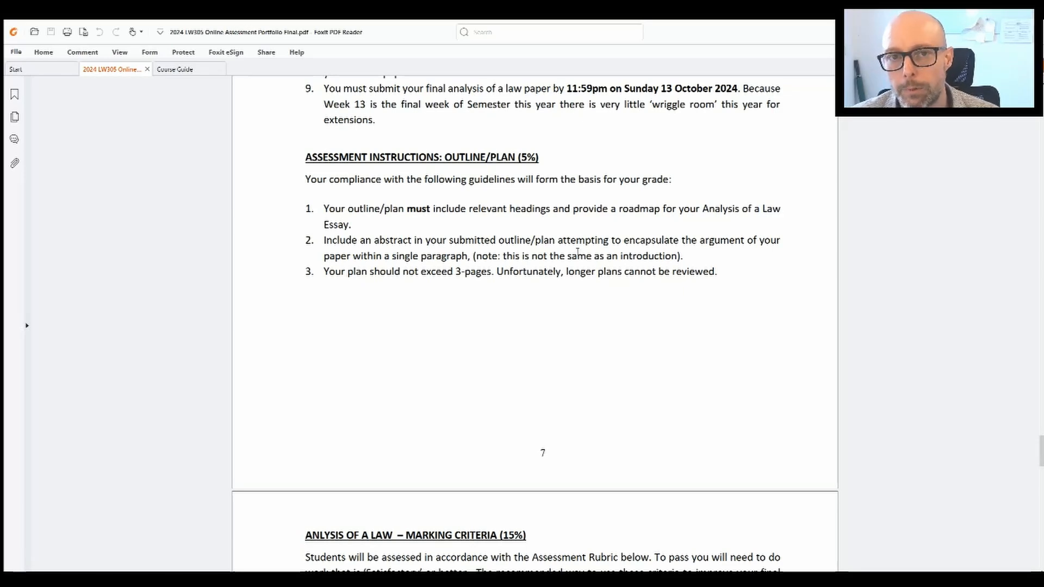
pyautogui.scroll(-3)
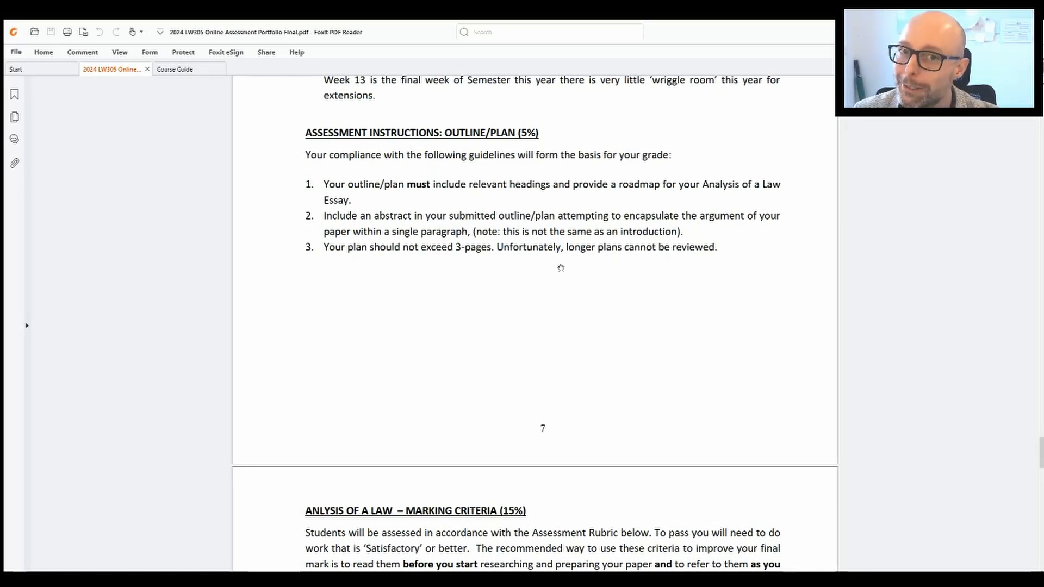
pyautogui.moveTo(566, 253)
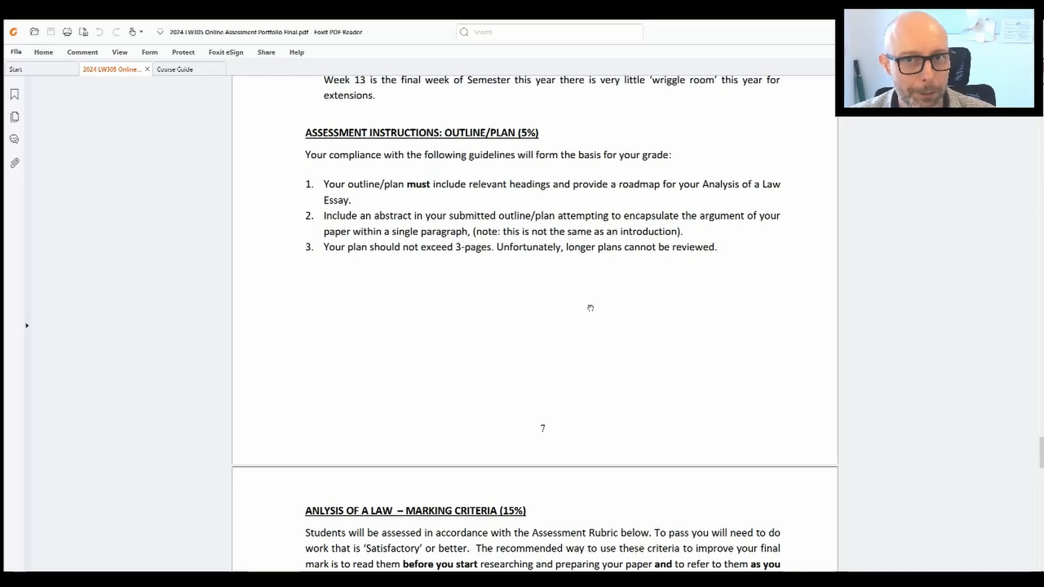
pyautogui.scroll(-3)
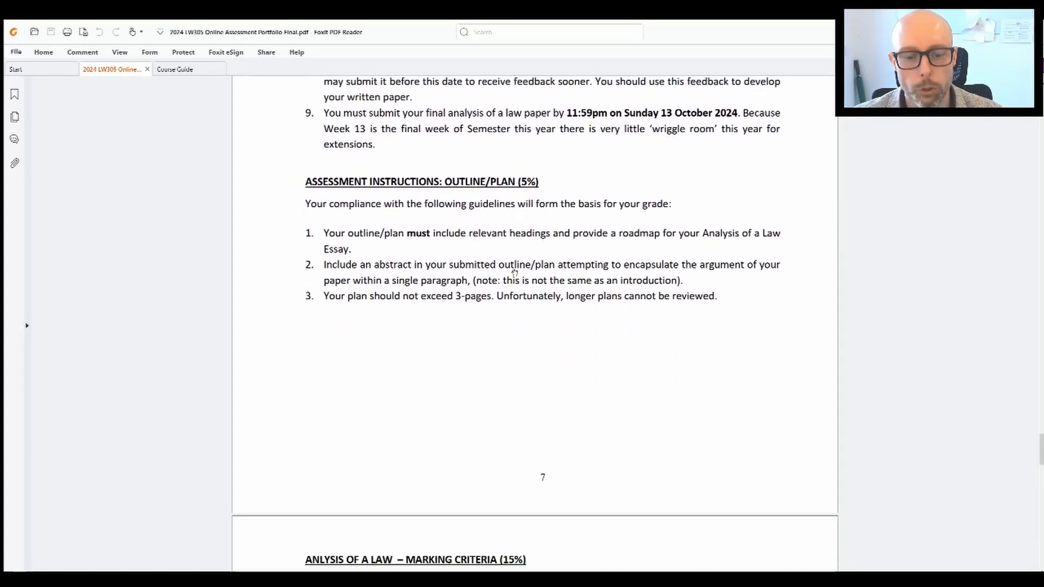
pyautogui.scroll(-3)
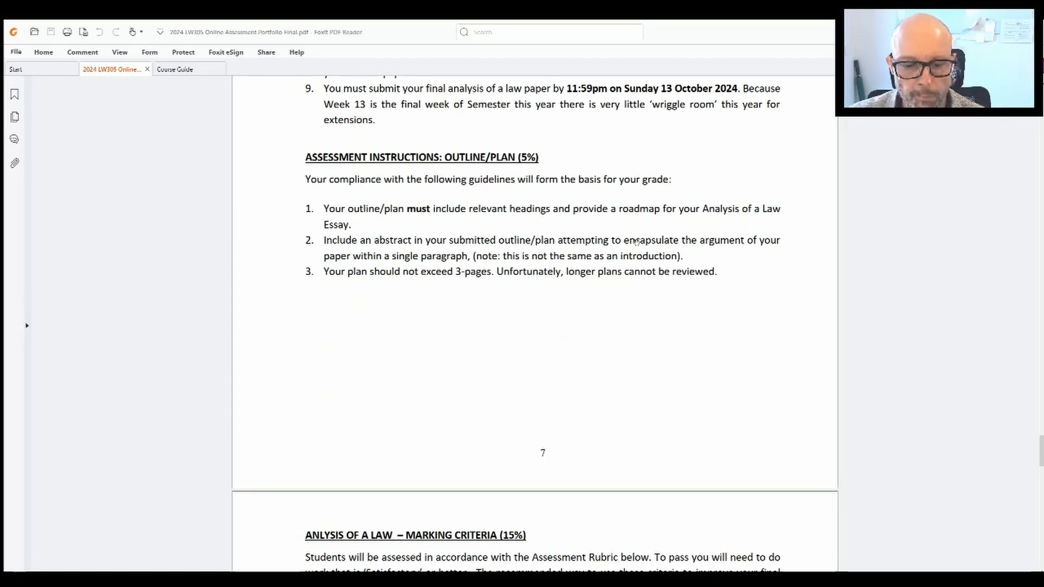
pyautogui.scroll(-3)
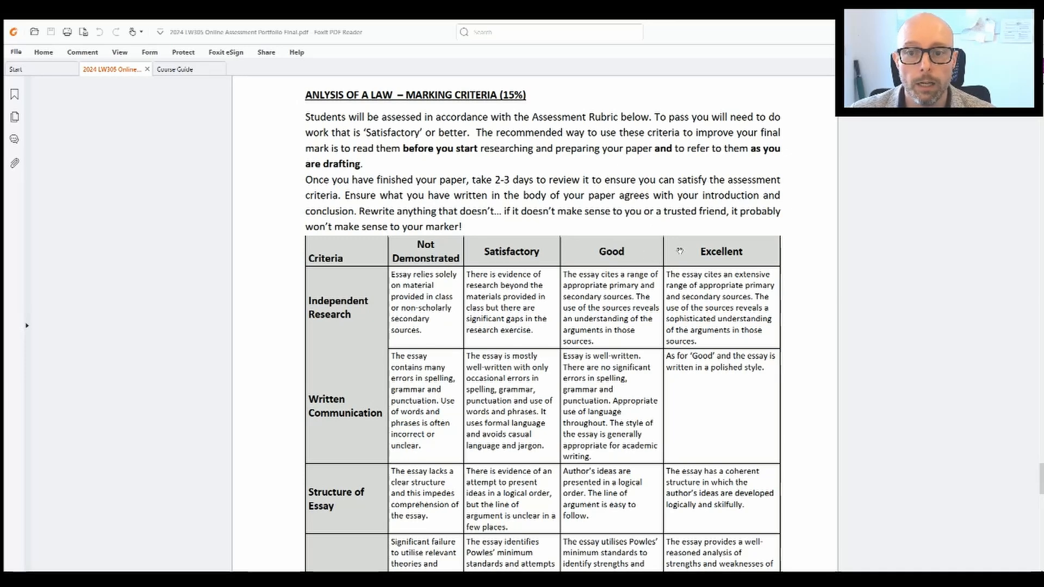
# Scroll past the Analysis of a Law rubric to section 5, Further Information and Rules on Assessment
pyautogui.scroll(-3)
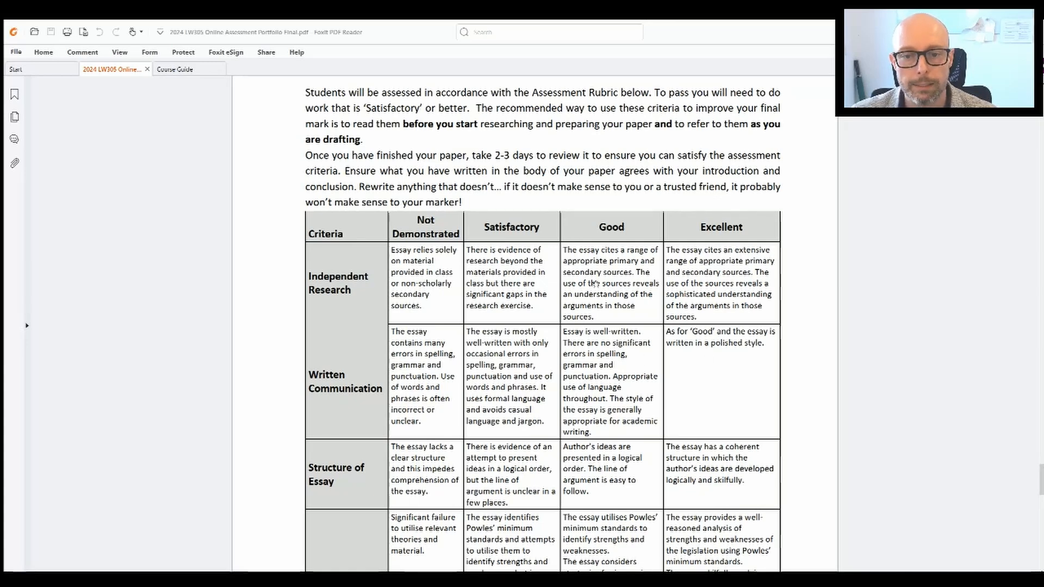
pyautogui.scroll(-3)
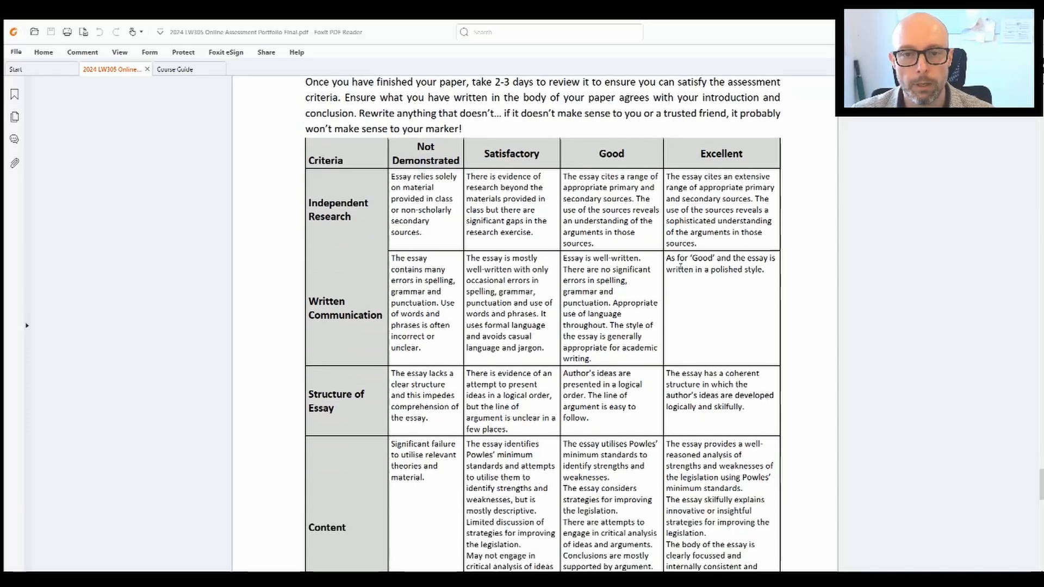
pyautogui.scroll(-3)
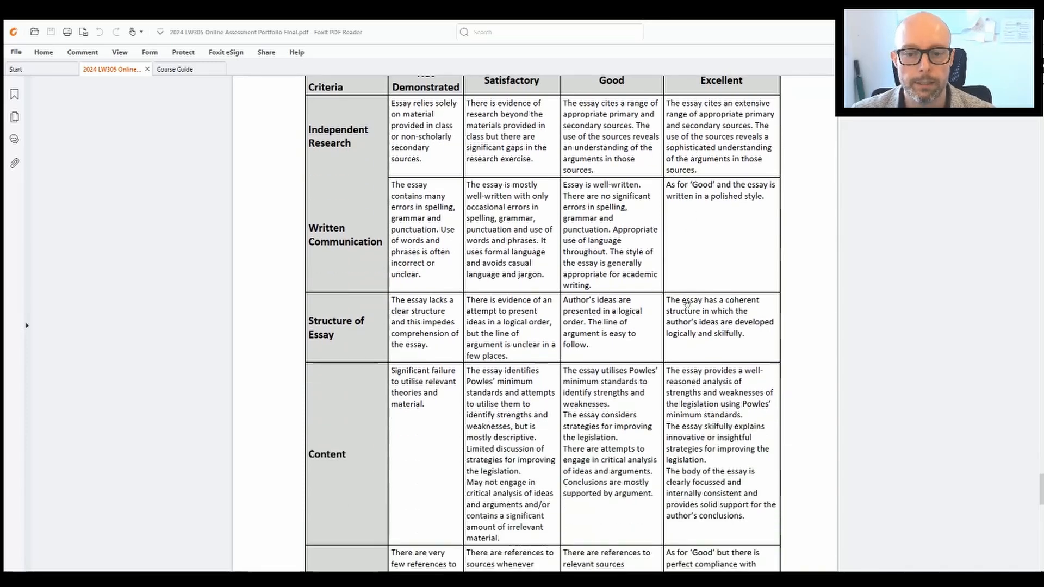
pyautogui.scroll(-3)
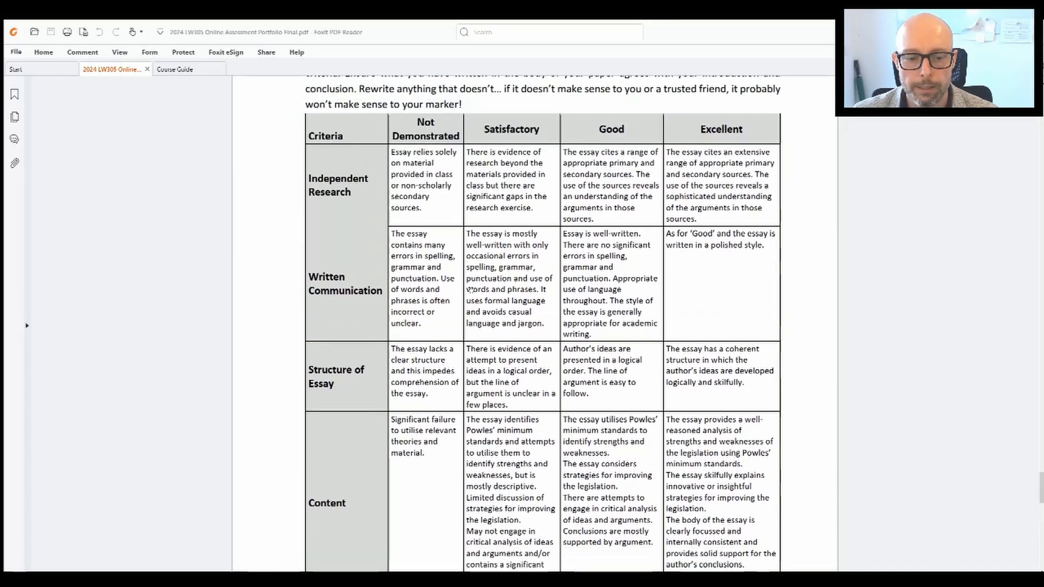
pyautogui.scroll(-3)
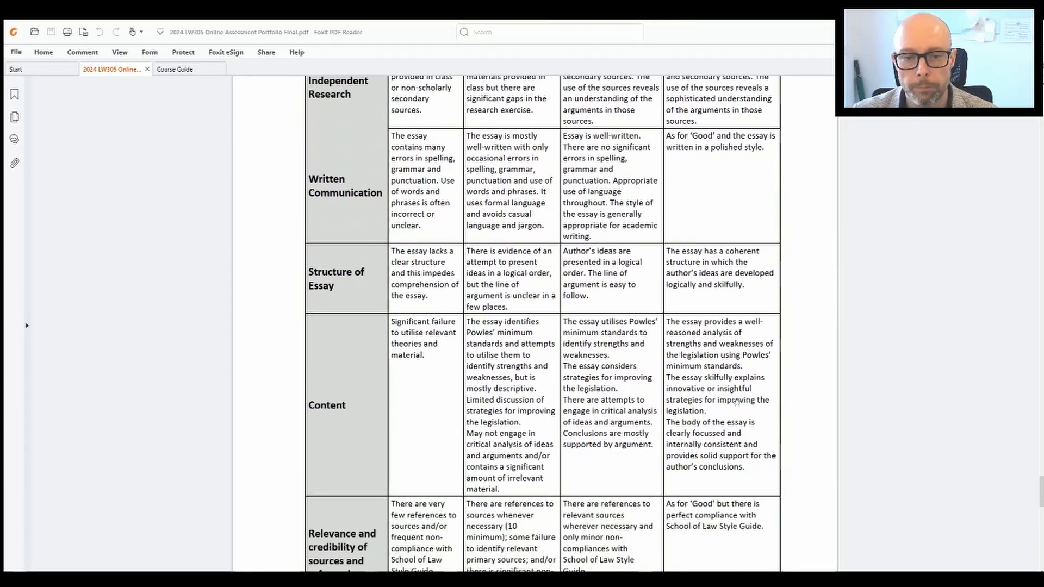
pyautogui.scroll(-3)
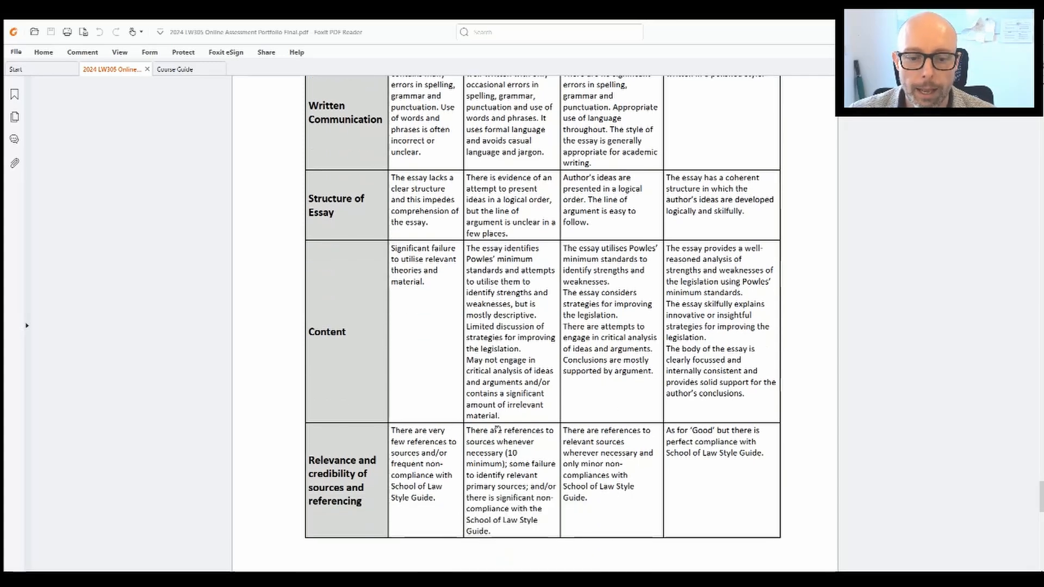
pyautogui.moveTo(505, 455)
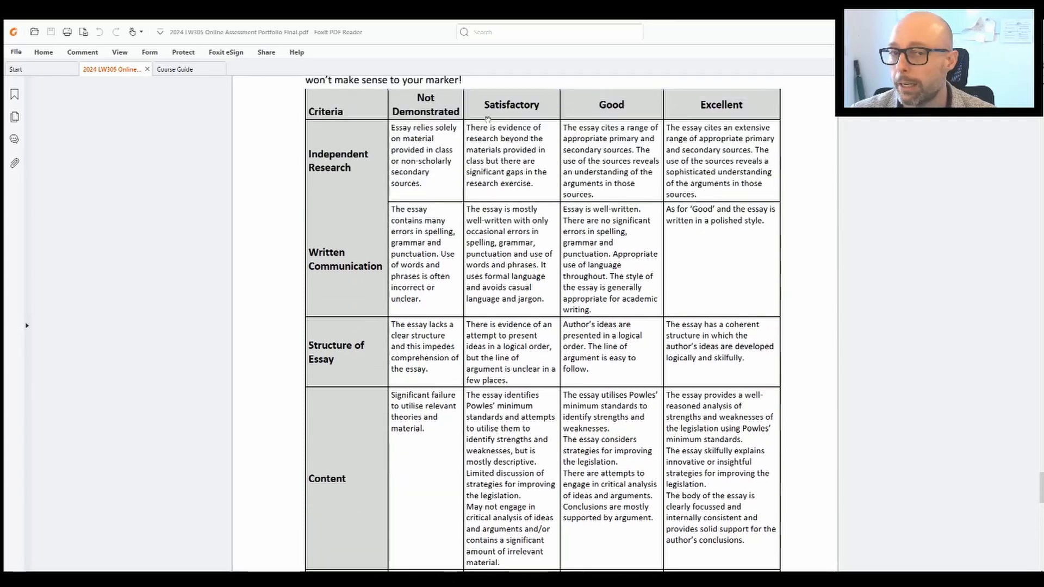
pyautogui.scroll(-3)
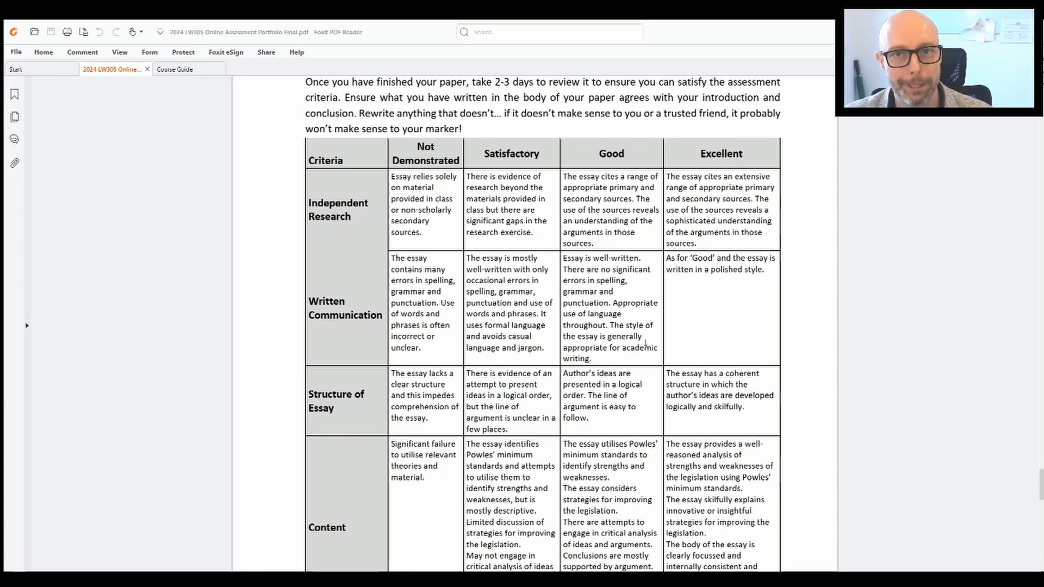
pyautogui.moveTo(662, 335)
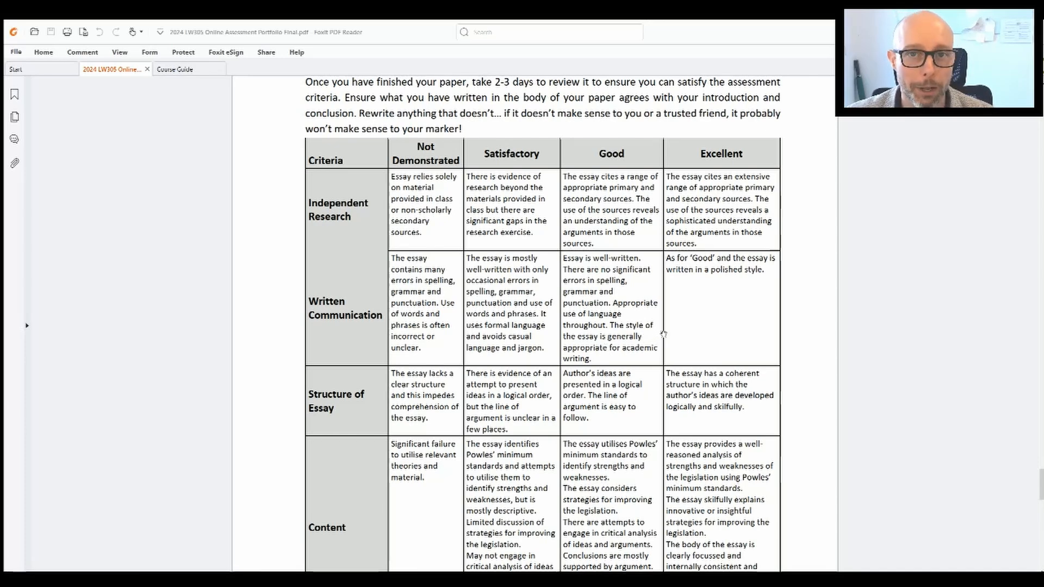
pyautogui.scroll(-3)
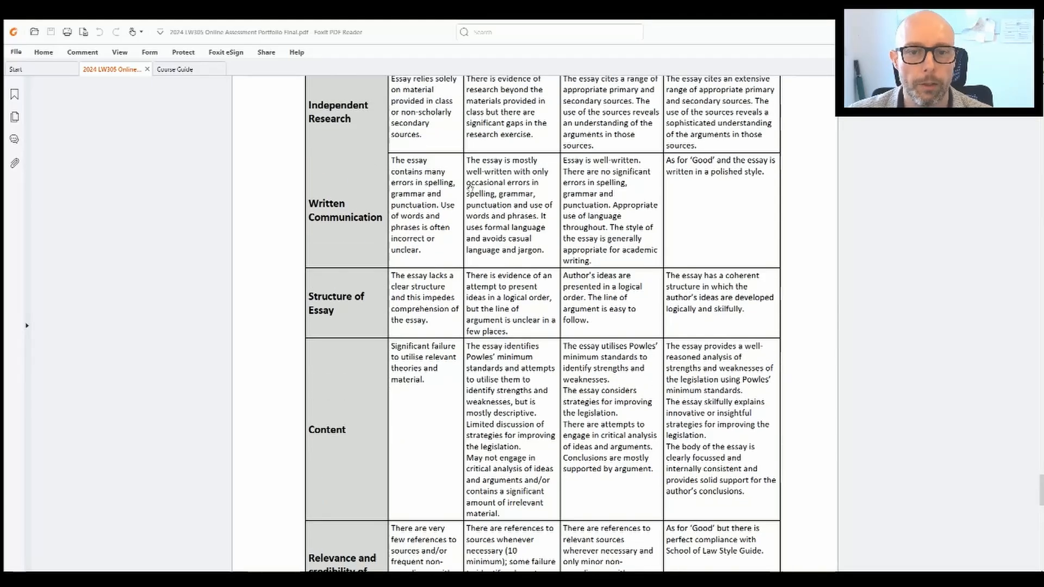
pyautogui.scroll(-3)
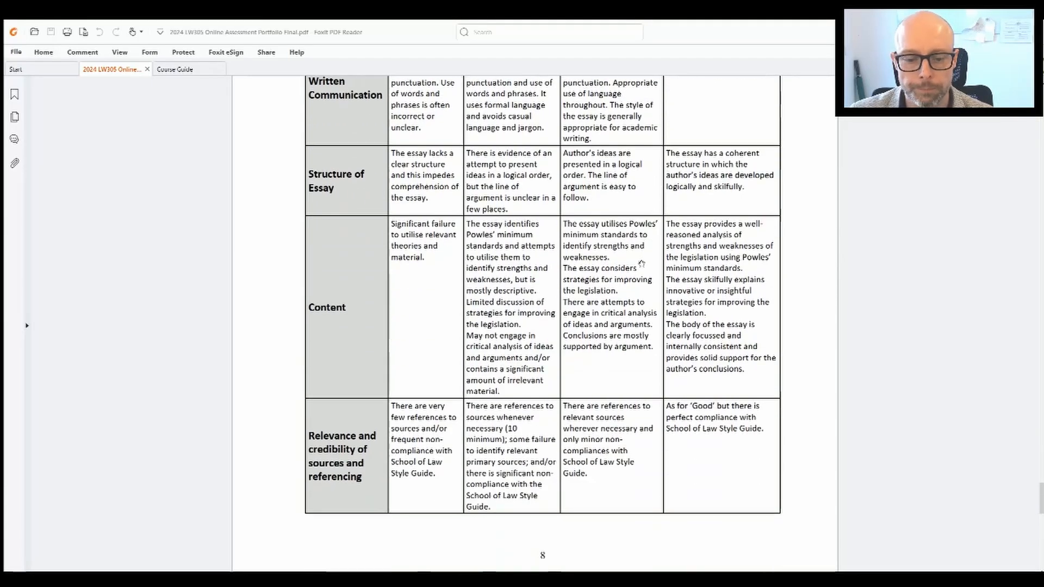
pyautogui.scroll(-3)
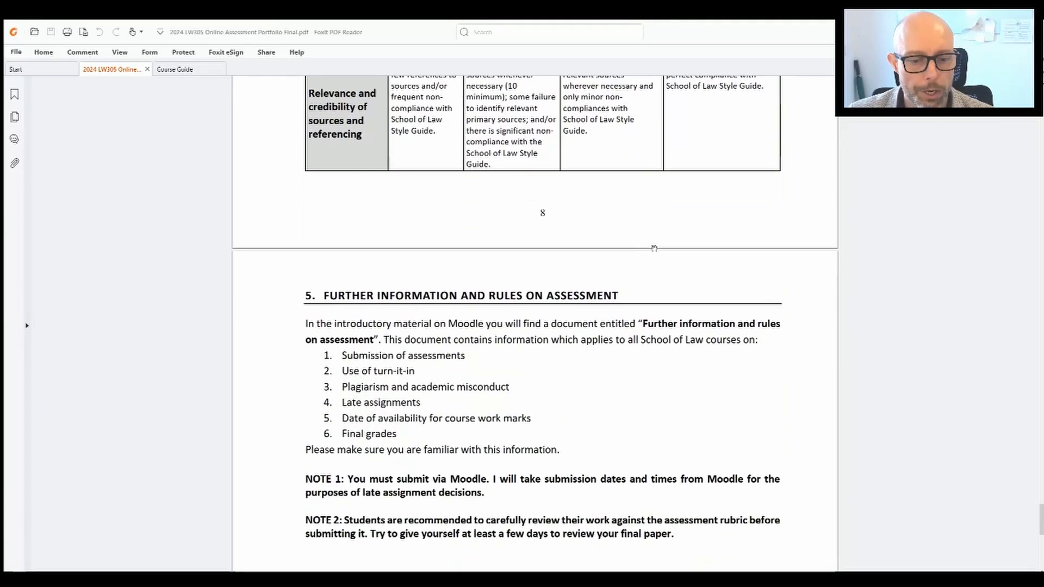
# Scroll the LW 305 PDF back to page 1's overview and assessment table
pyautogui.scroll(-3)
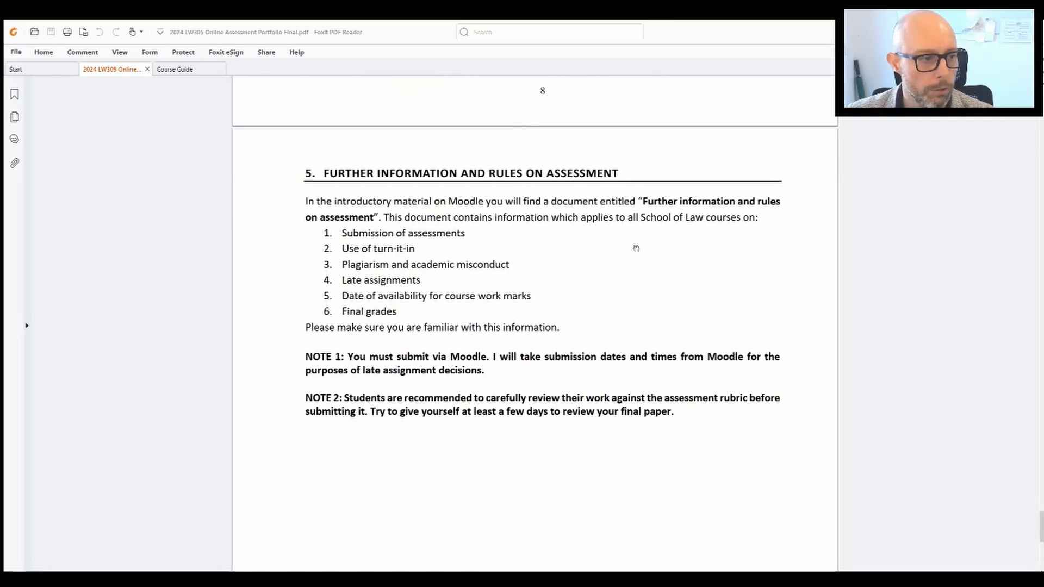
pyautogui.scroll(-3)
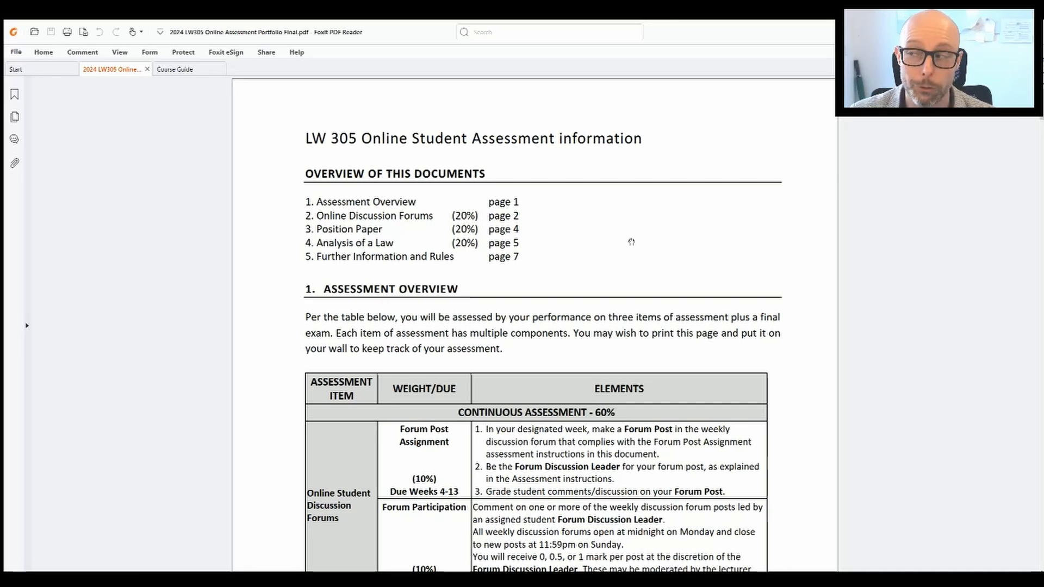
pyautogui.moveTo(614, 245)
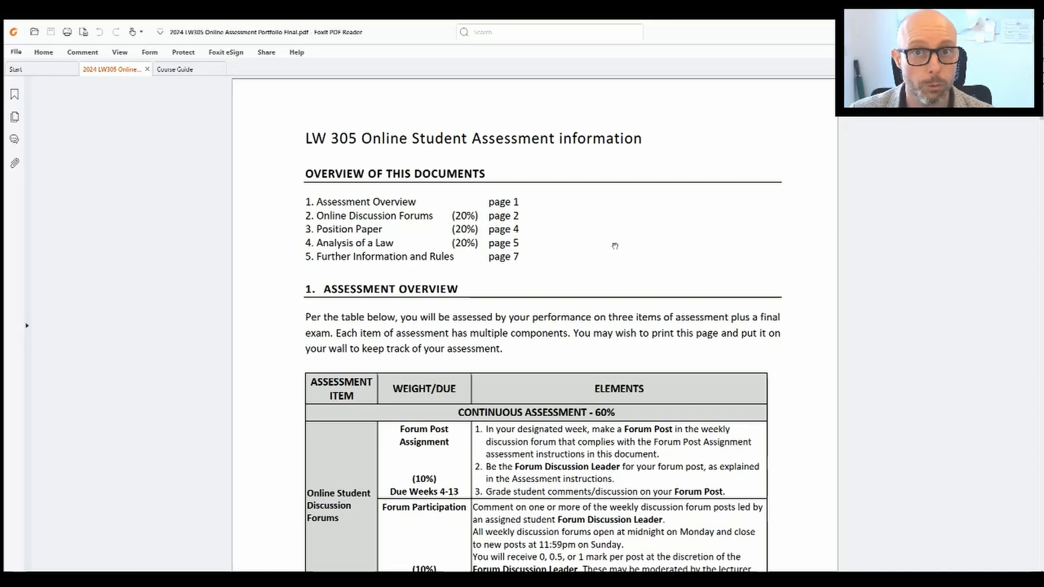
pyautogui.moveTo(600, 226)
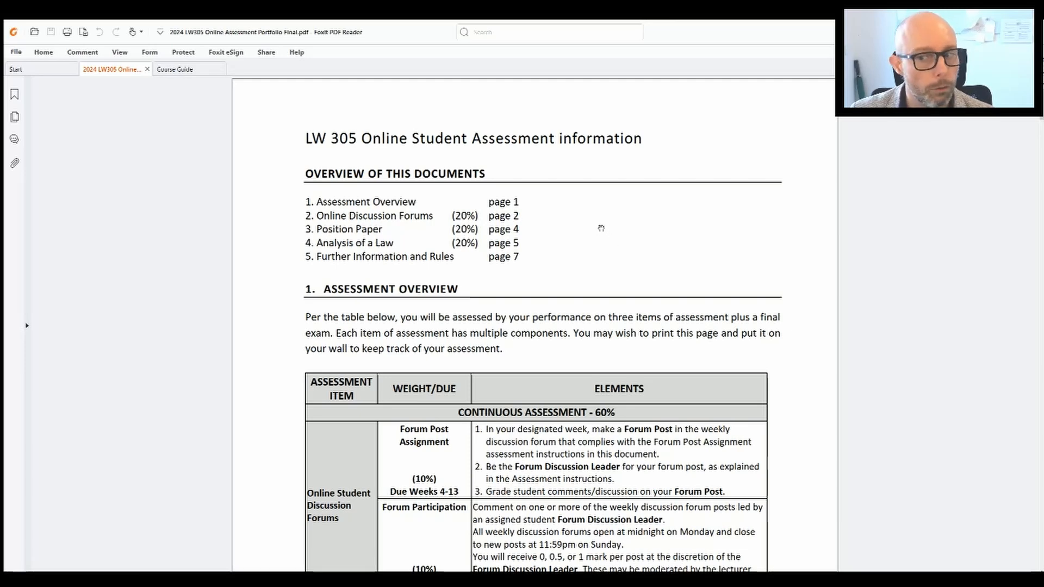
pyautogui.moveTo(603, 222)
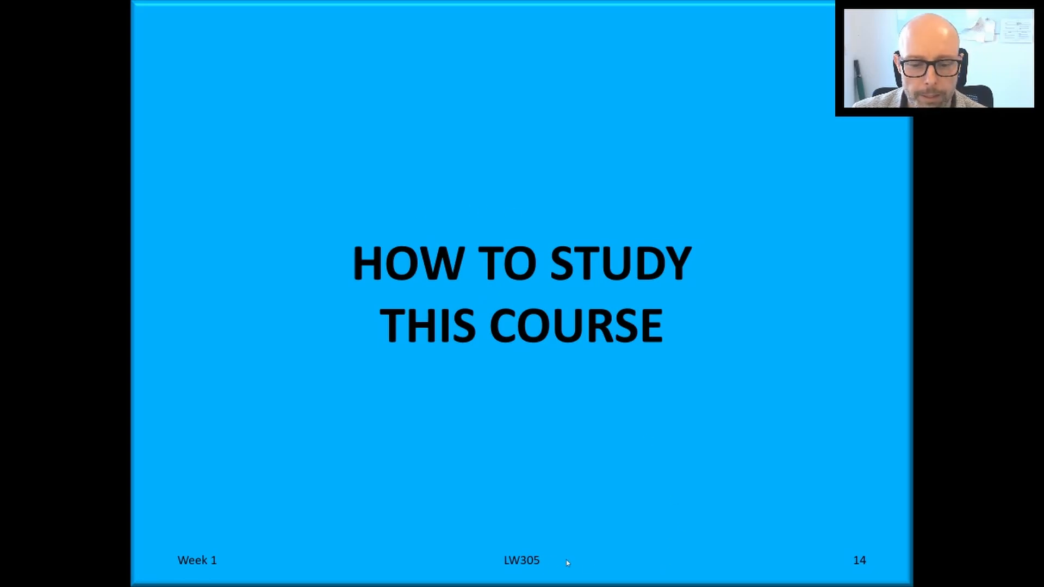
# Advance the slideshow past 'How To Study This Course' to slide 15, Start of Semester
pyautogui.press('right')
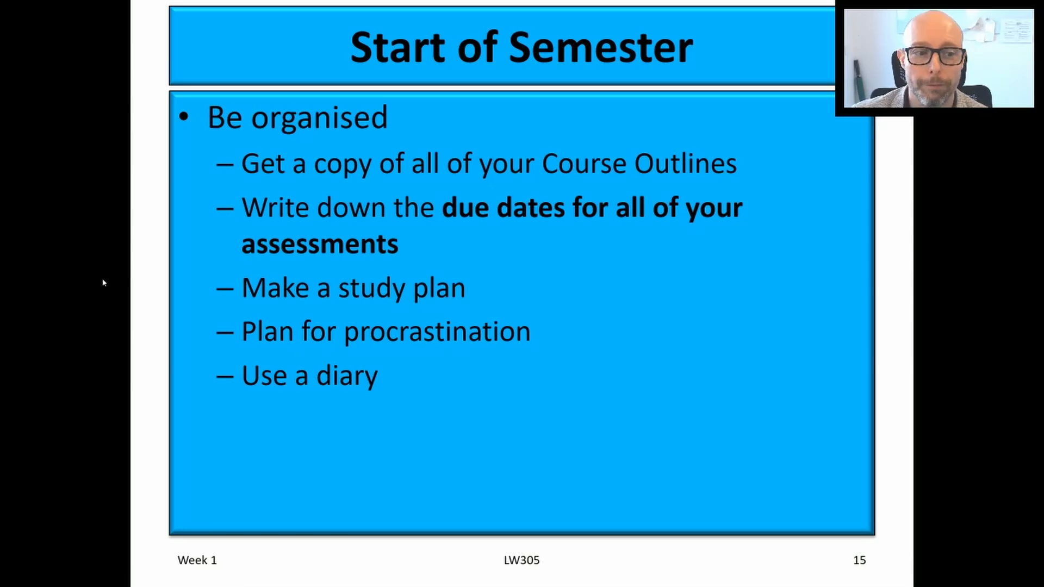
pyautogui.moveTo(707, 230)
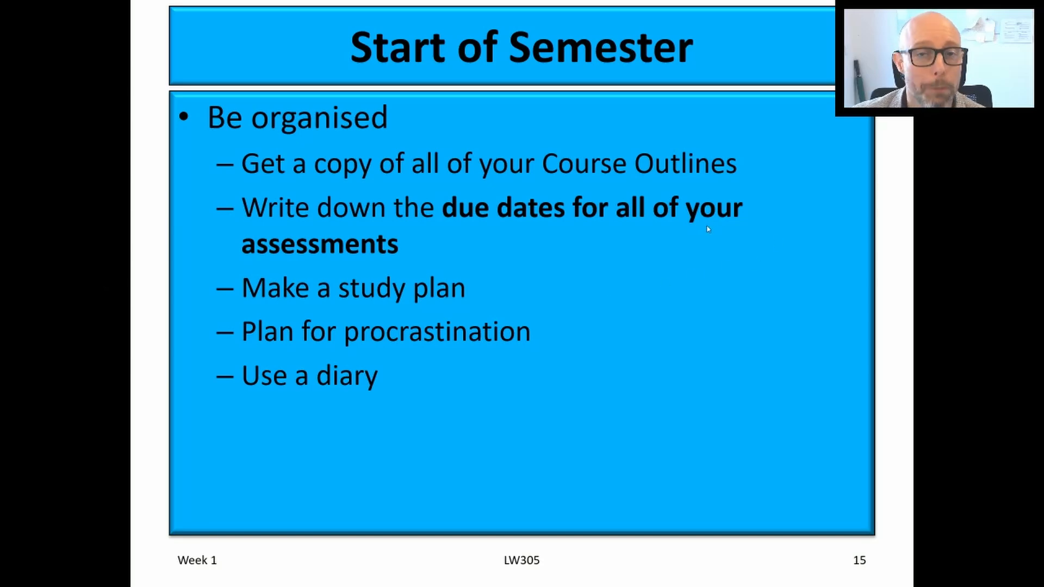
pyautogui.moveTo(78, 153)
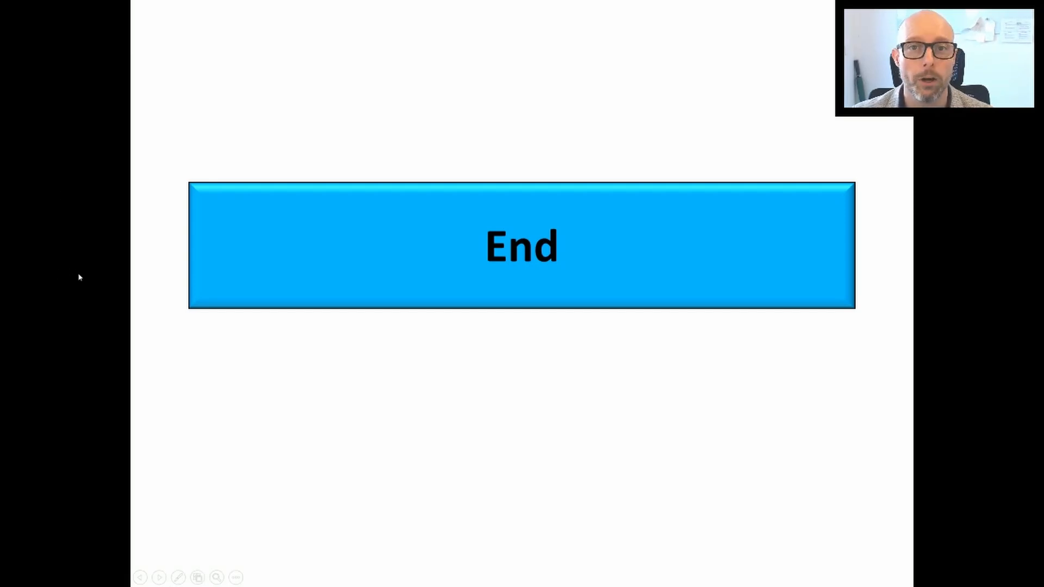
pyautogui.moveTo(643, 278)
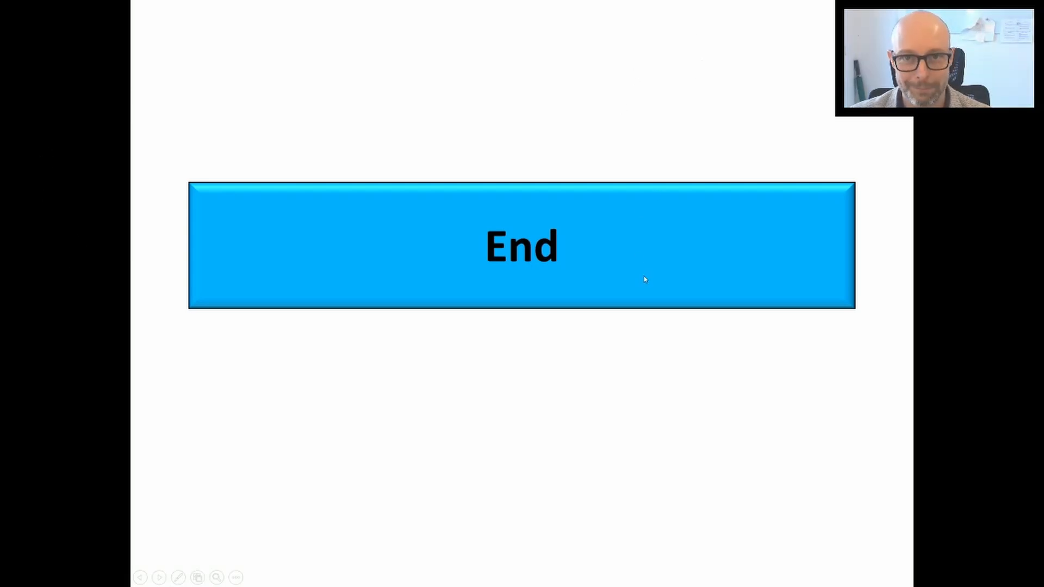